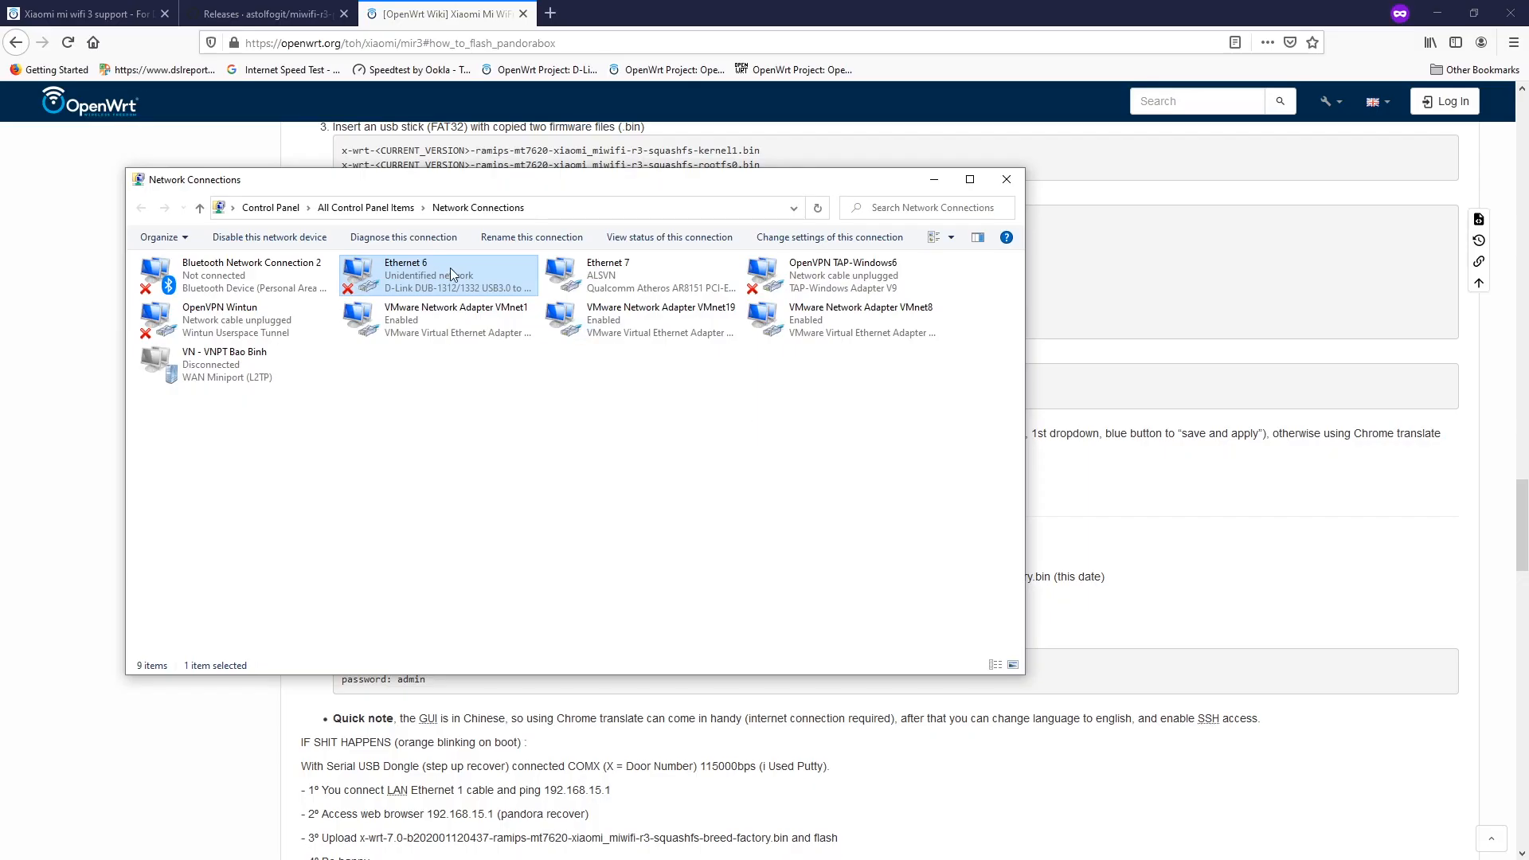
# Give Ethernet 6 a static 192.168.1.x IPv4 address with mask 255.255.255.0.
pyautogui.doubleClick(445, 276)
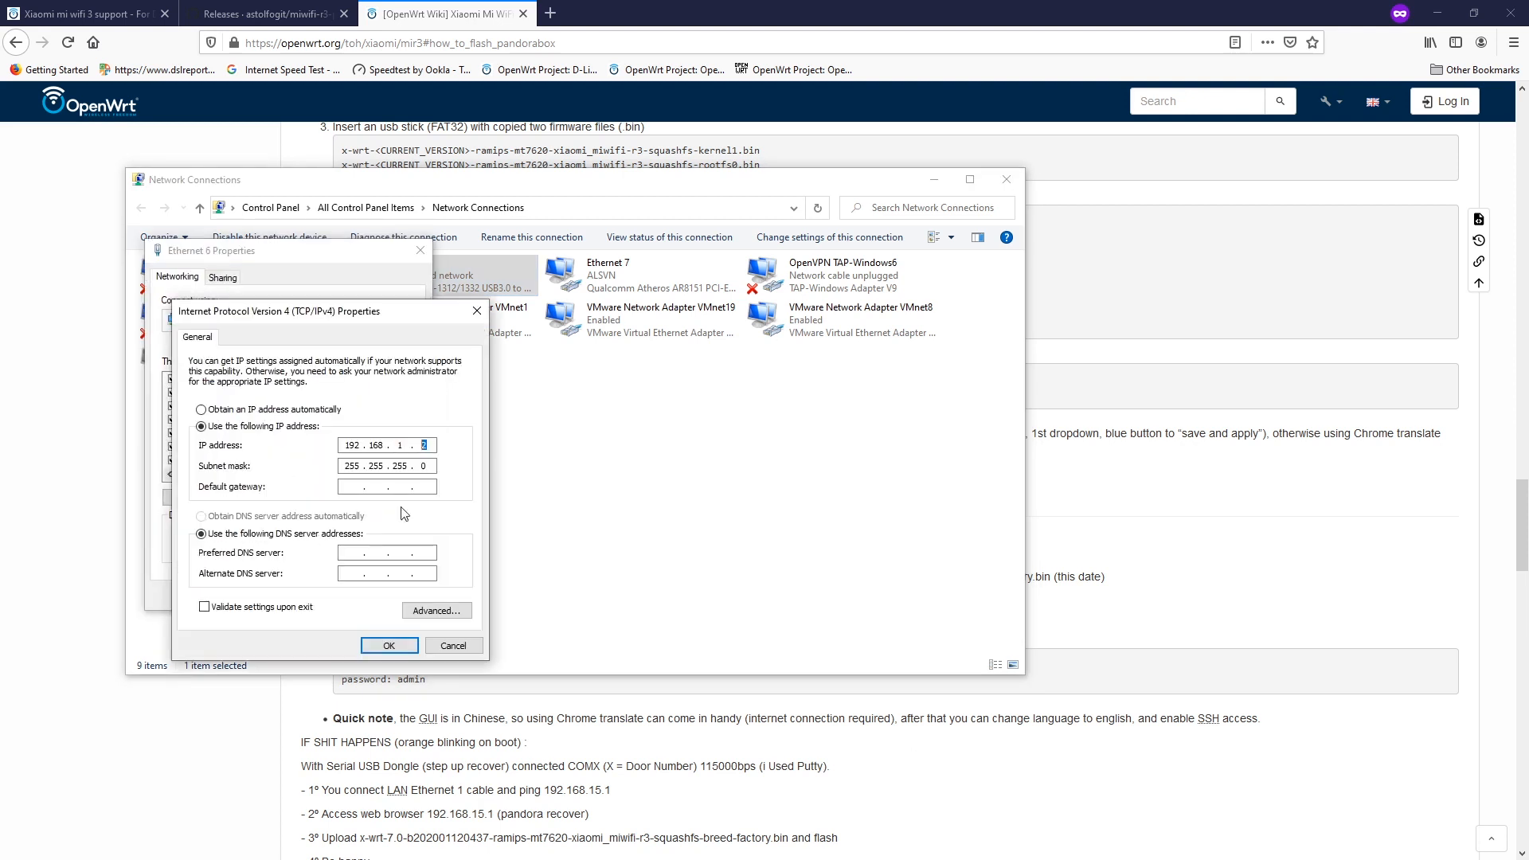
pyautogui.click(389, 645)
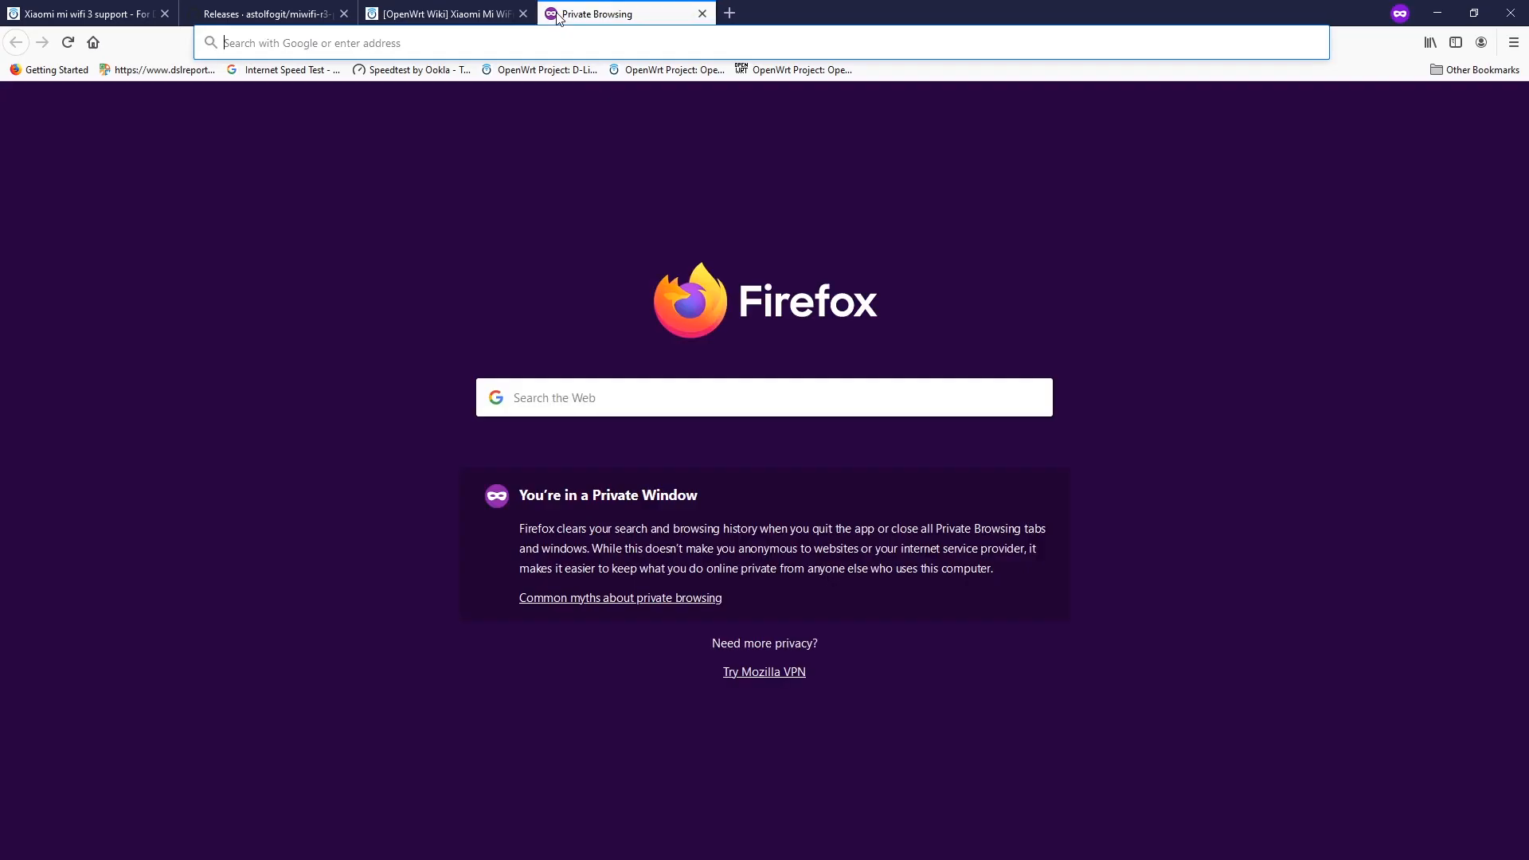
# Log in to the Padavan router at 192.168.1.254 as admin and view firmware 3.4.3.9-099_8-11-5.
pyautogui.write('192.168.1.254')
pyautogui.write('admi')
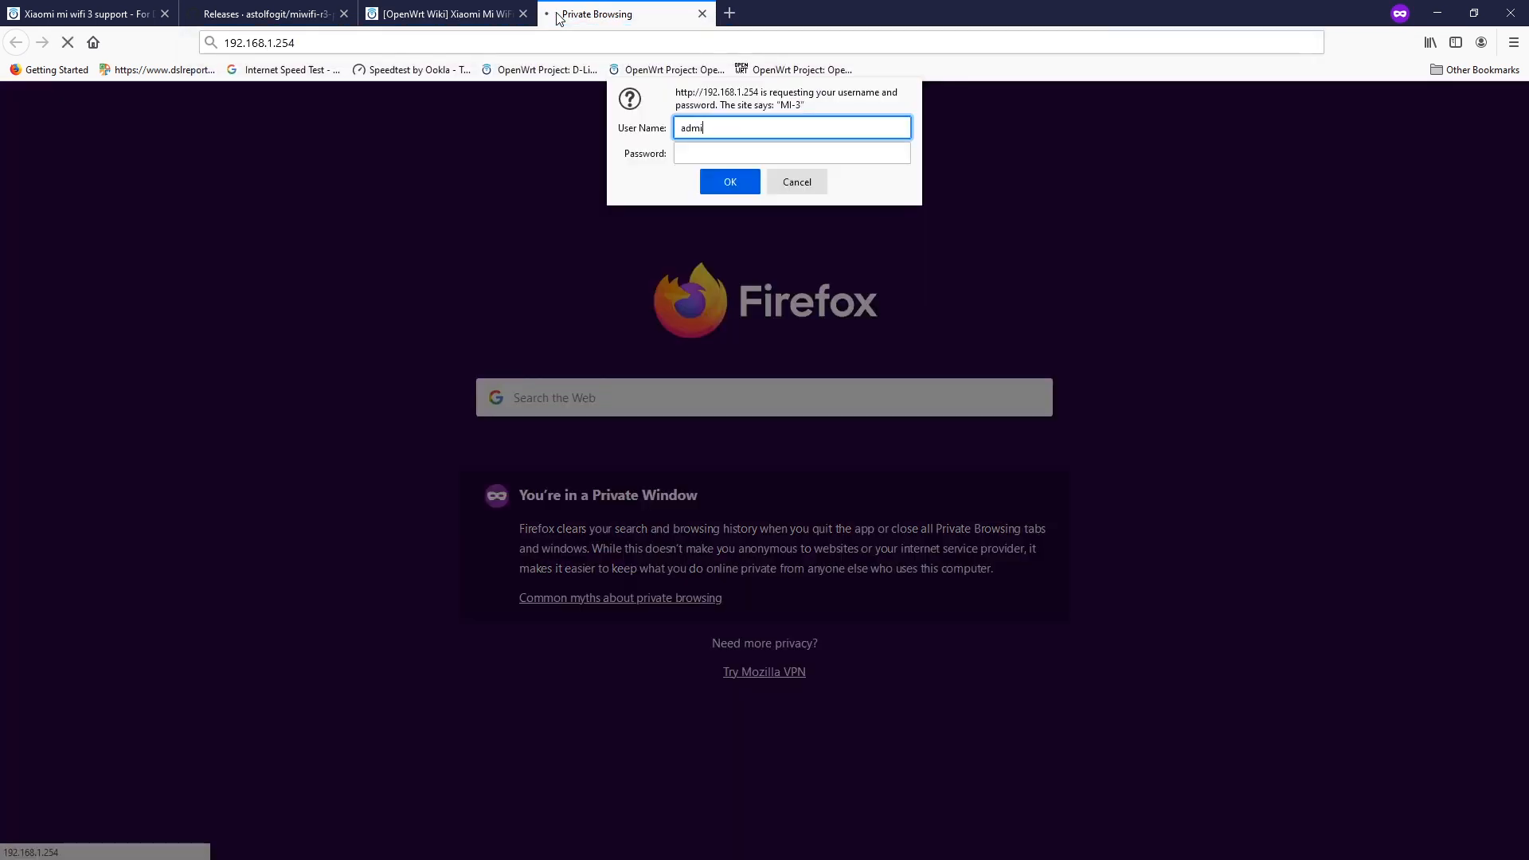
pyautogui.click(728, 181)
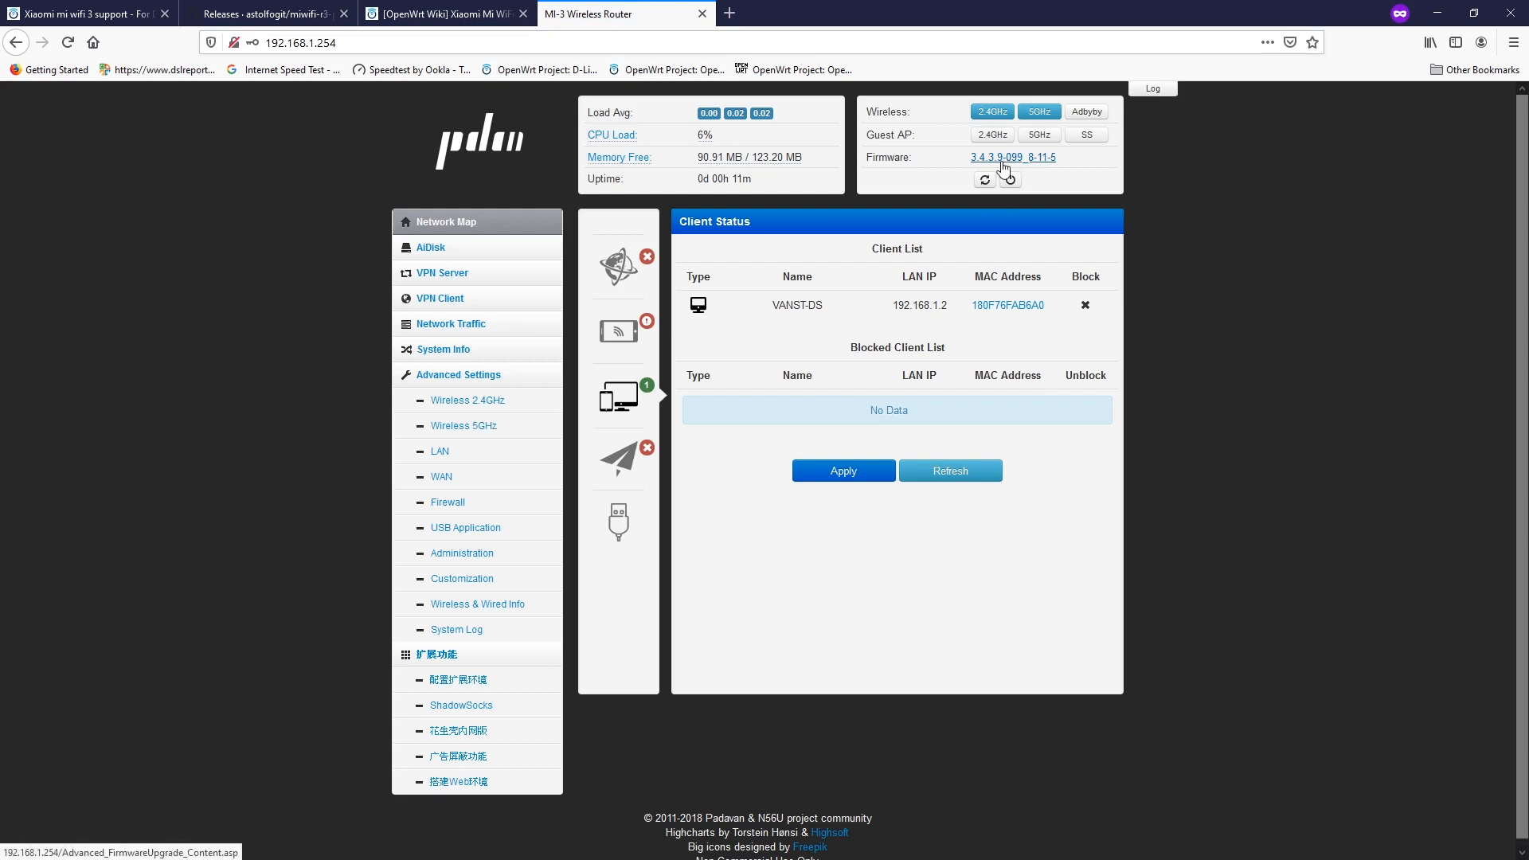
pyautogui.click(1013, 158)
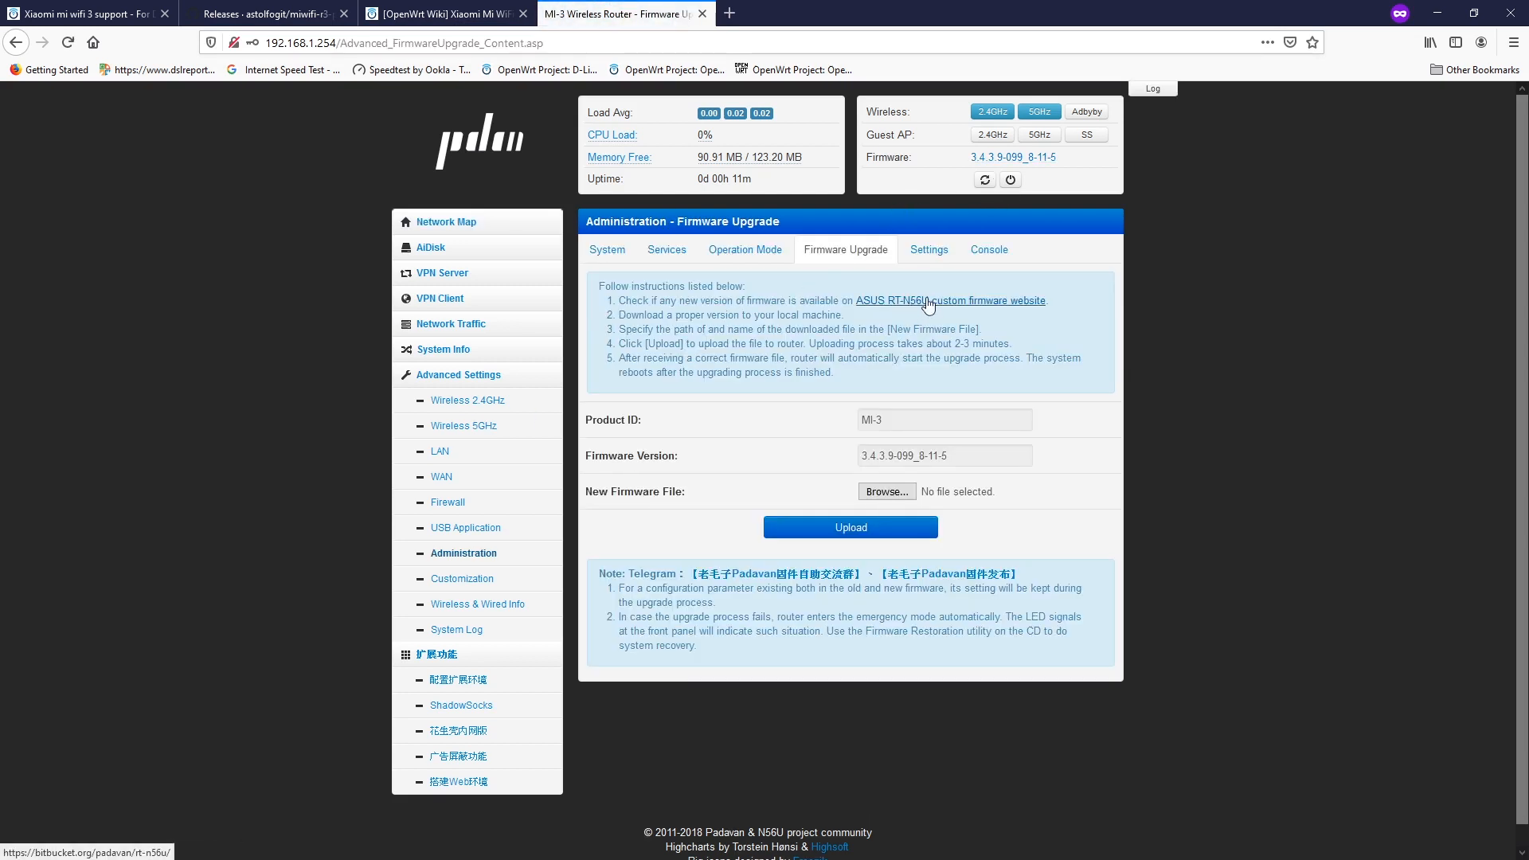
pyautogui.moveTo(927, 464)
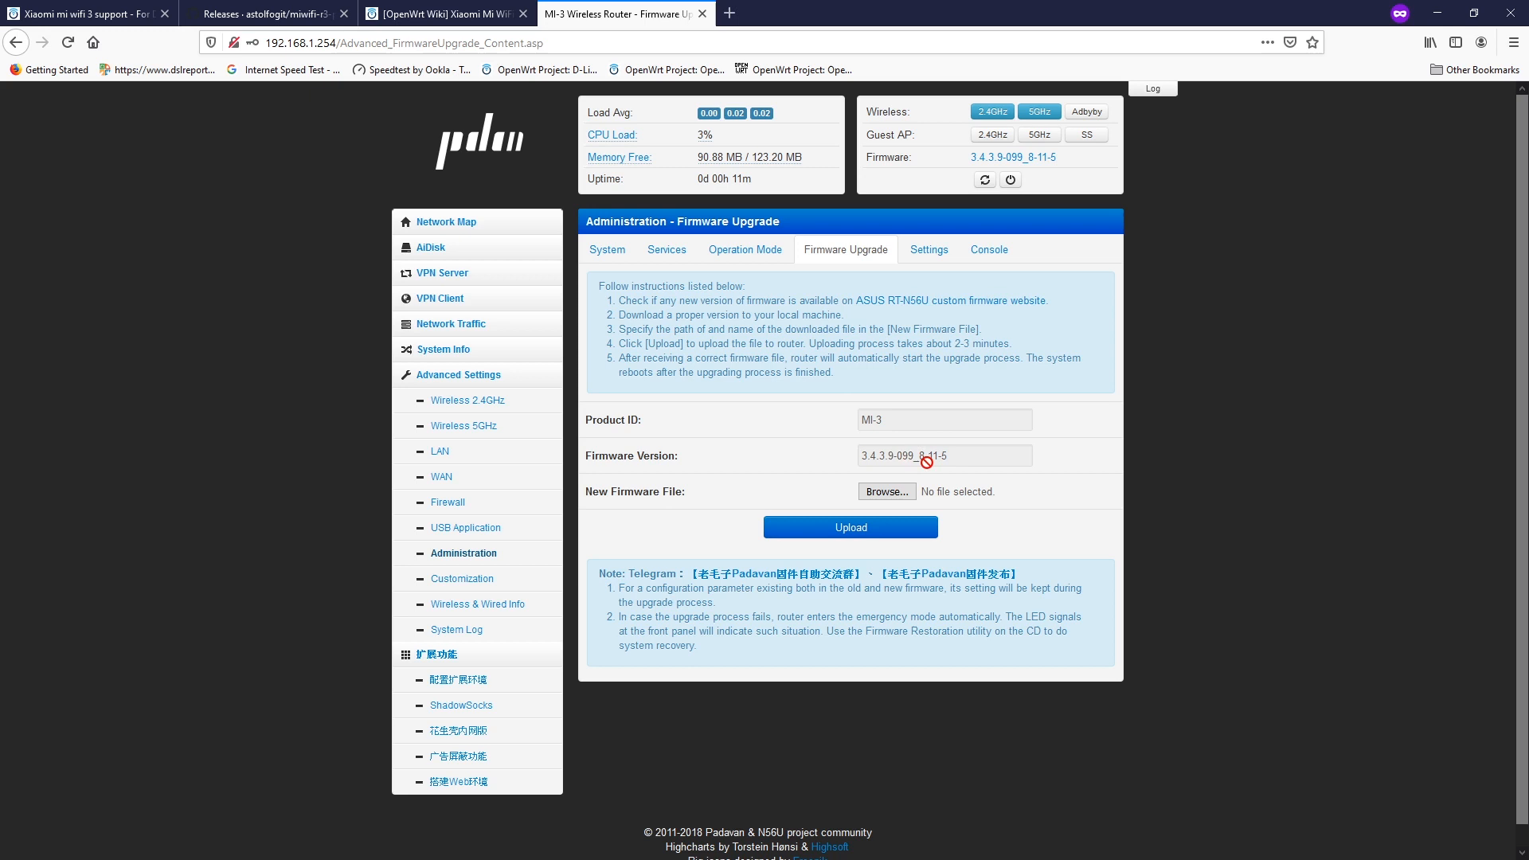
pyautogui.moveTo(922, 583)
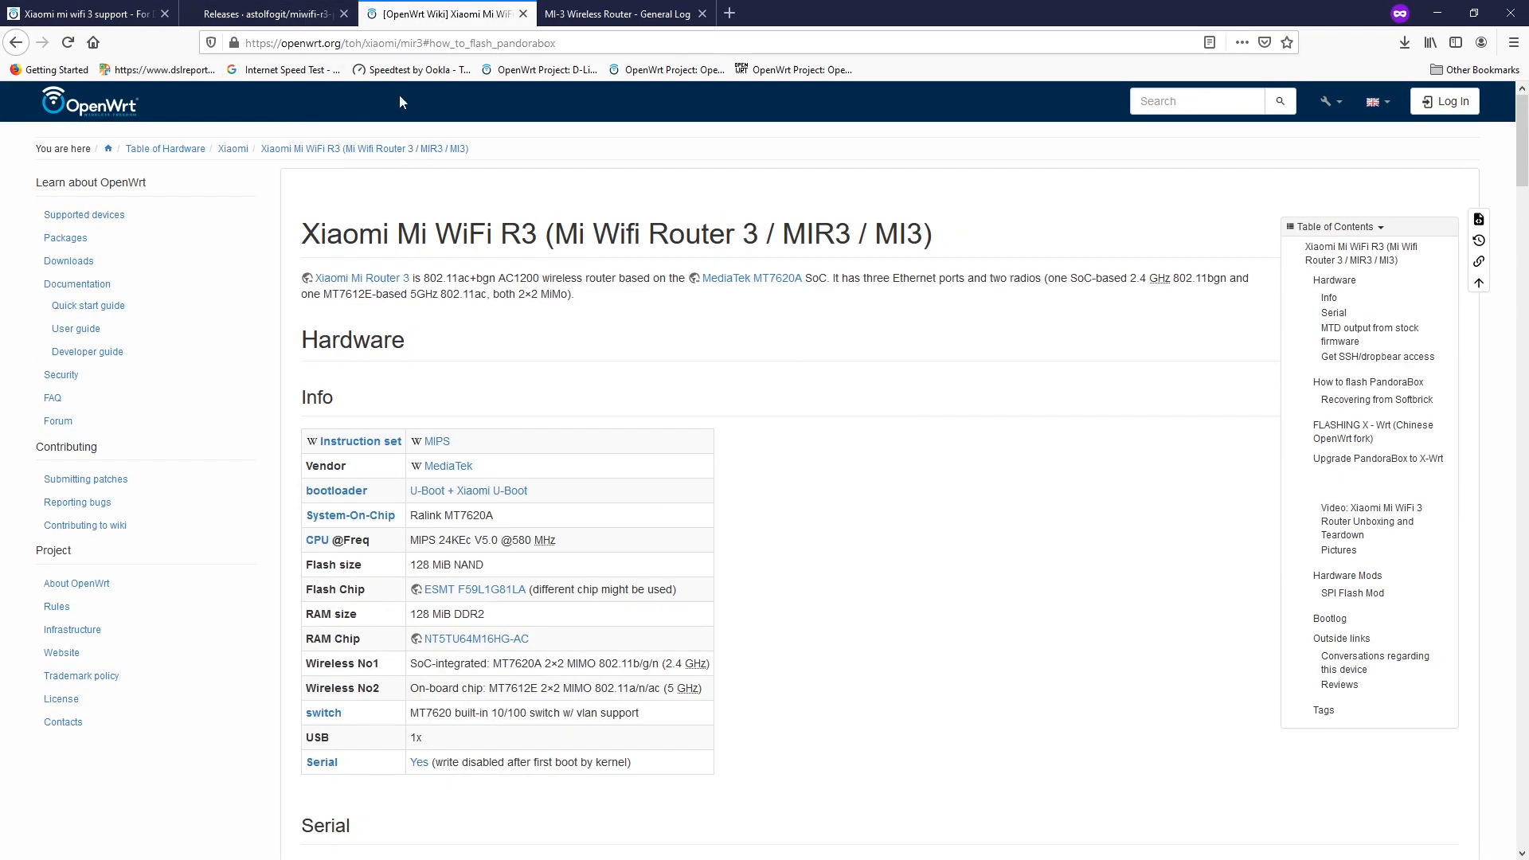
# Go up to the Xiaomi device index, then switch to the Xiaomi mi wifi 3 support forum thread.
pyautogui.click(232, 148)
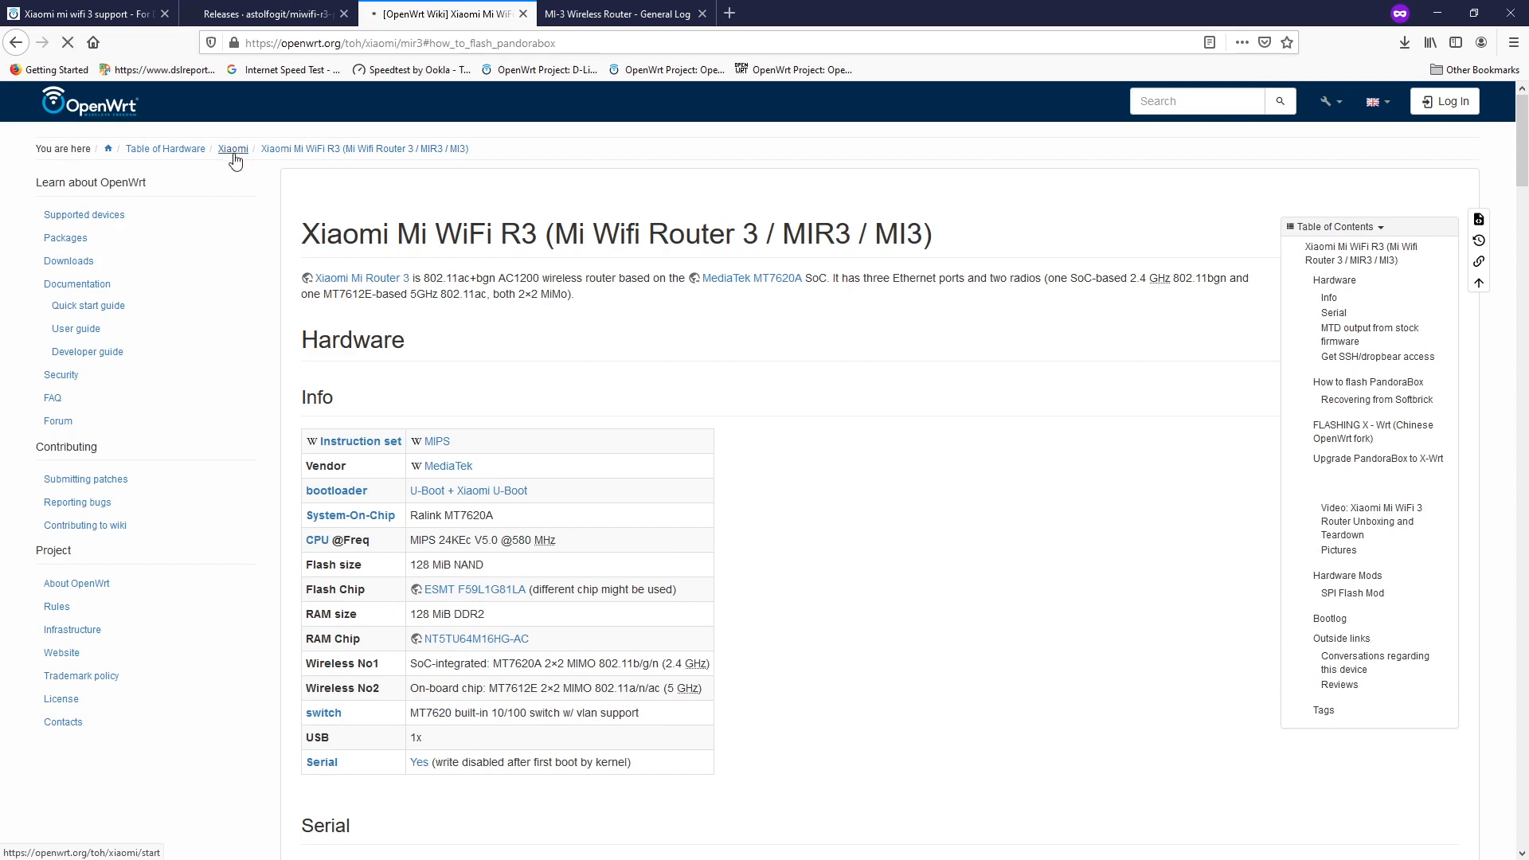
pyautogui.click(233, 148)
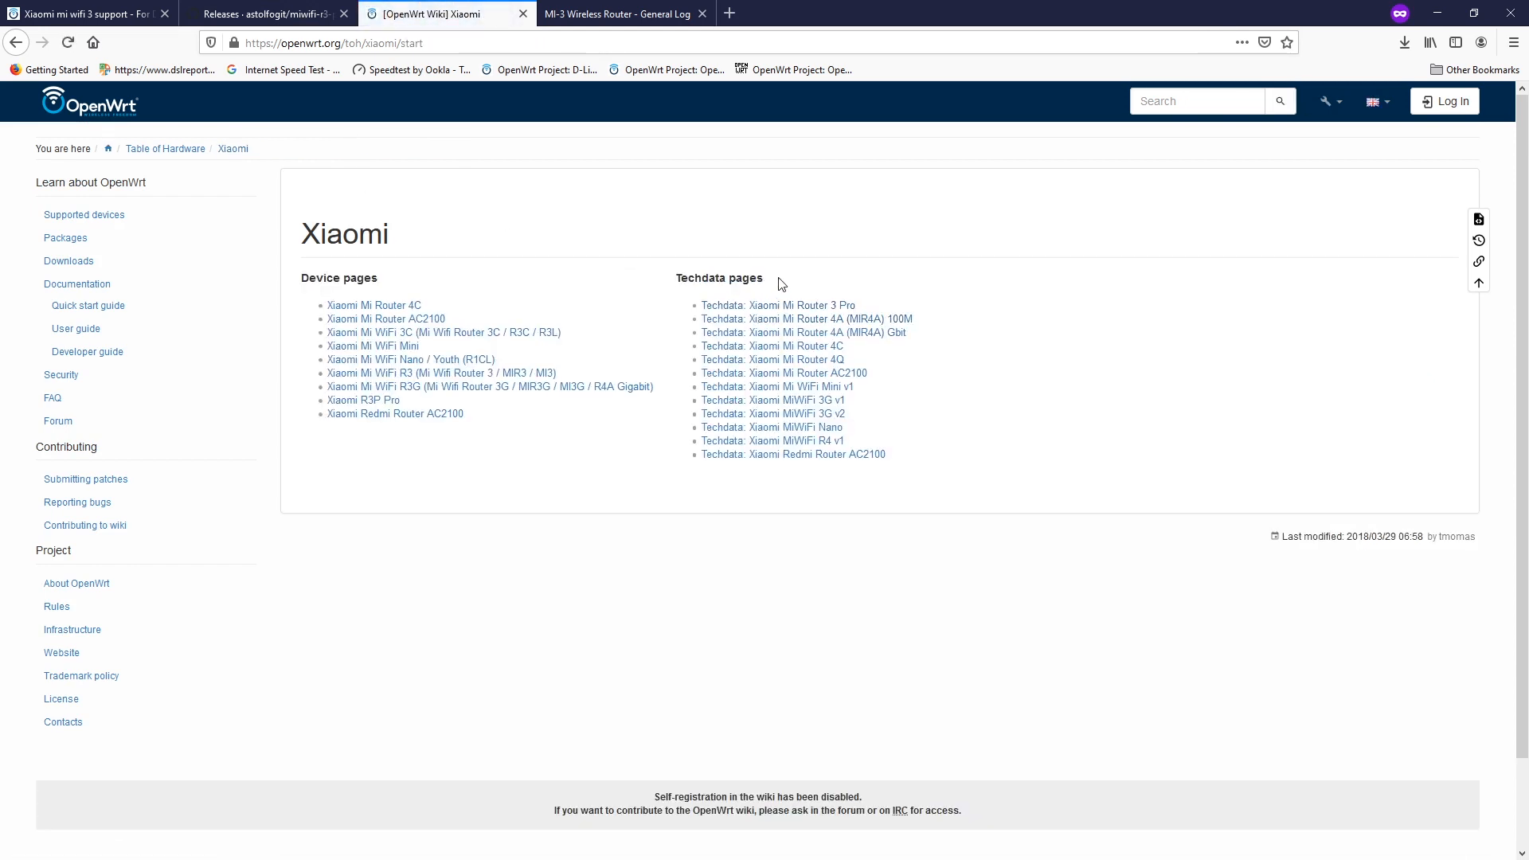
pyautogui.moveTo(1014, 323)
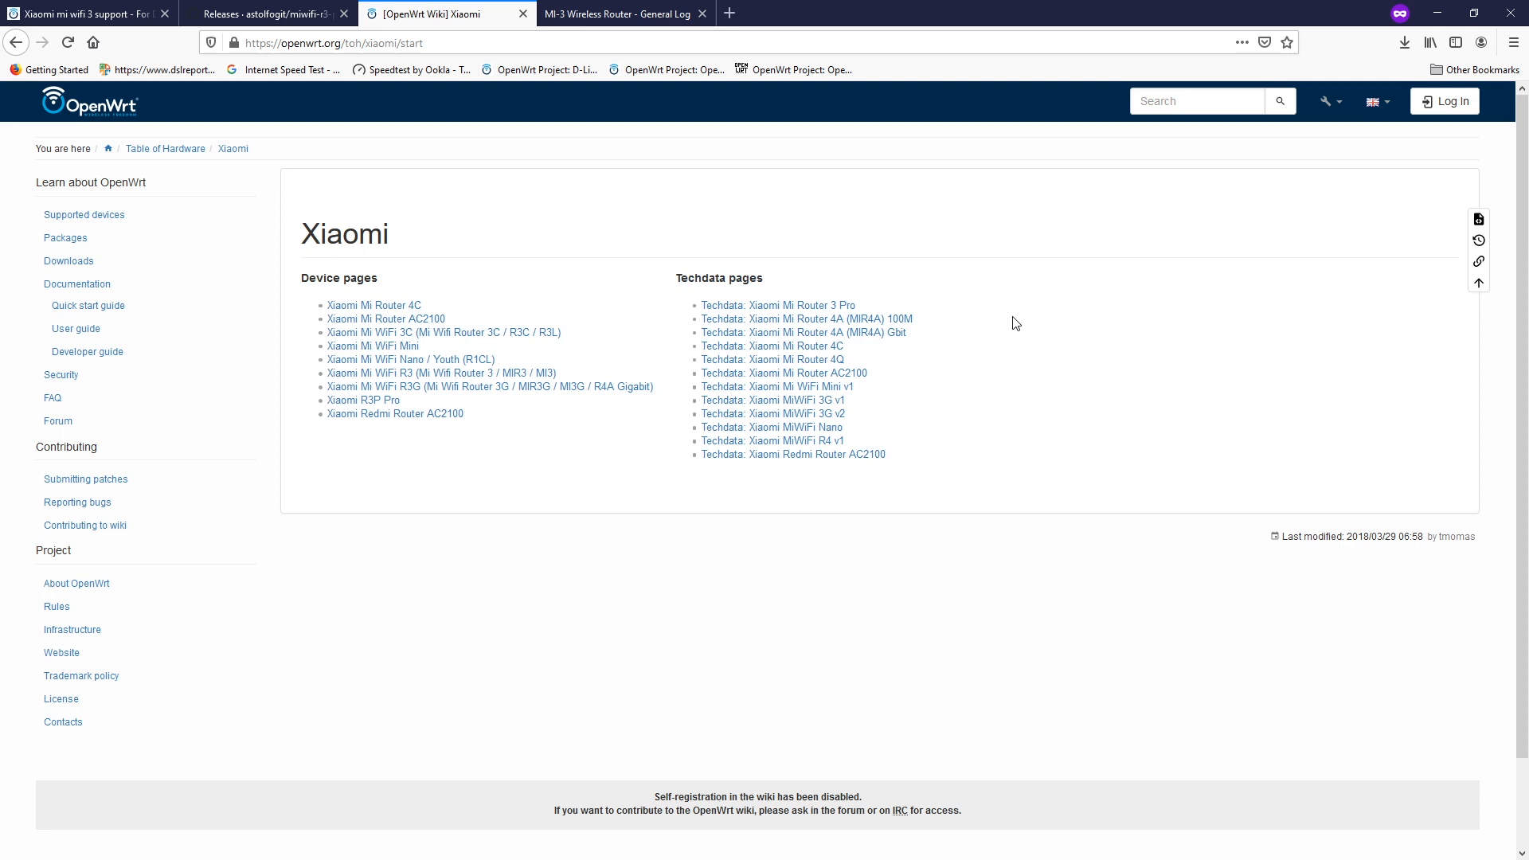
pyautogui.moveTo(981, 312)
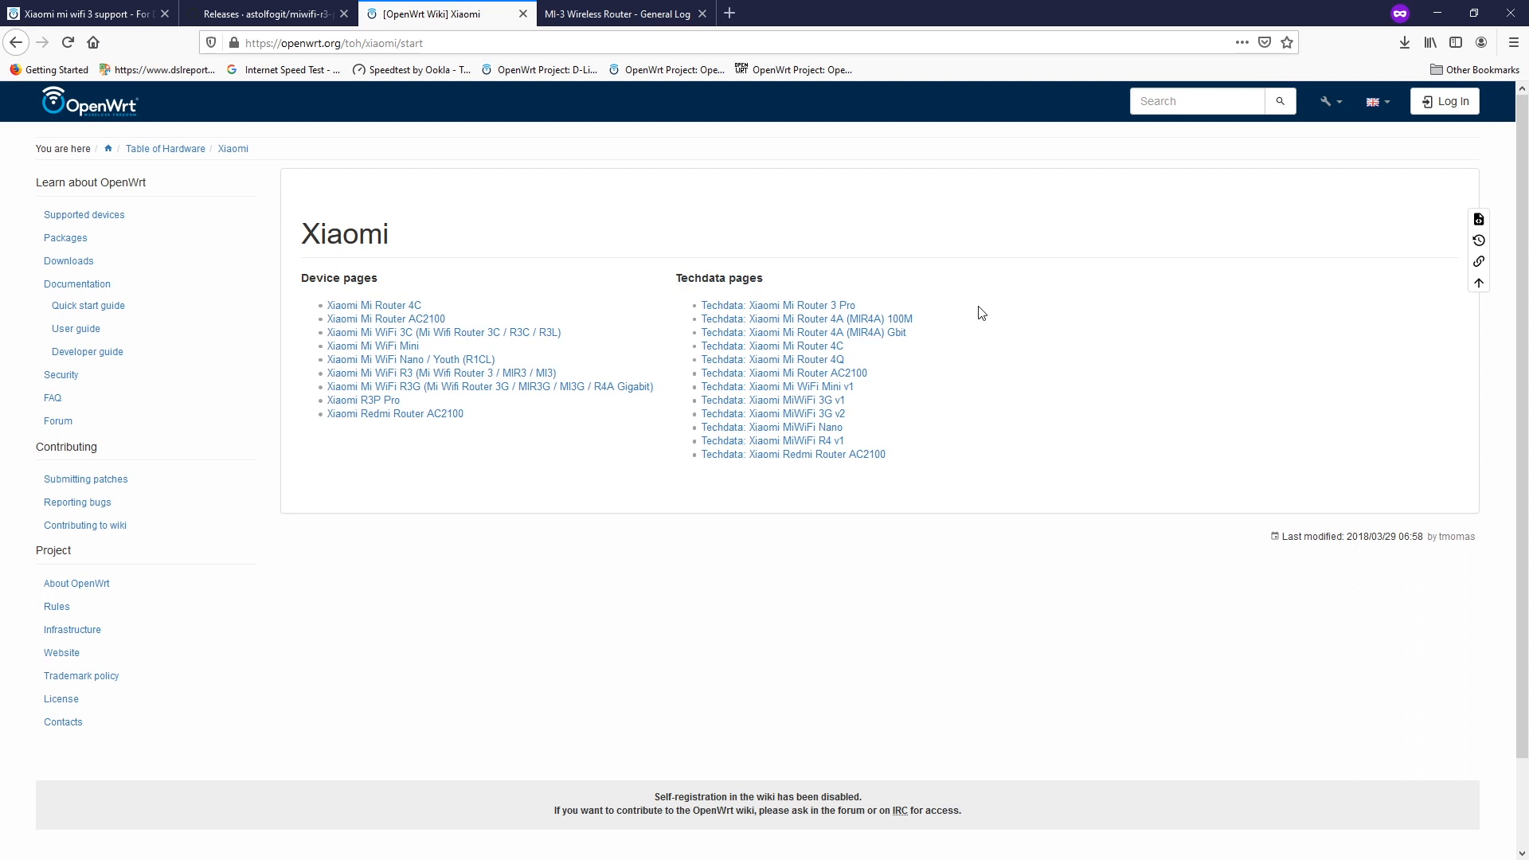
pyautogui.moveTo(777, 283)
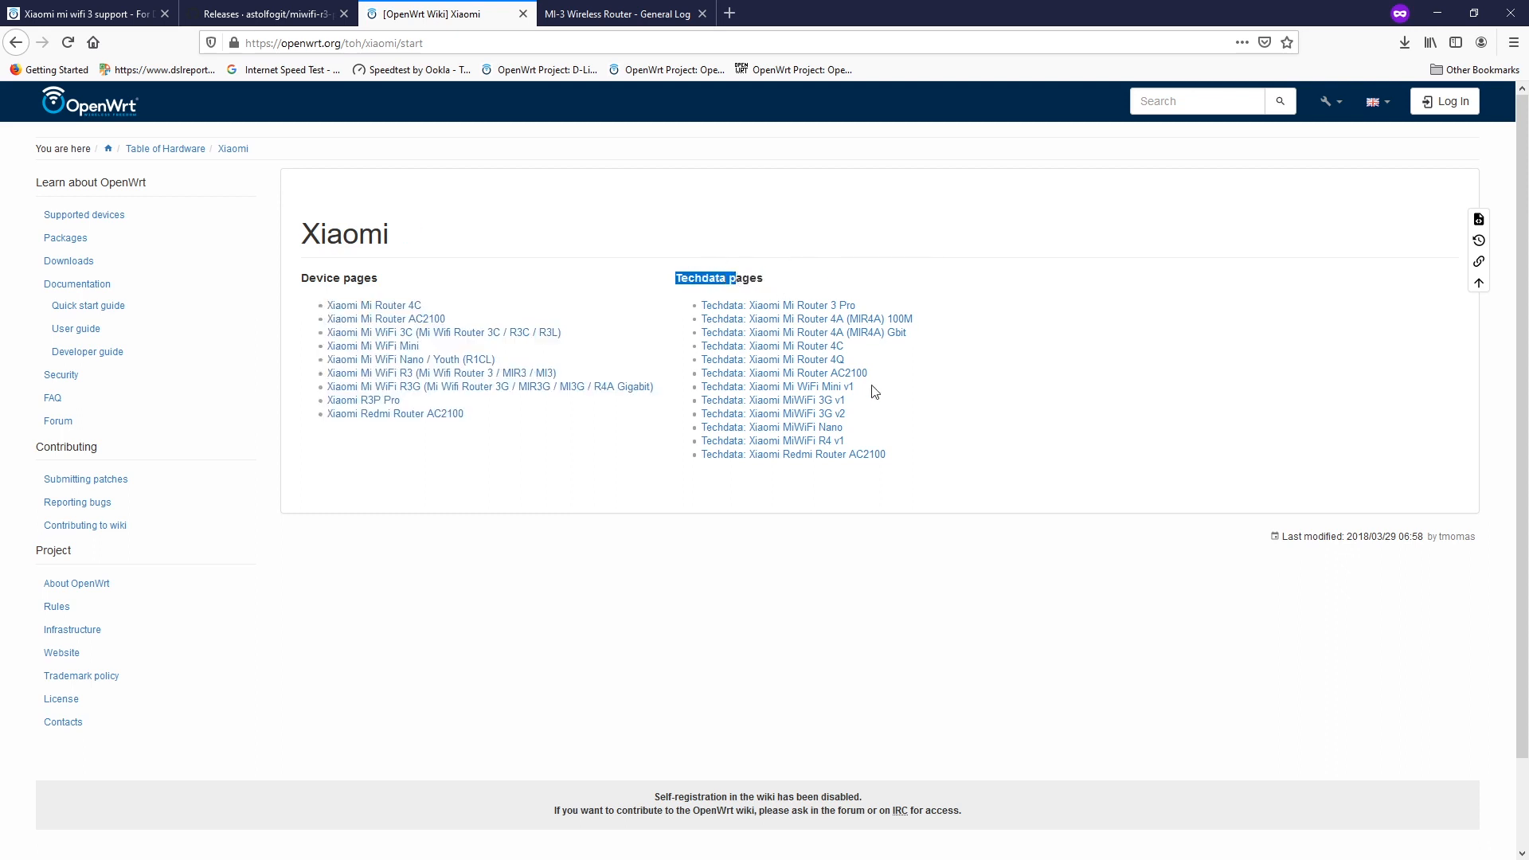
pyautogui.moveTo(841, 413)
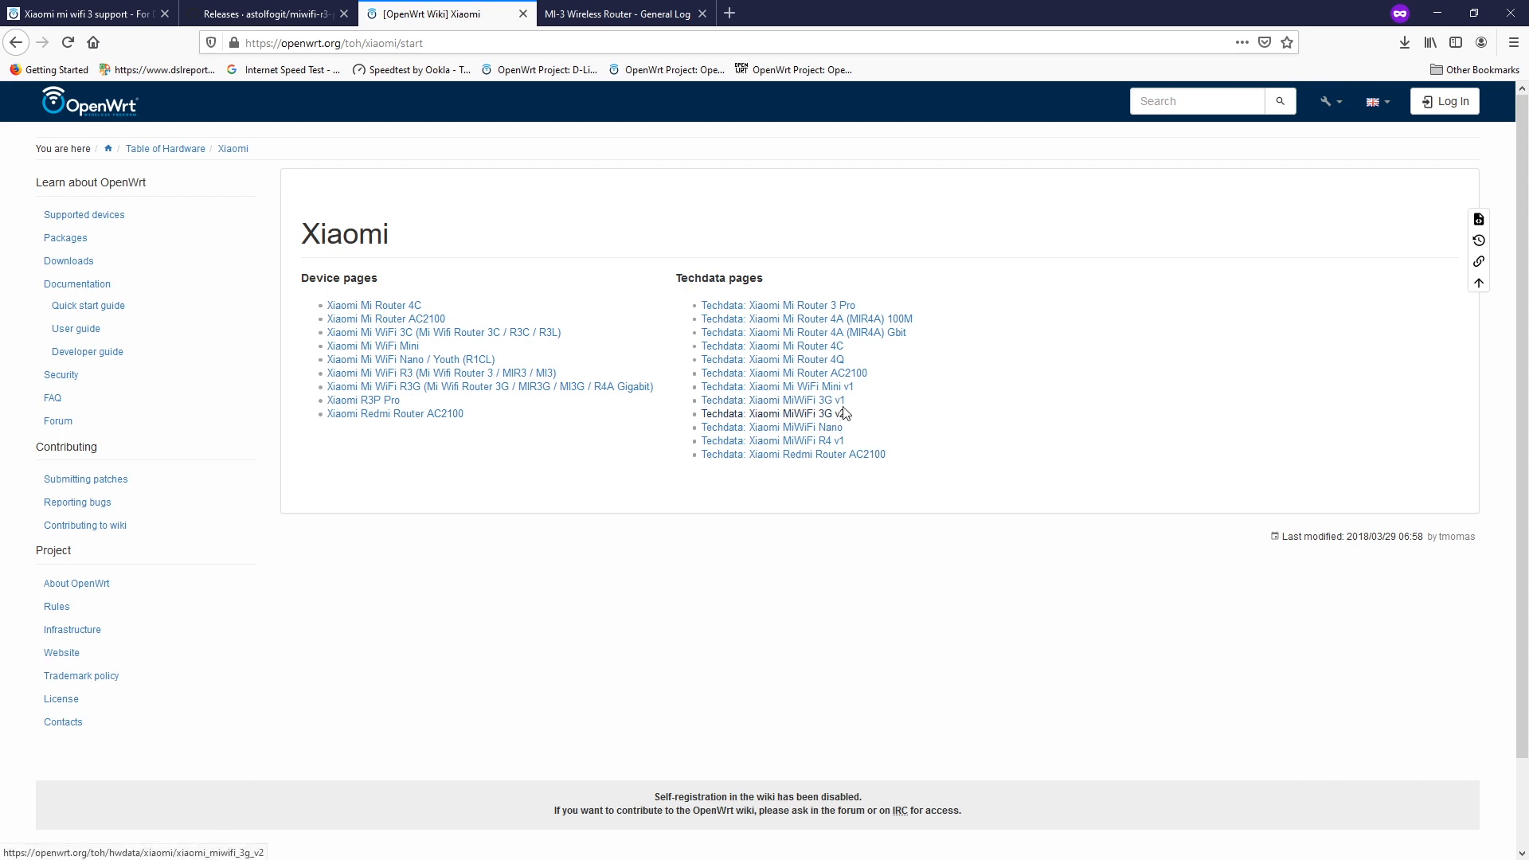
pyautogui.moveTo(837, 414)
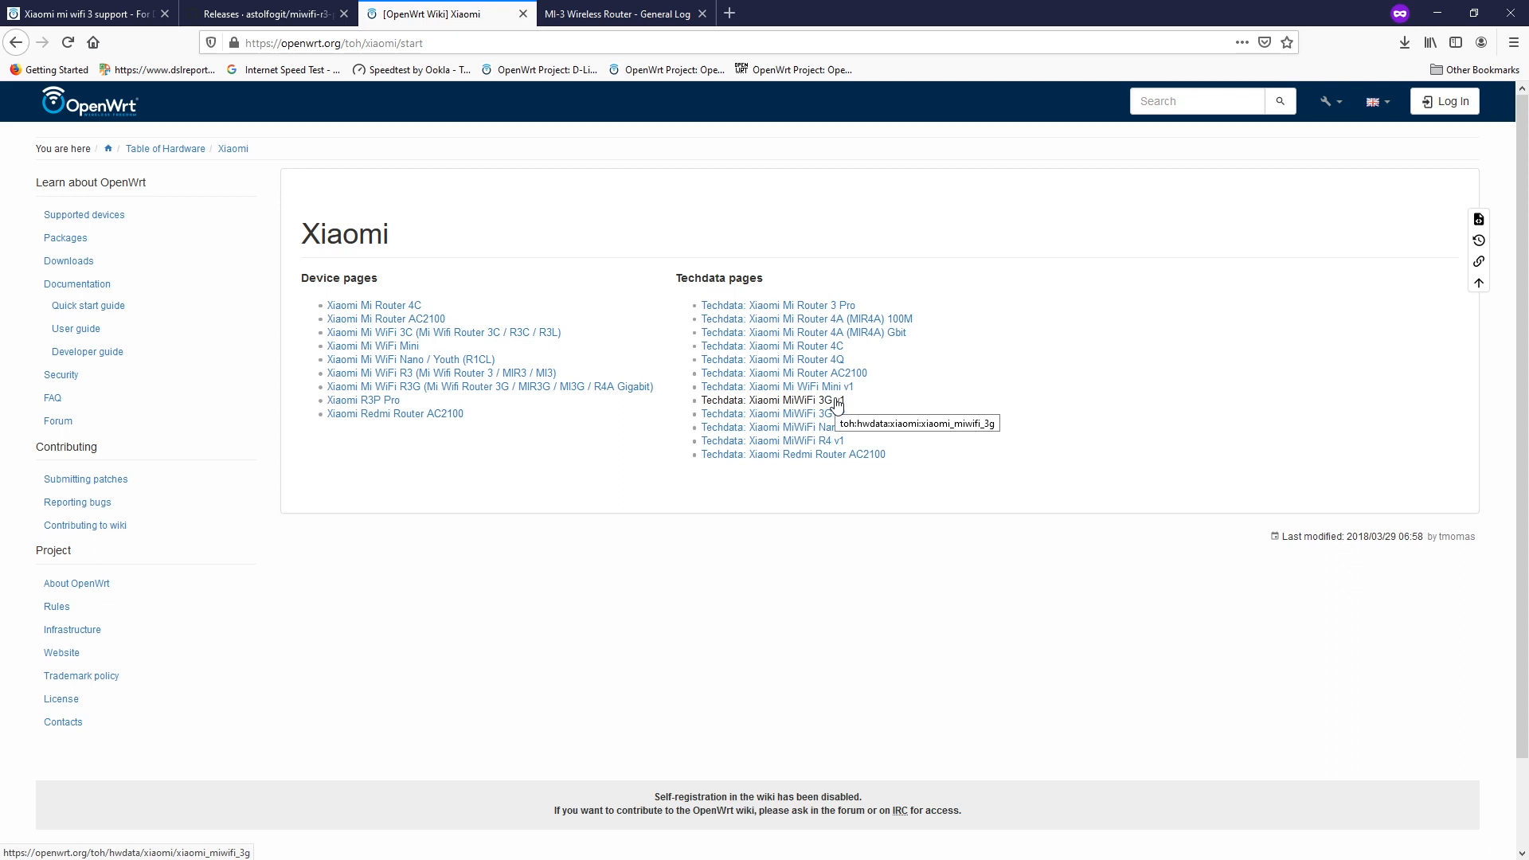
pyautogui.moveTo(836, 402)
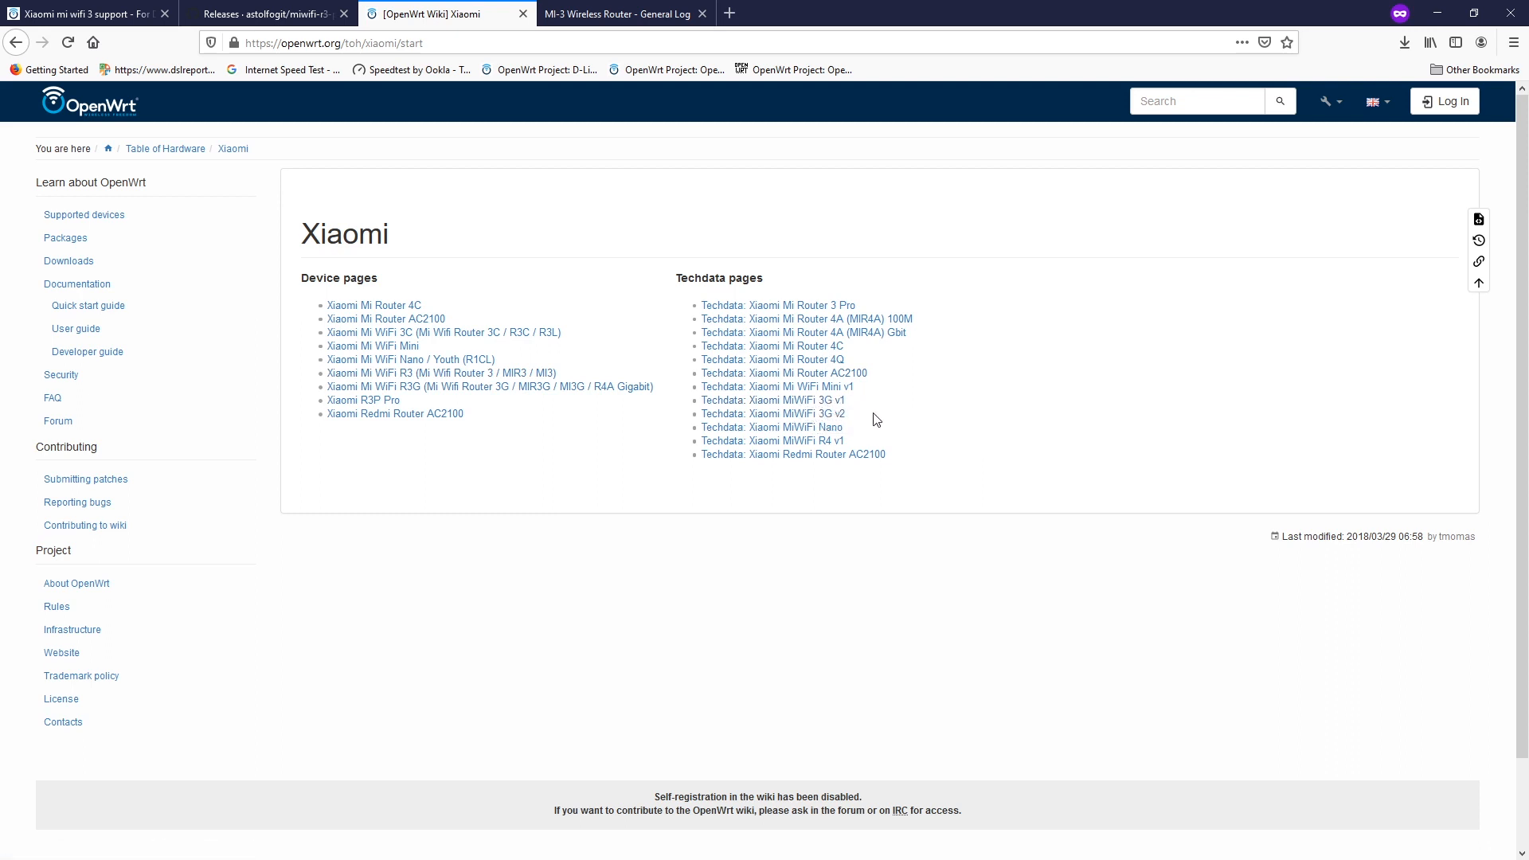
pyautogui.moveTo(914, 410)
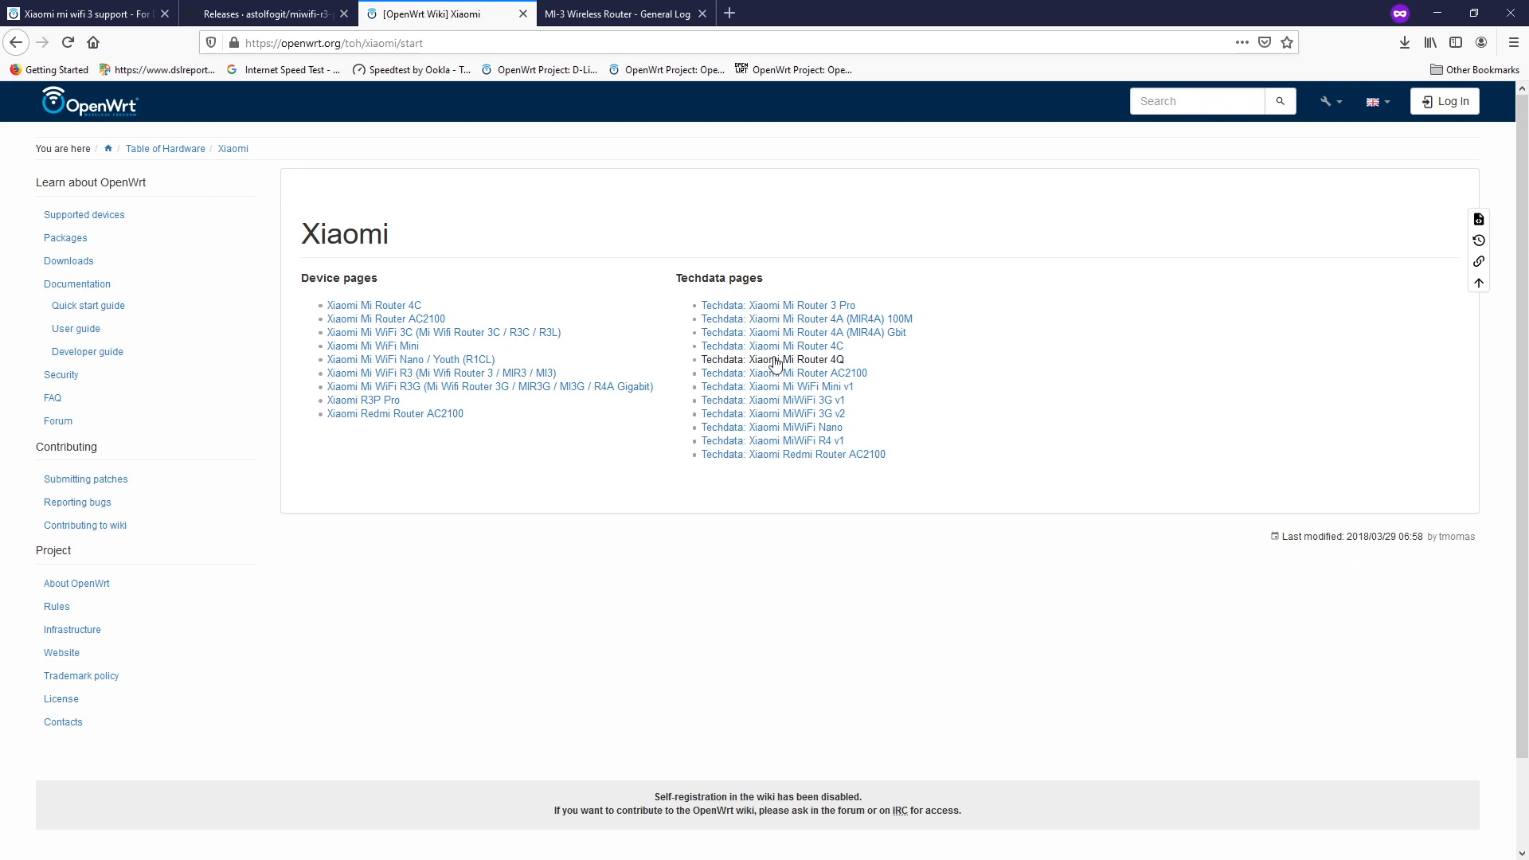
pyautogui.click(83, 15)
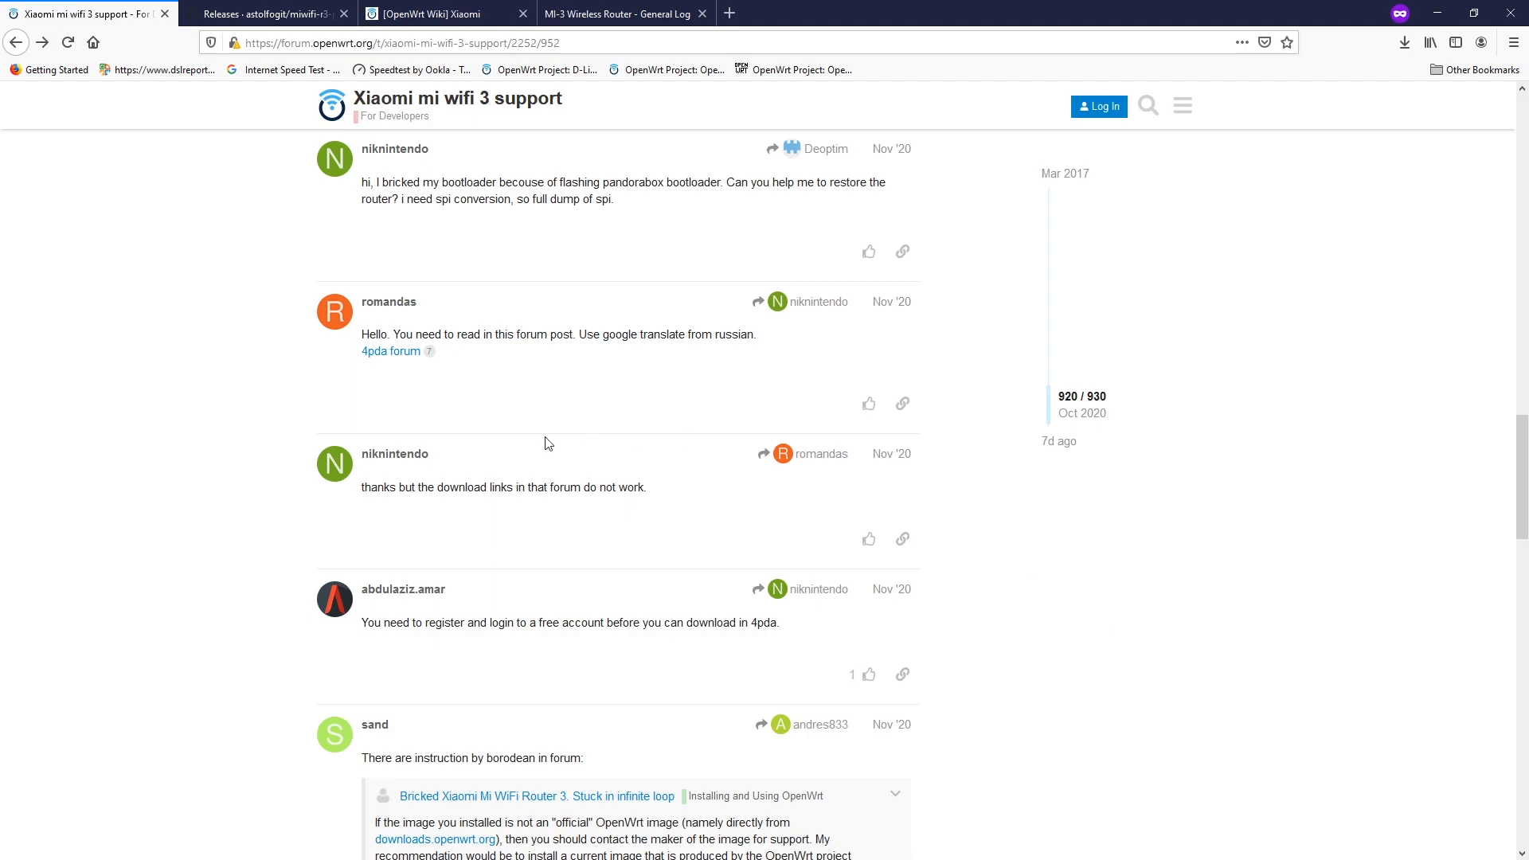
# Read the X-Wrt recommendation at the thread's end and follow the miwifi-r3-production GitHub releases link.
pyautogui.scroll(-3)
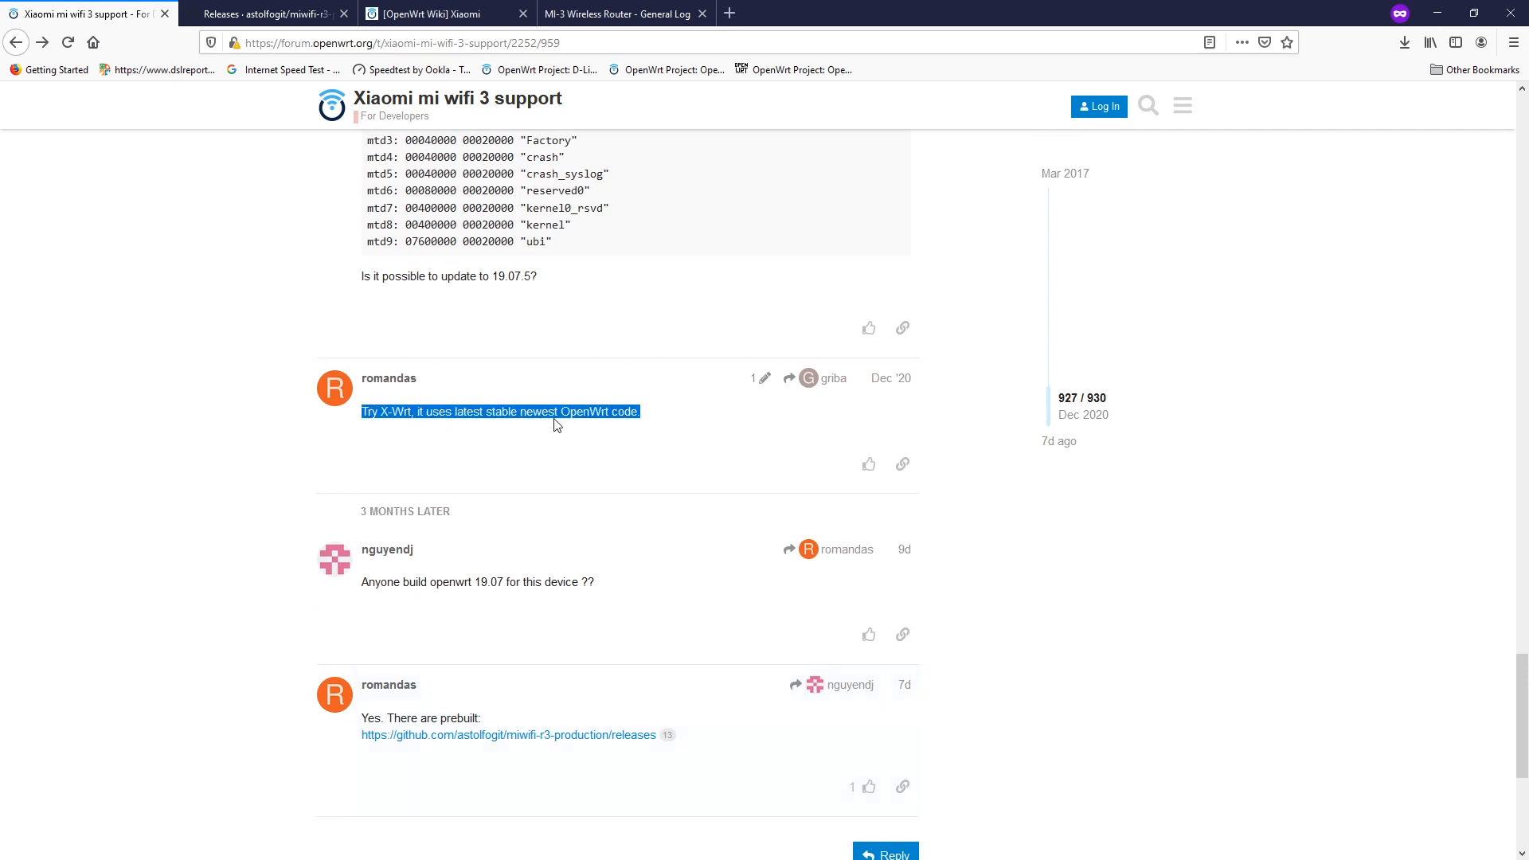
pyautogui.click(667, 425)
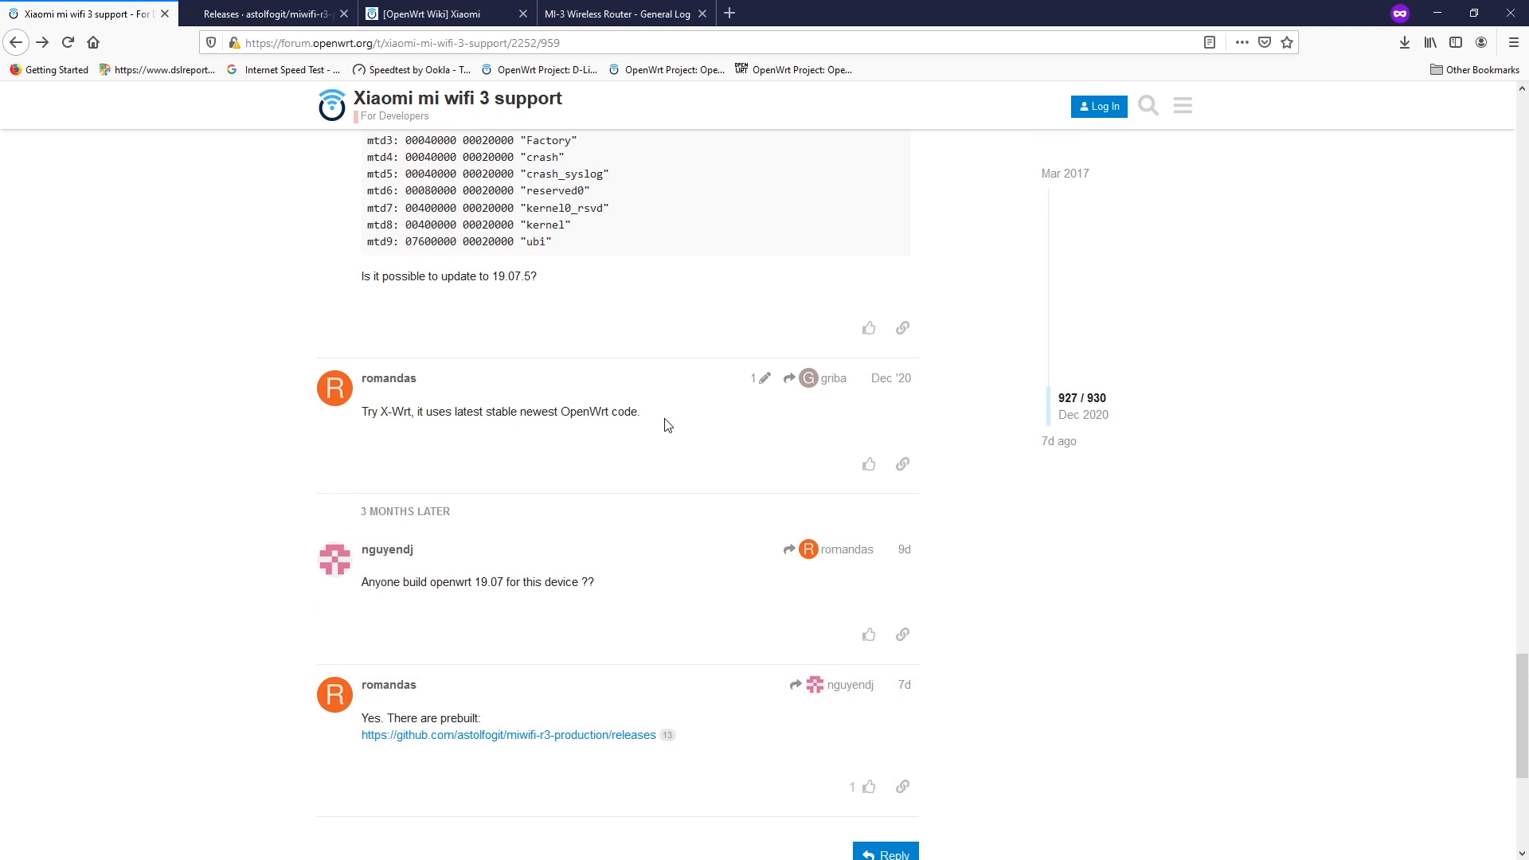
pyautogui.scroll(-3)
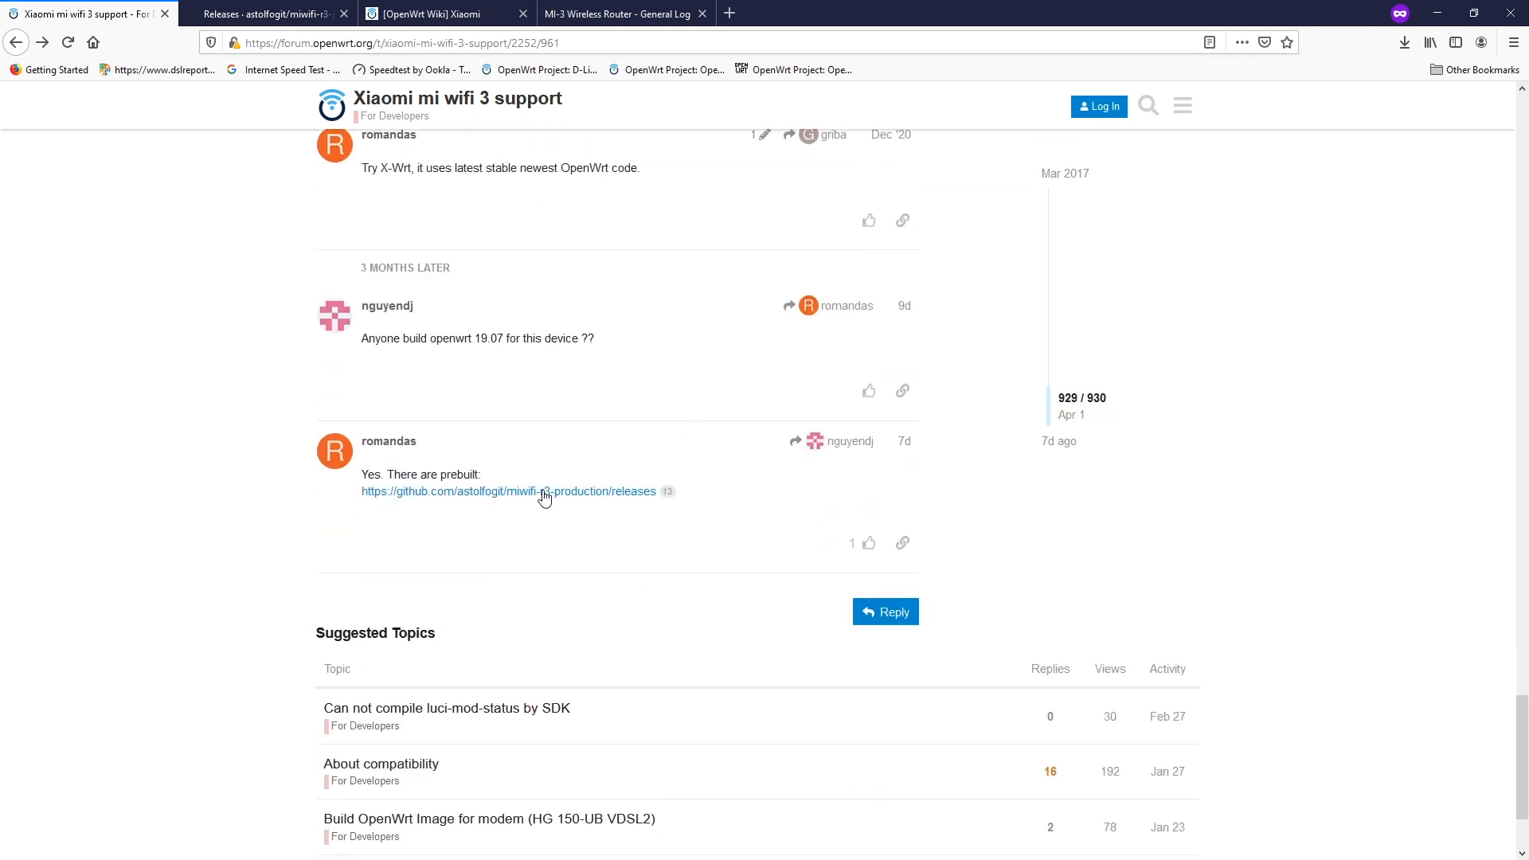
pyautogui.moveTo(524, 498)
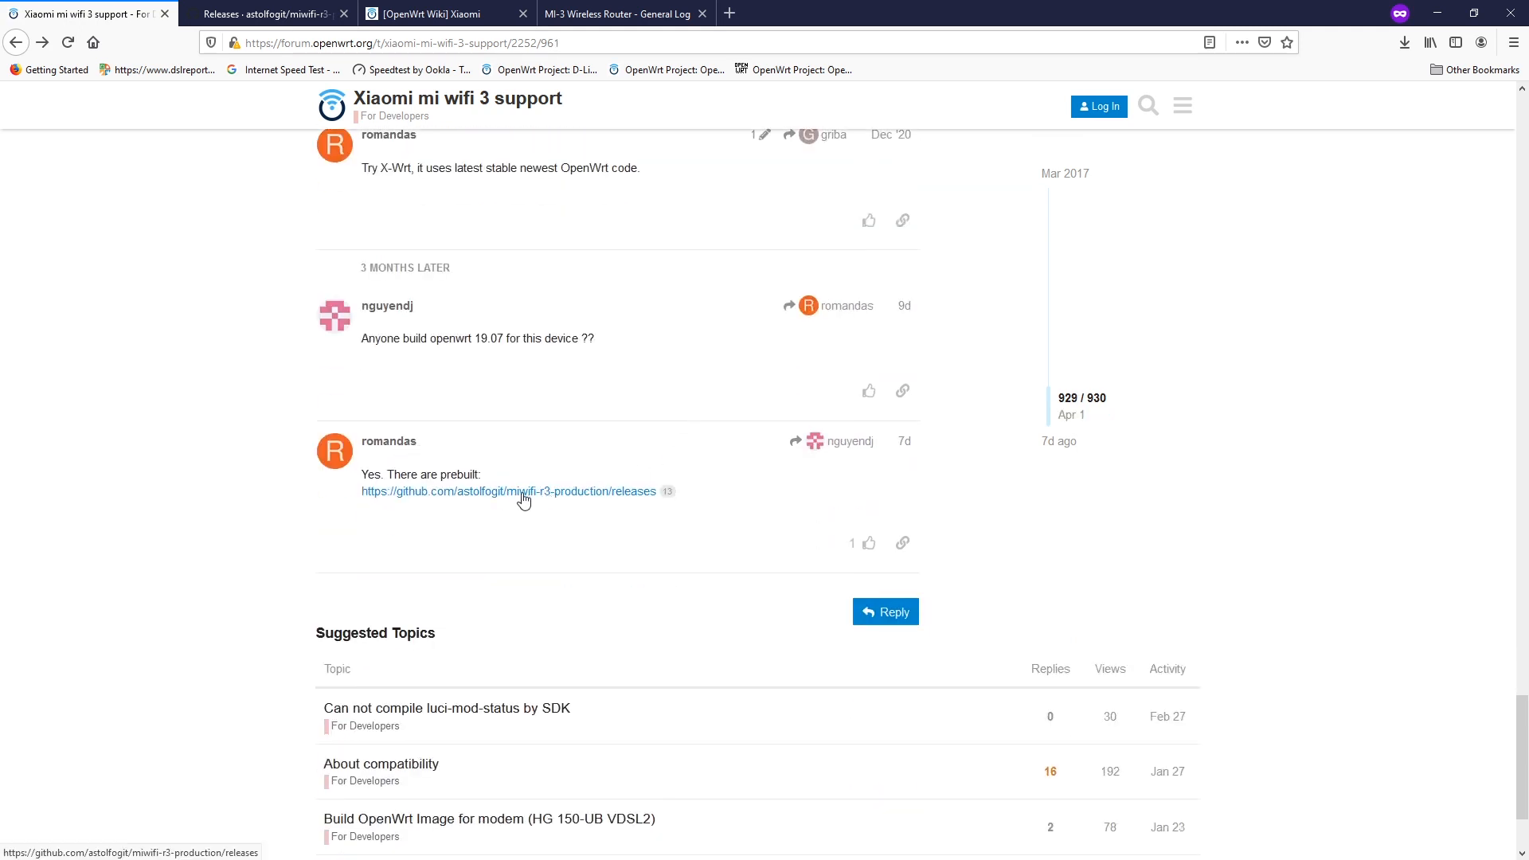
pyautogui.click(508, 490)
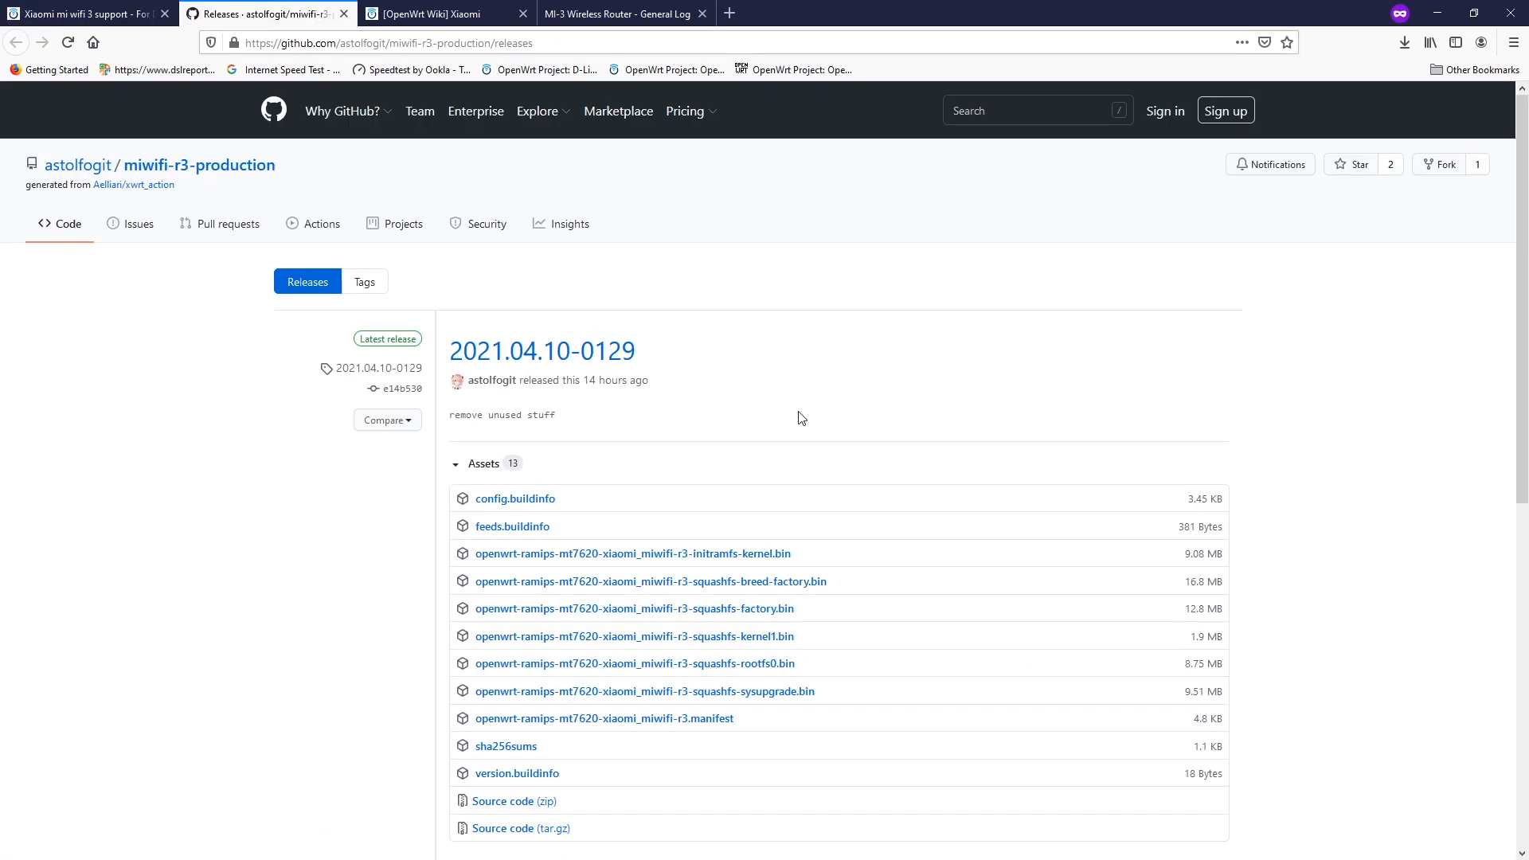
pyautogui.moveTo(824, 565)
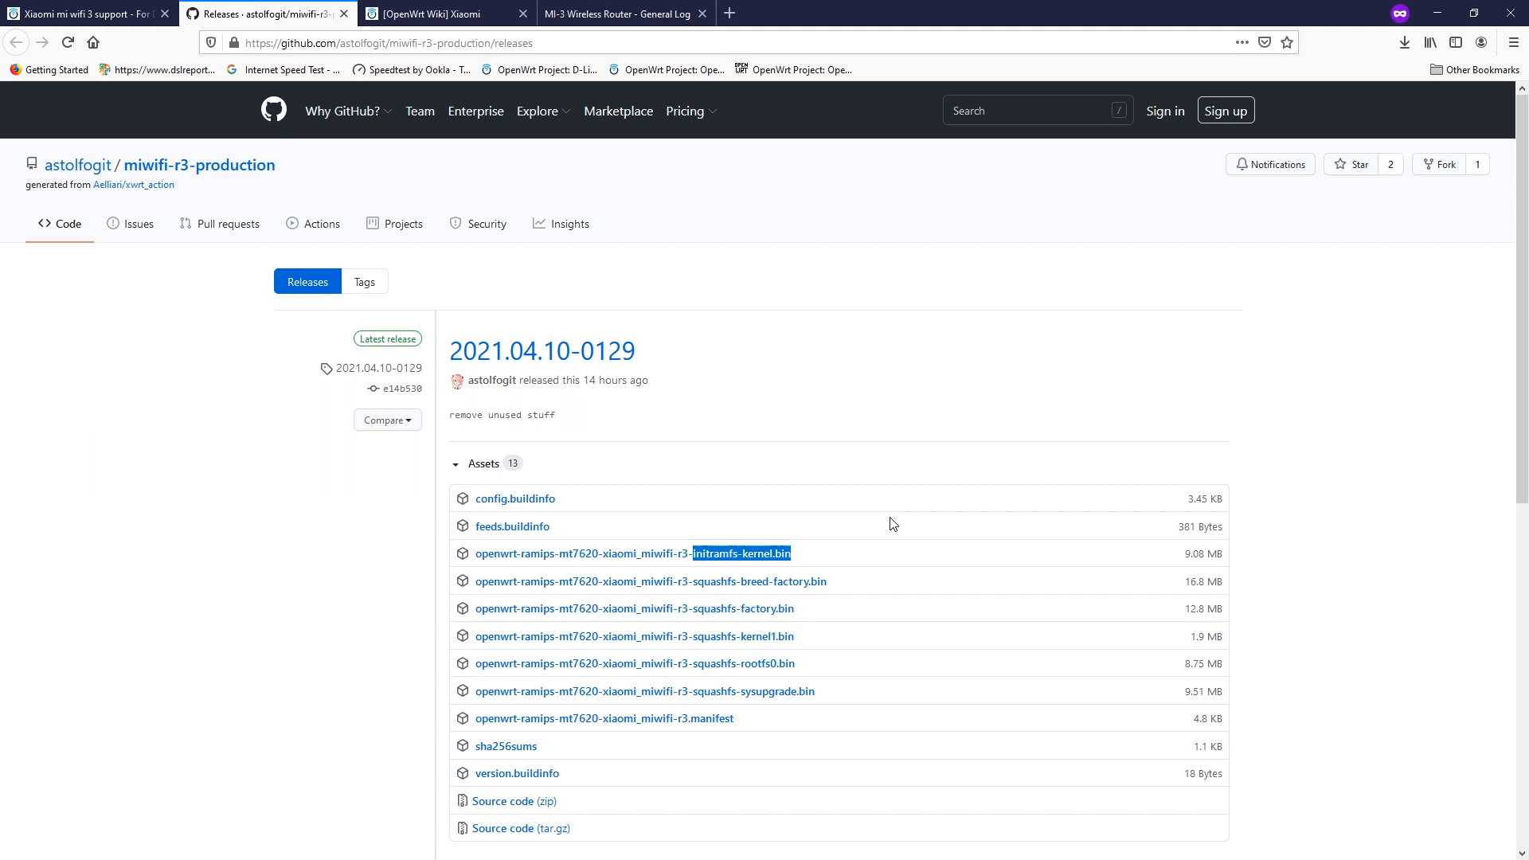
pyautogui.moveTo(880, 532)
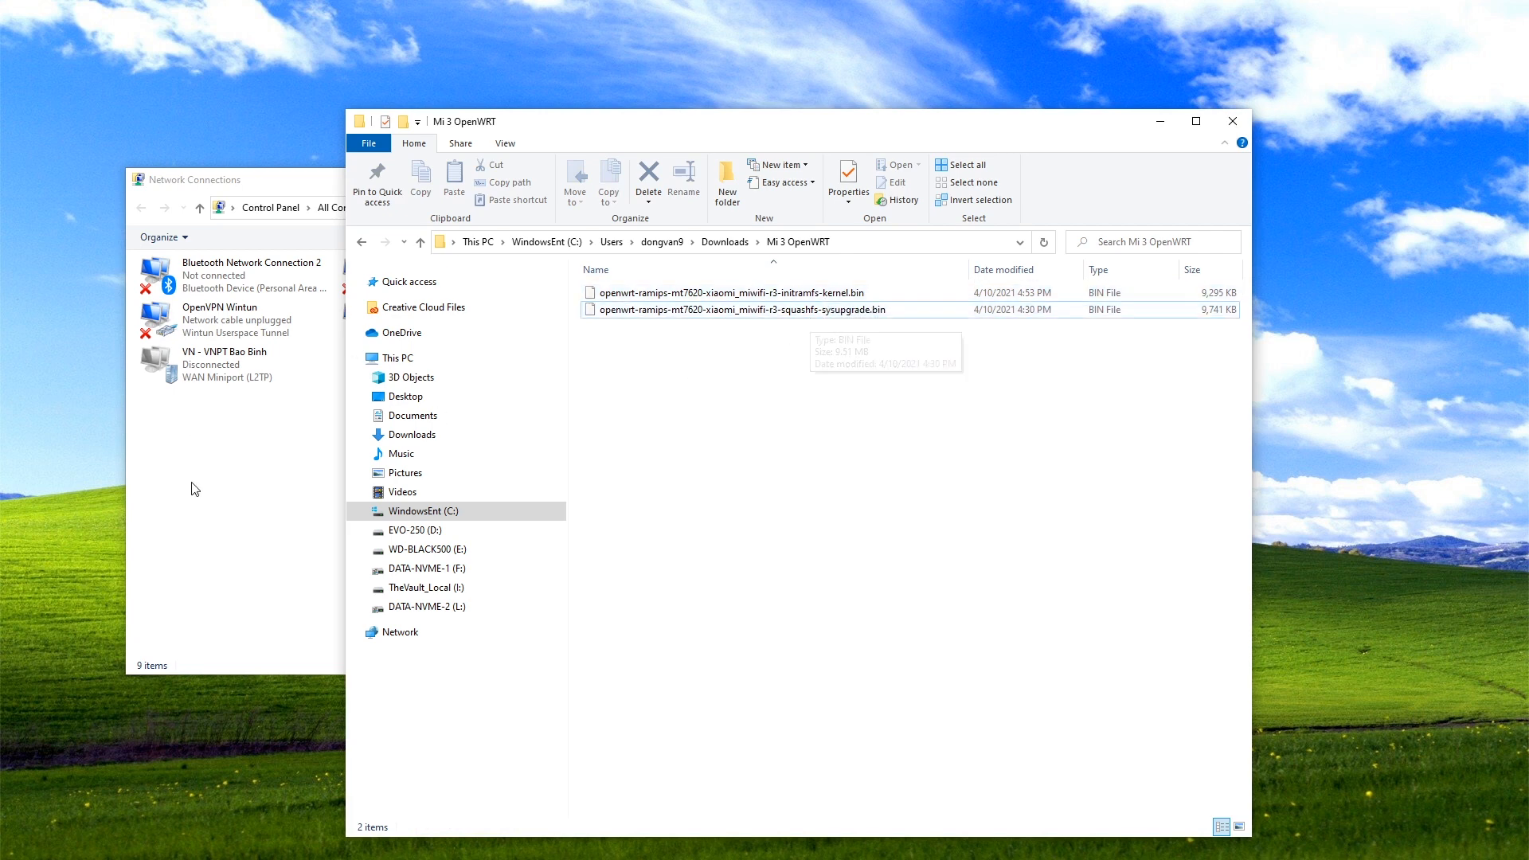
# Recheck Ethernet 6's IPv4 properties holding static address 192.168.1.2, mask 255.255.255.0.
pyautogui.rightClick(403, 269)
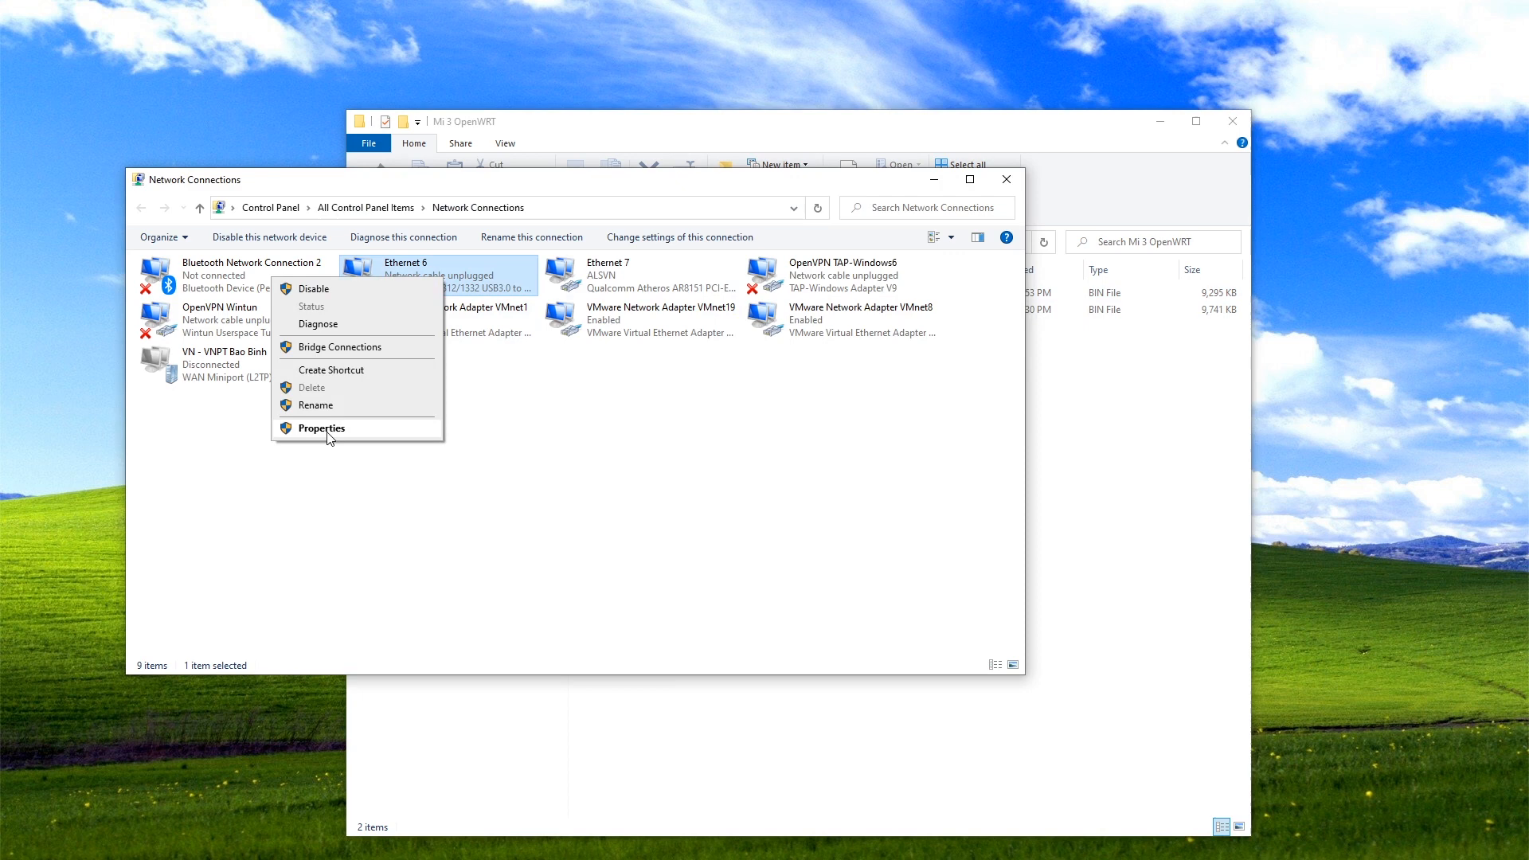
pyautogui.click(320, 428)
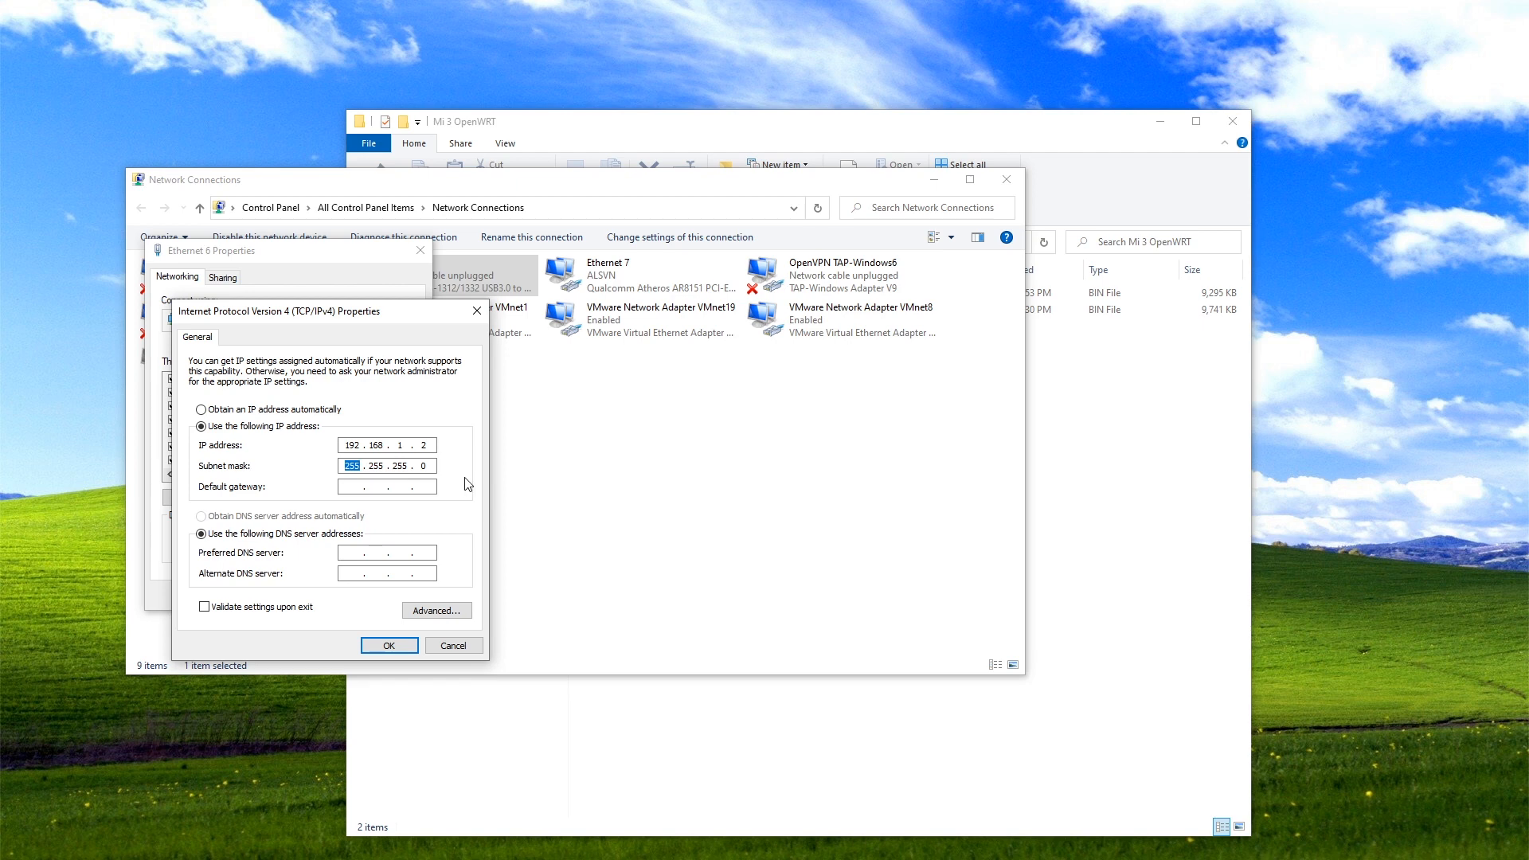
pyautogui.moveTo(441, 449)
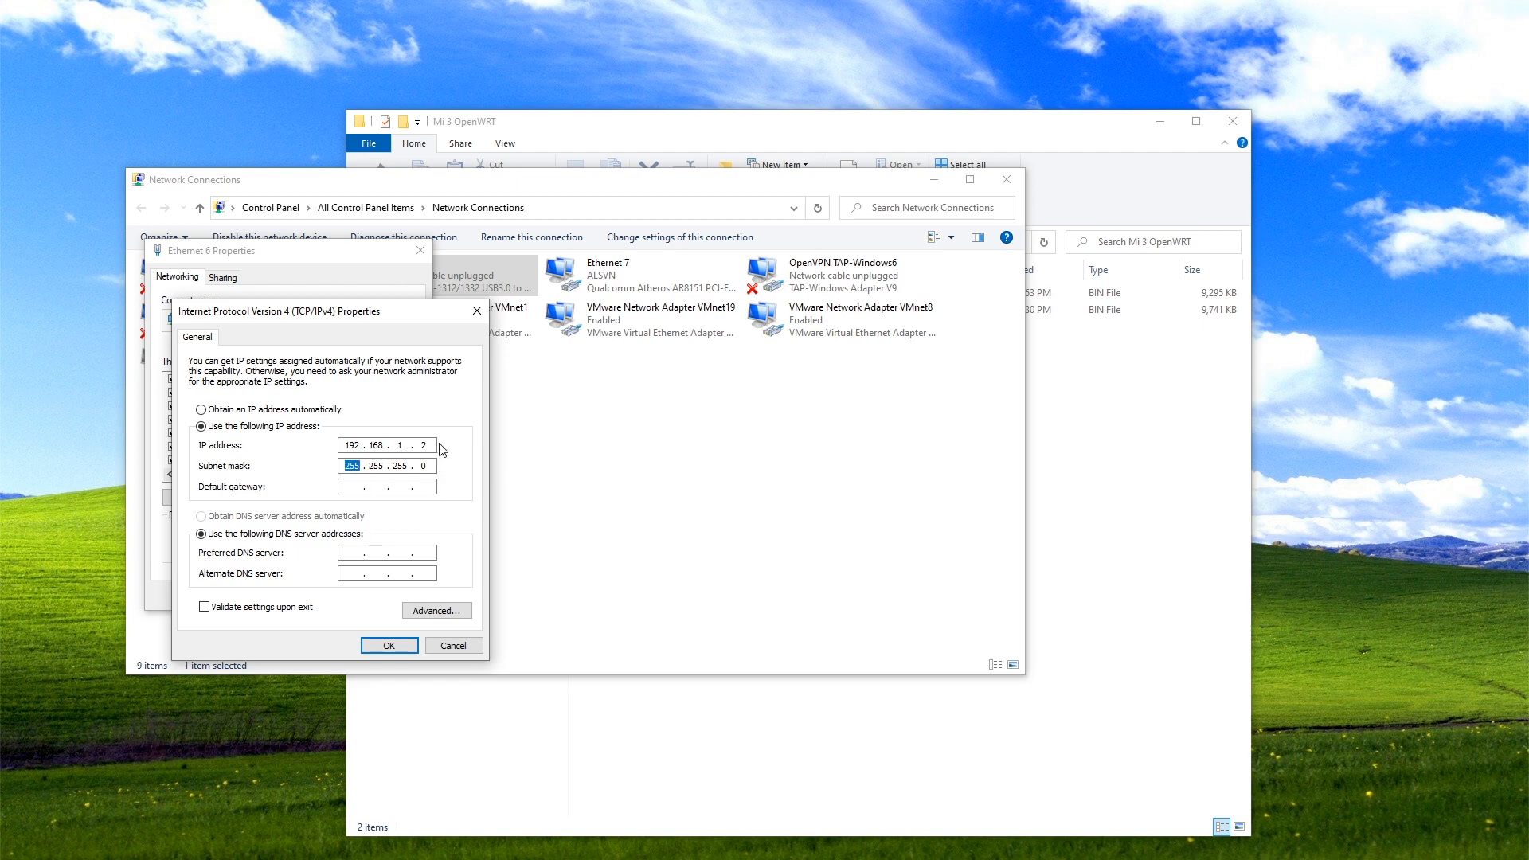
pyautogui.click(388, 645)
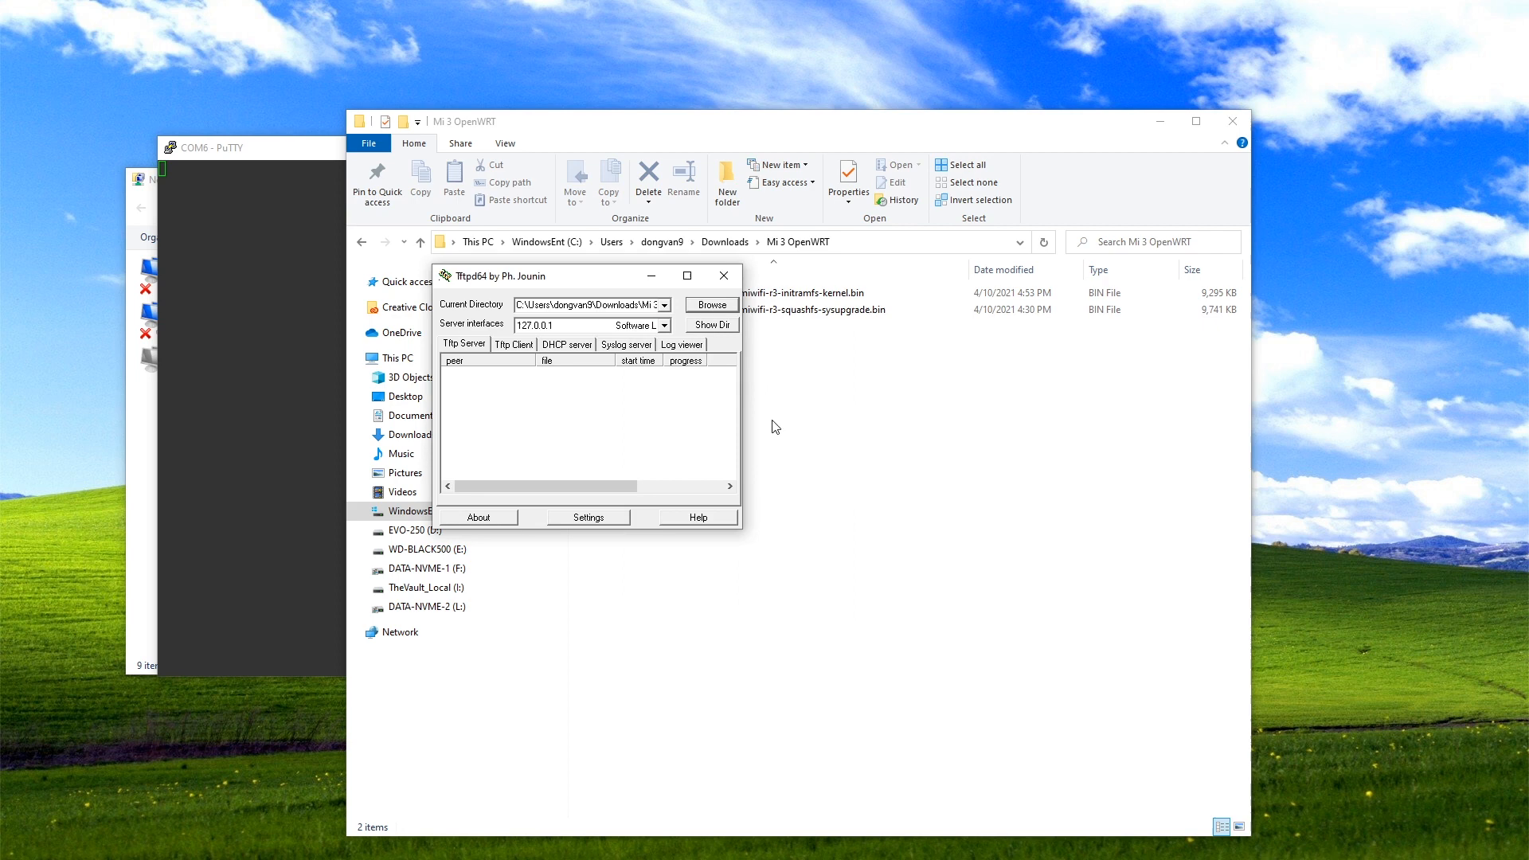
# Point Tftpd64 at the Mi 3 OpenWRT folder and serve on the 192.168.1.2 interface.
pyautogui.click(663, 305)
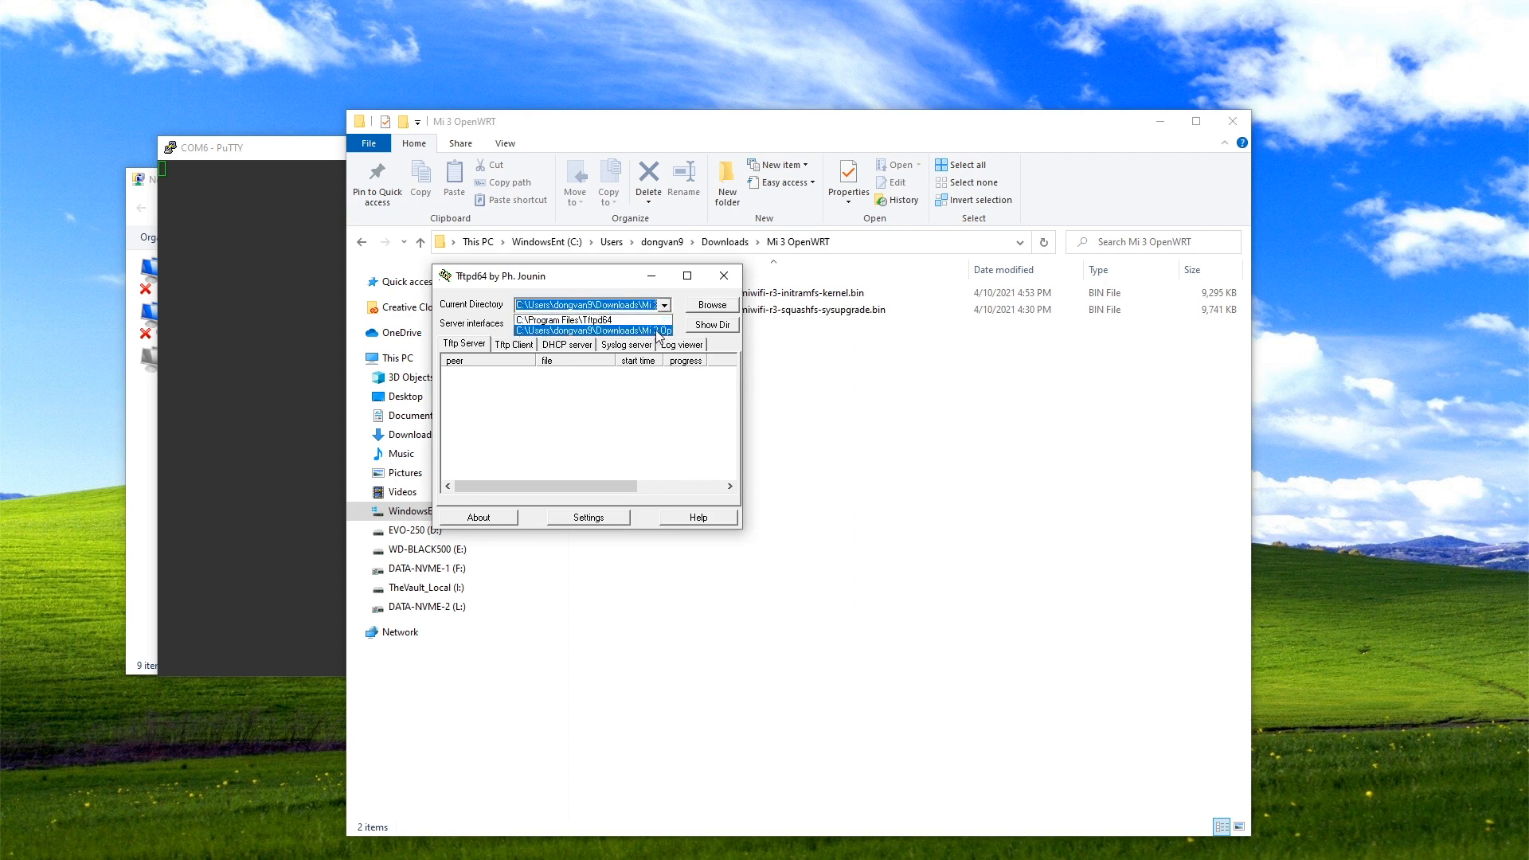
pyautogui.click(664, 323)
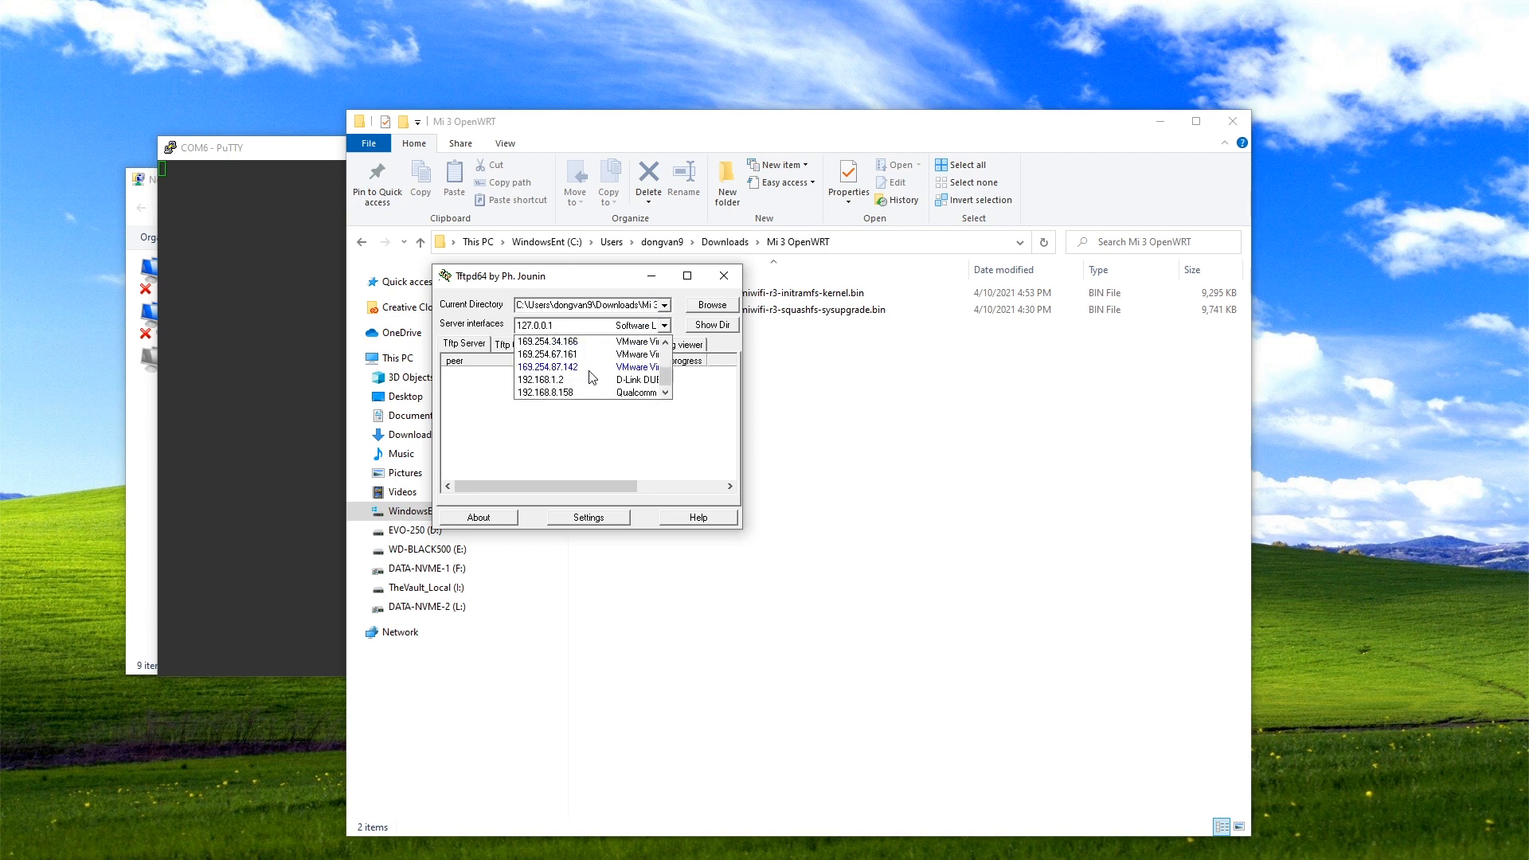
pyautogui.click(545, 379)
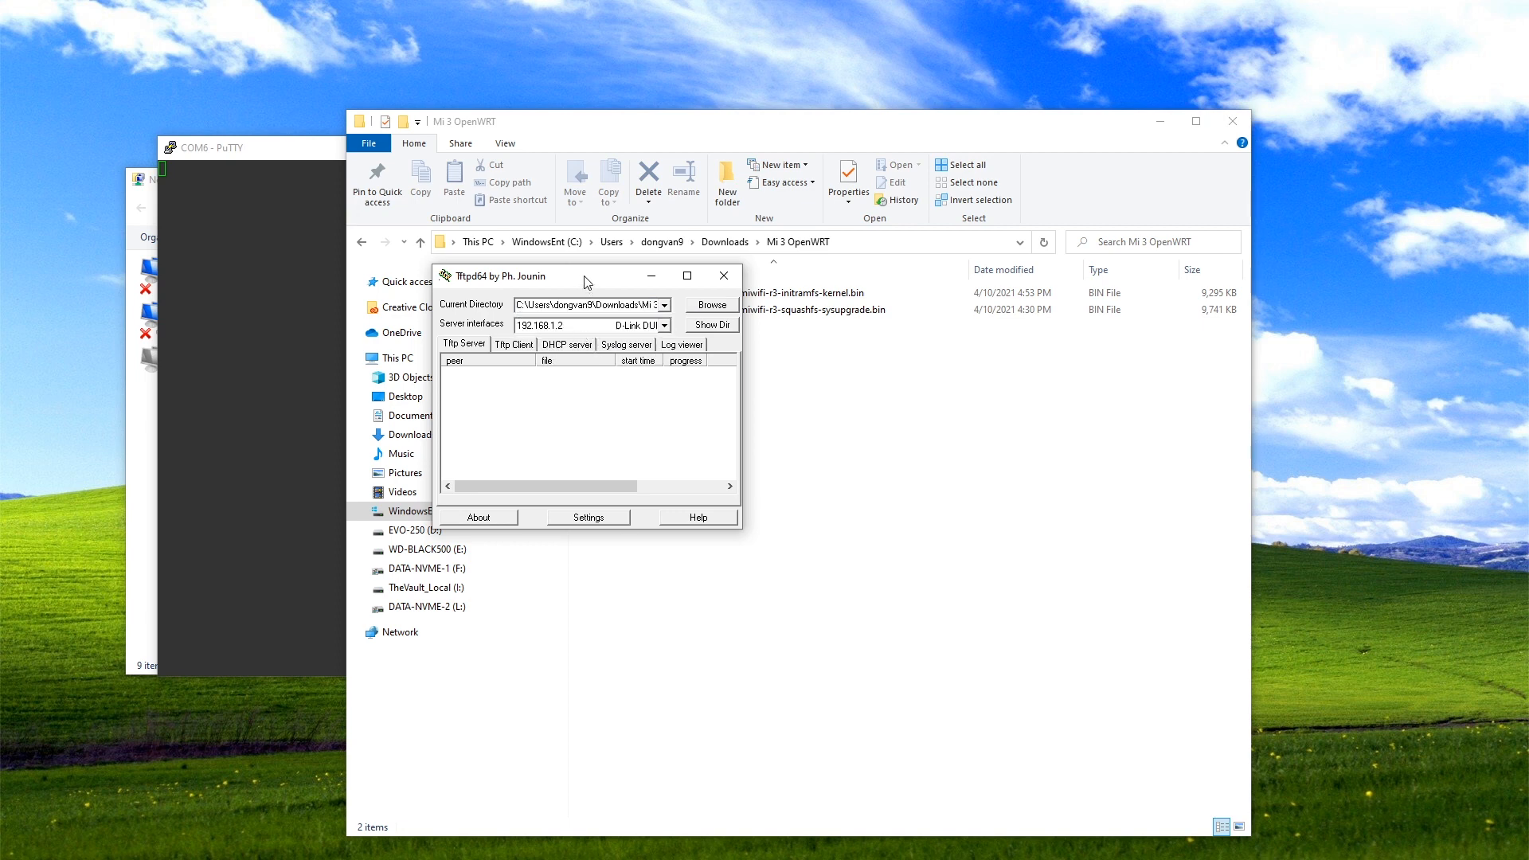
pyautogui.moveTo(579, 275); pyautogui.dragTo(766, 295)
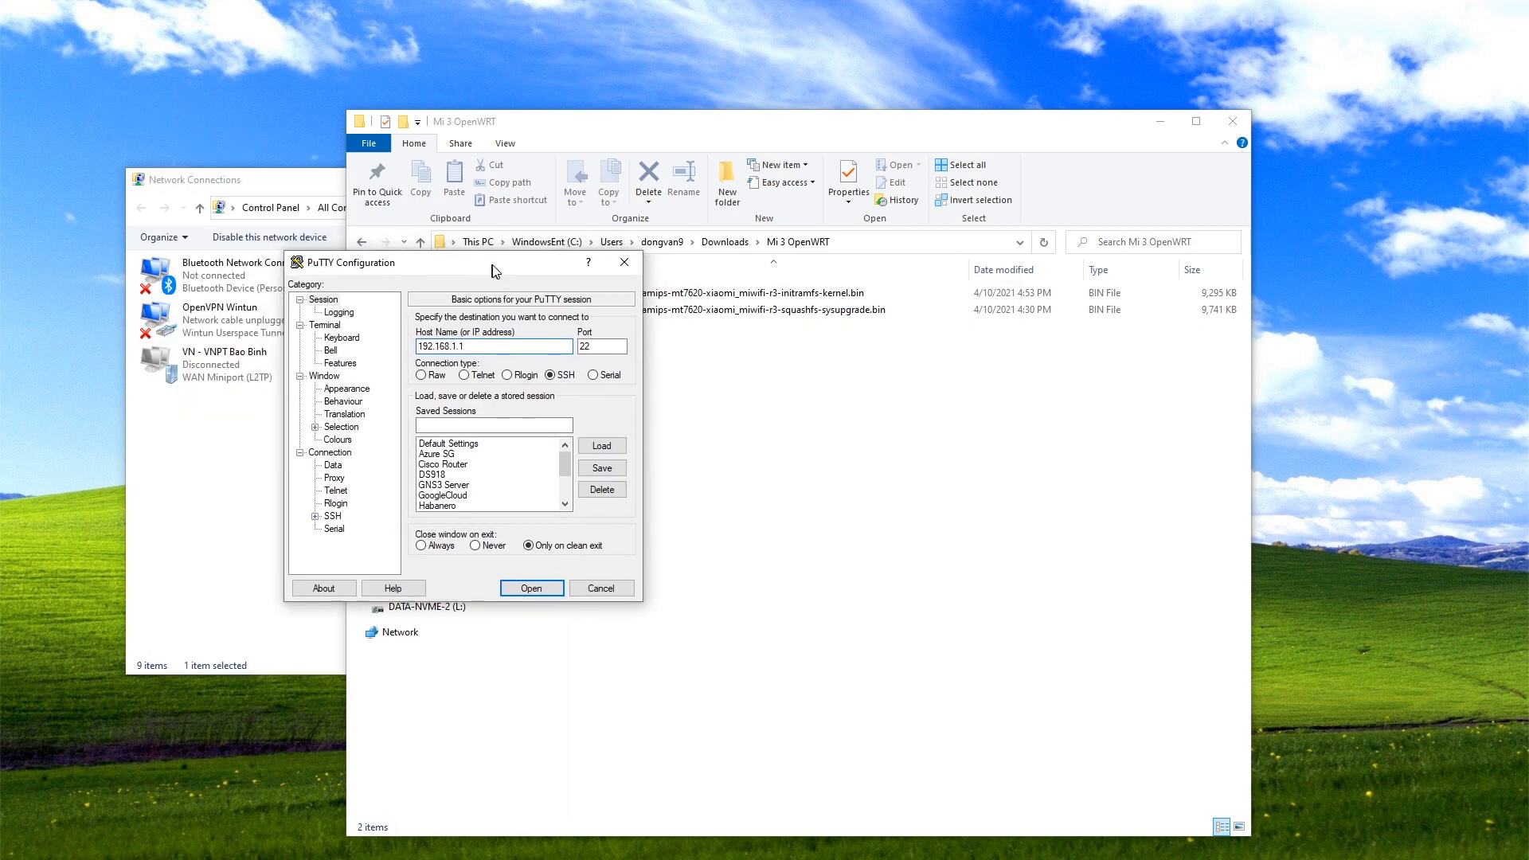
# Choose U-Boot option 1 to TFTP-load a system into SDRAM, device 192.168.1.1, server 192.168.1.2.
pyautogui.click(594, 374)
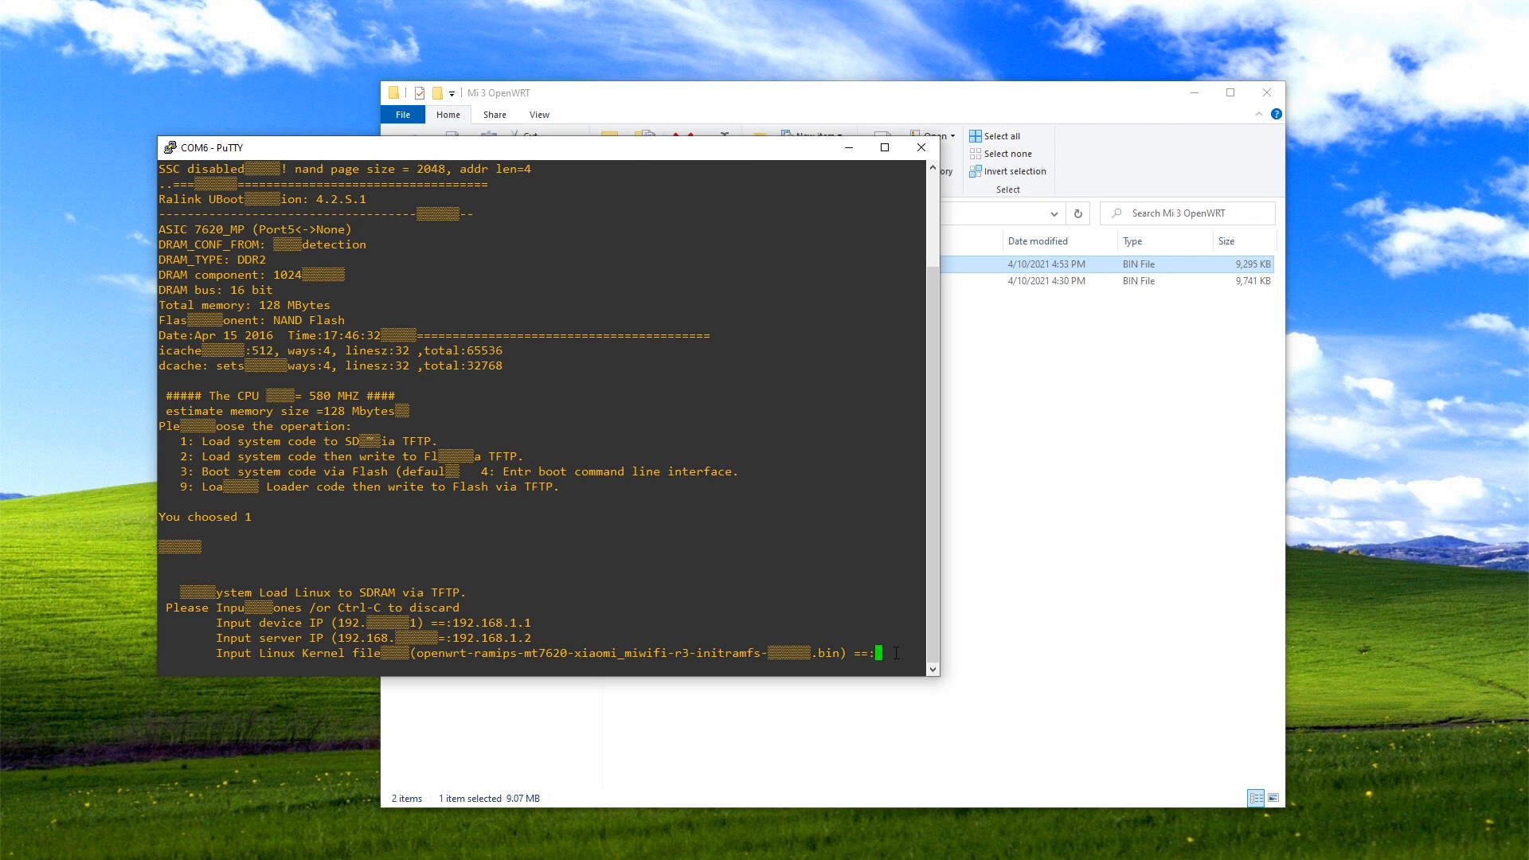
# Boot openwrt-ramips-mt7620-xiaomi_miwifi-r3-initramfs-kernel.bin and find br-lan at 192.168.15.1 with ifconfig.
pyautogui.write('openwrt-ramips-mt7620-xiaomi_miwifi-r3-initramfs-kernel.bin')
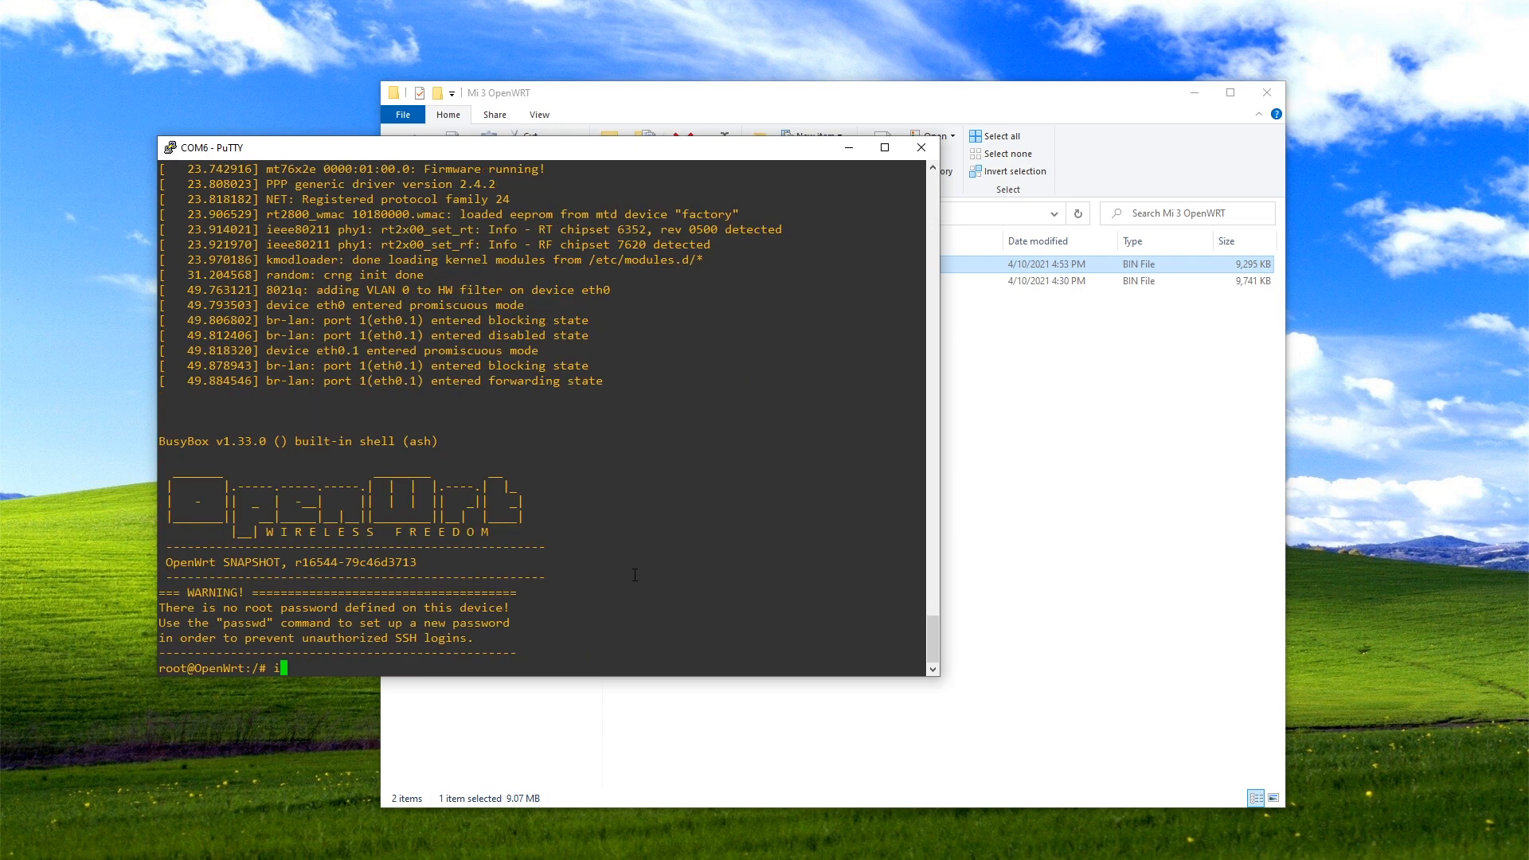
pyautogui.write('fconfig')
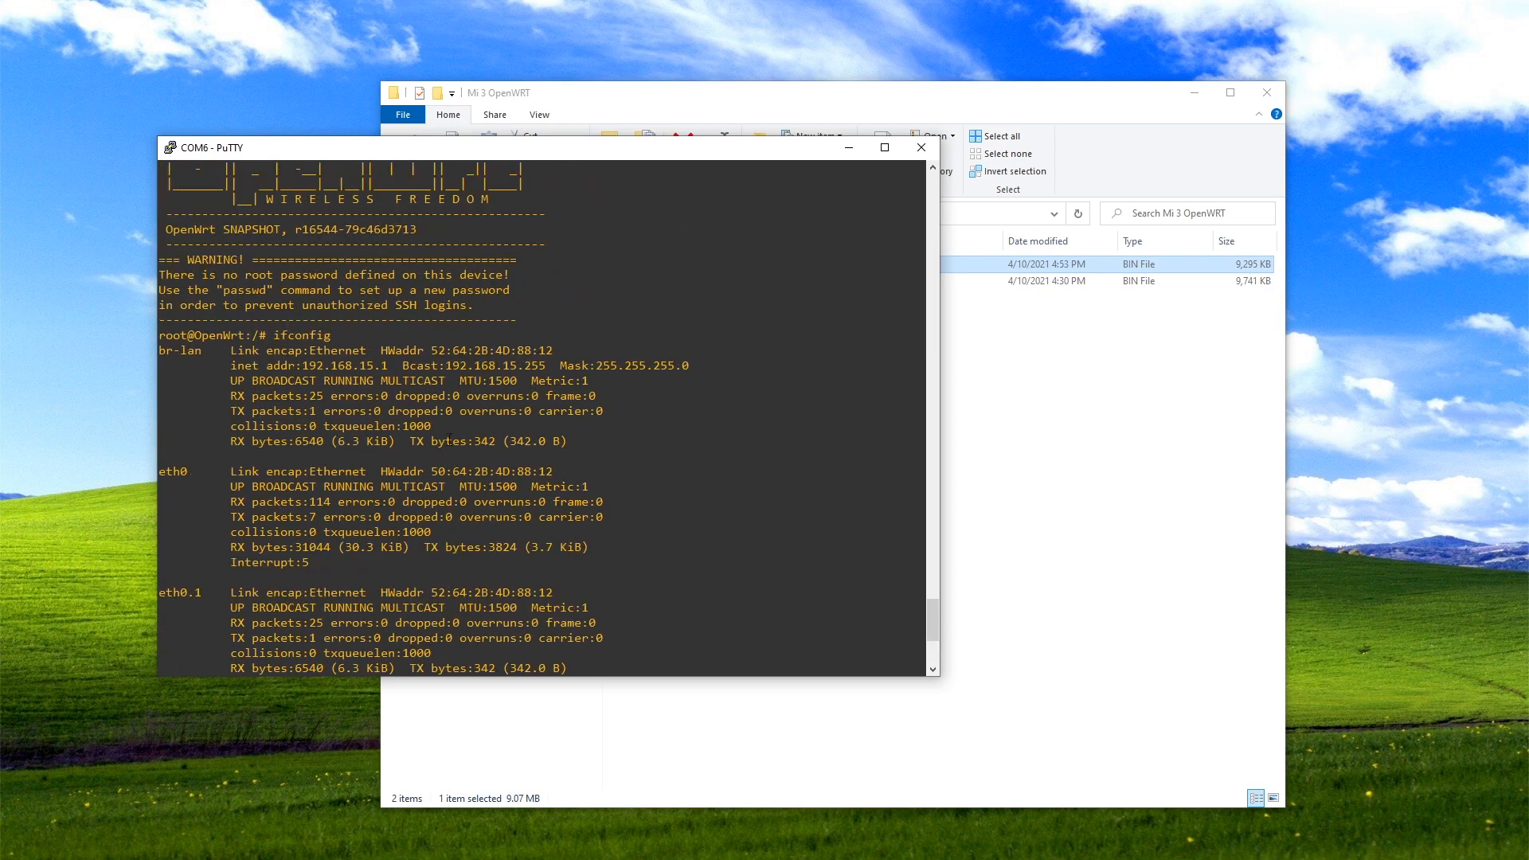
pyautogui.doubleClick(346, 367)
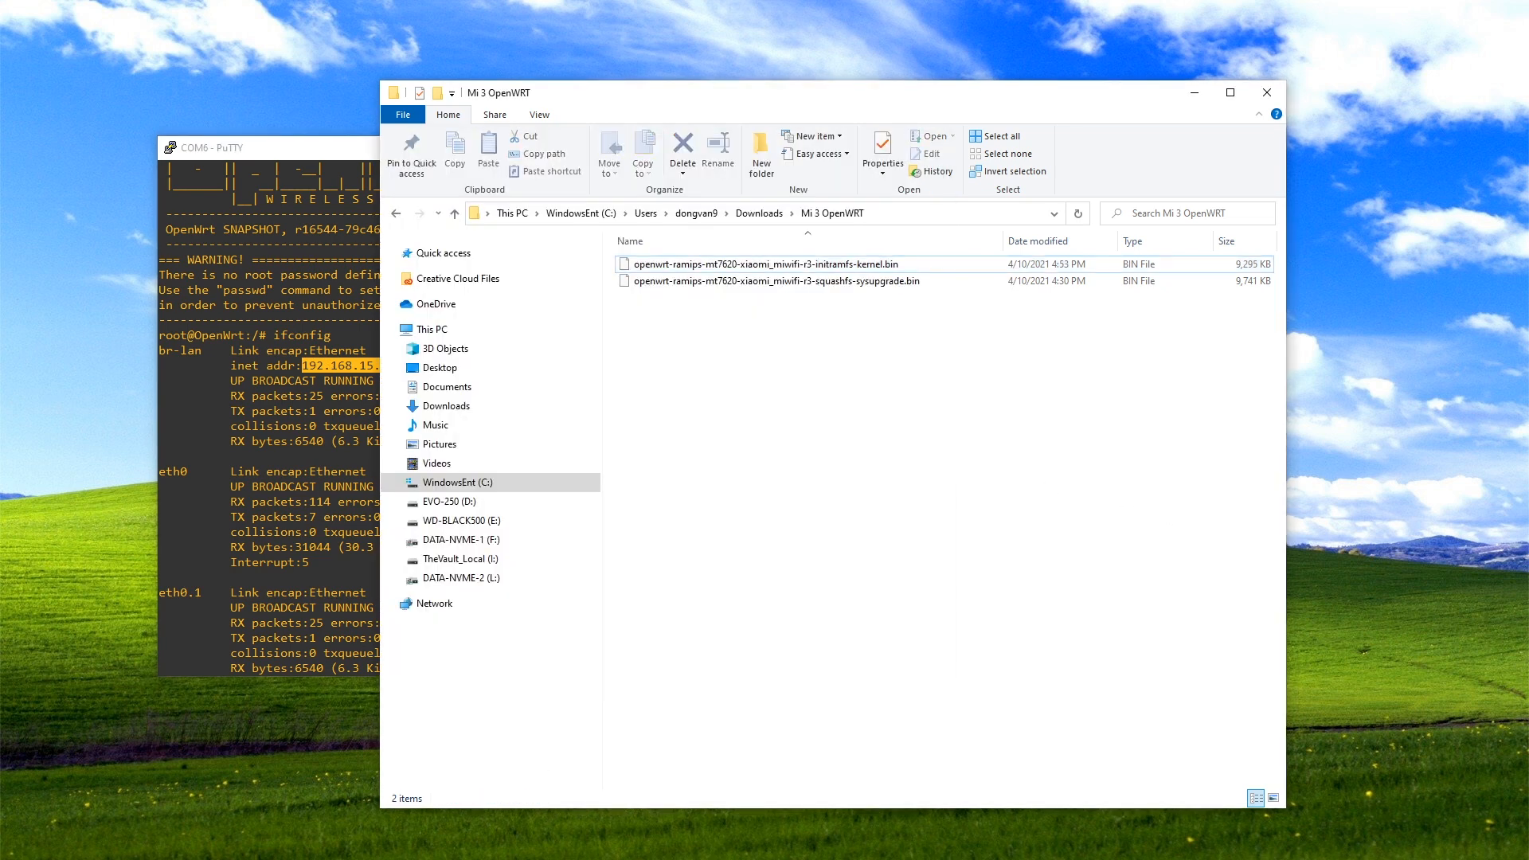
# Switch Ethernet 6 to obtain its IPv4 address automatically.
pyautogui.click(747, 263)
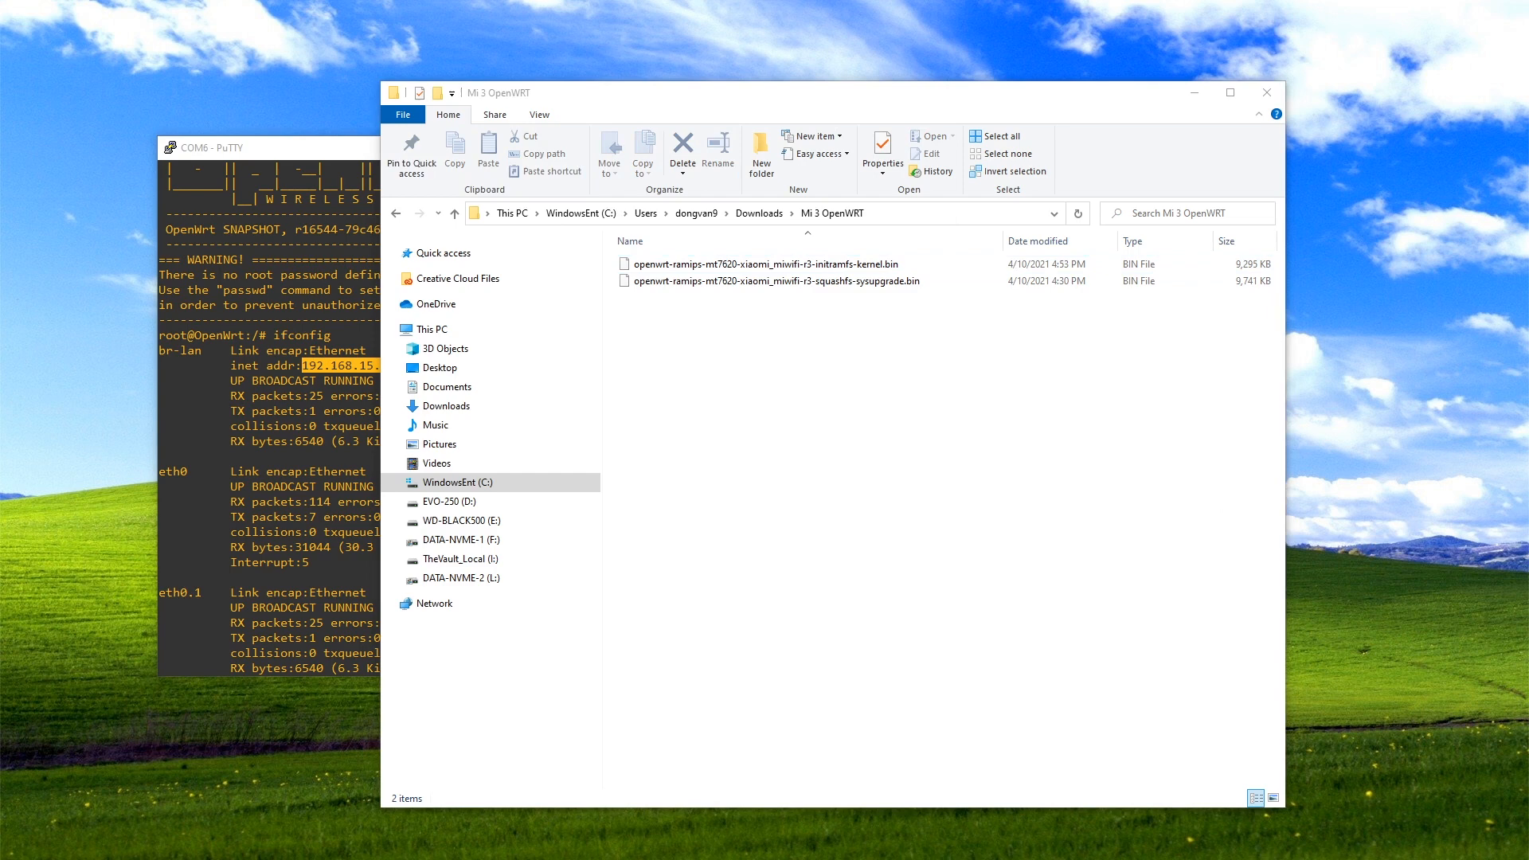
pyautogui.rightClick(923, 302)
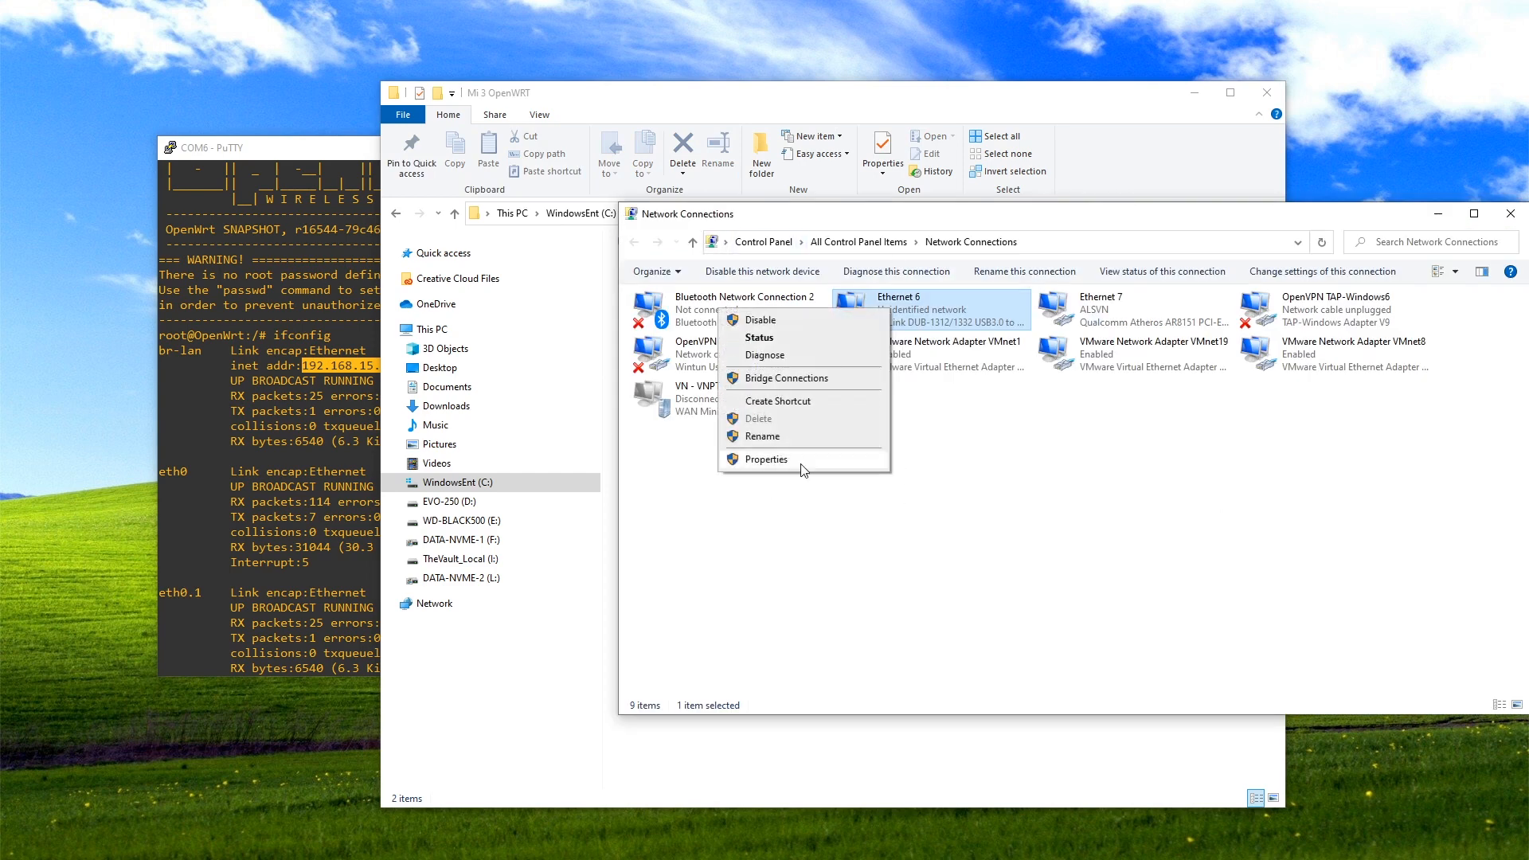
pyautogui.click(770, 459)
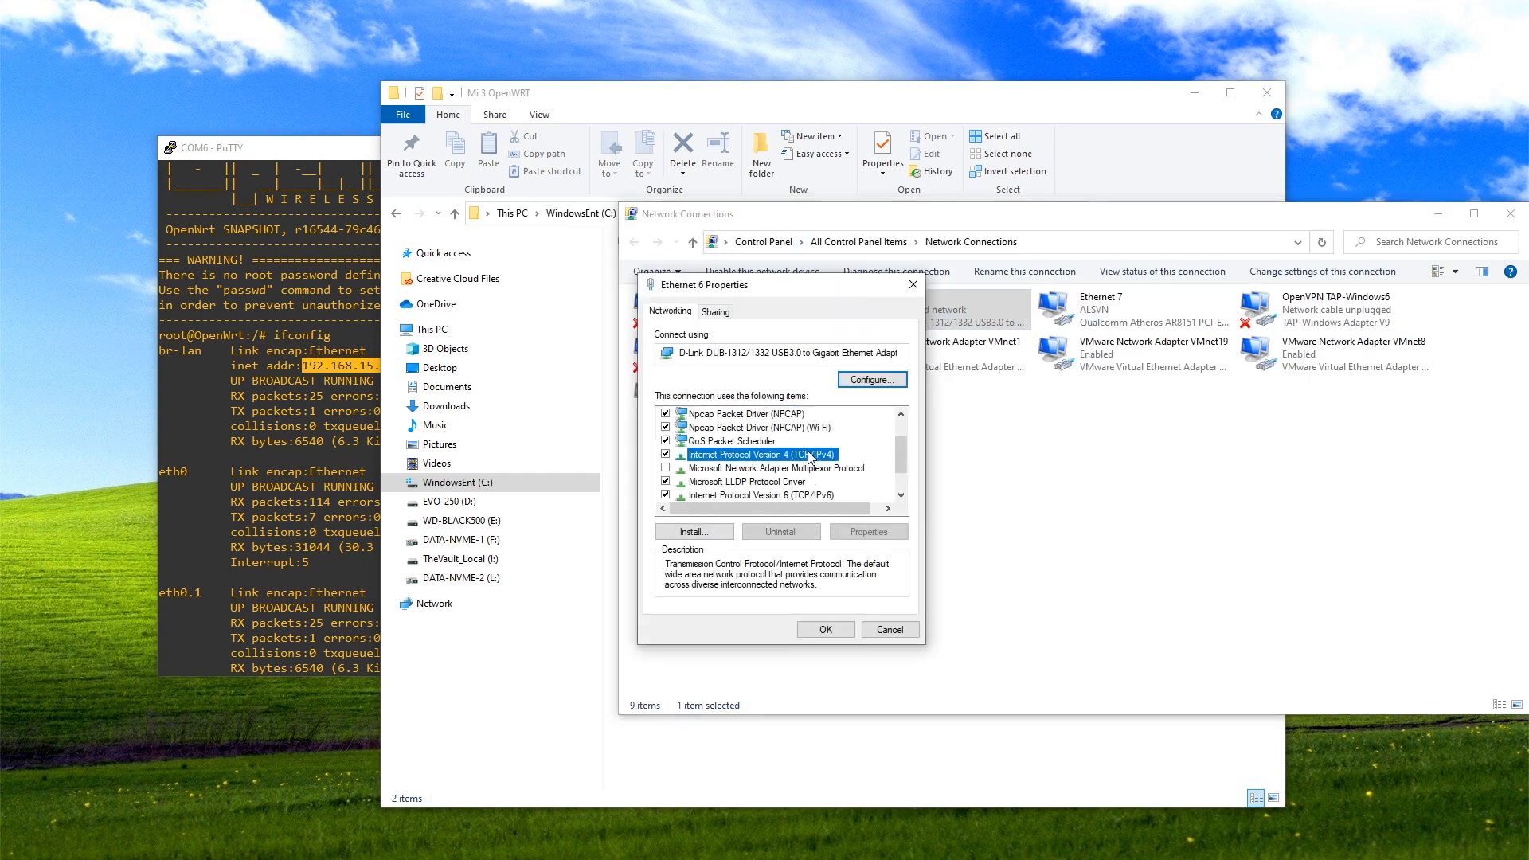
pyautogui.click(867, 532)
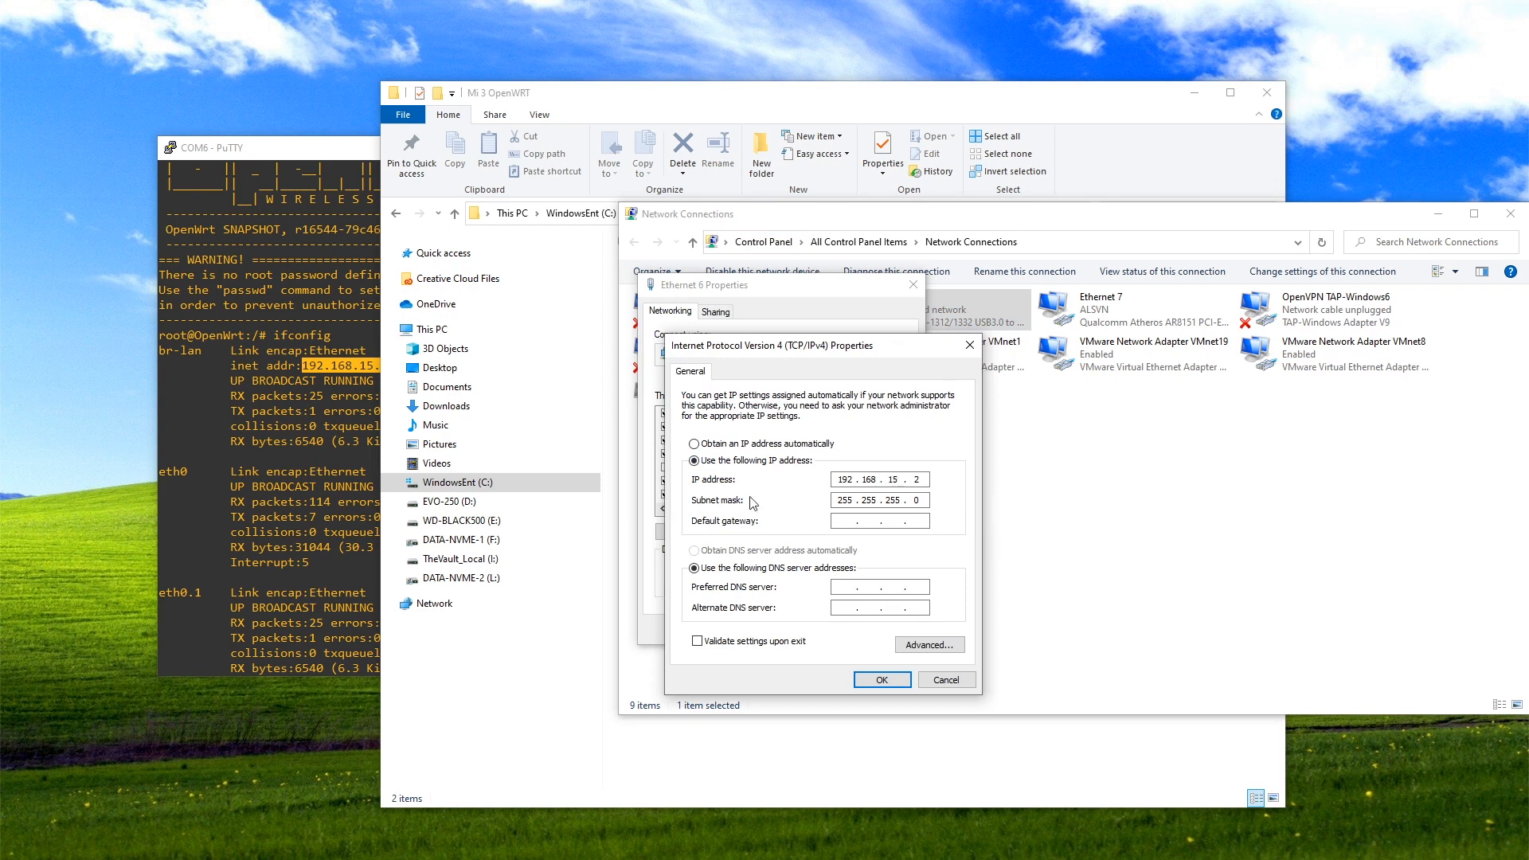
pyautogui.moveTo(798, 446)
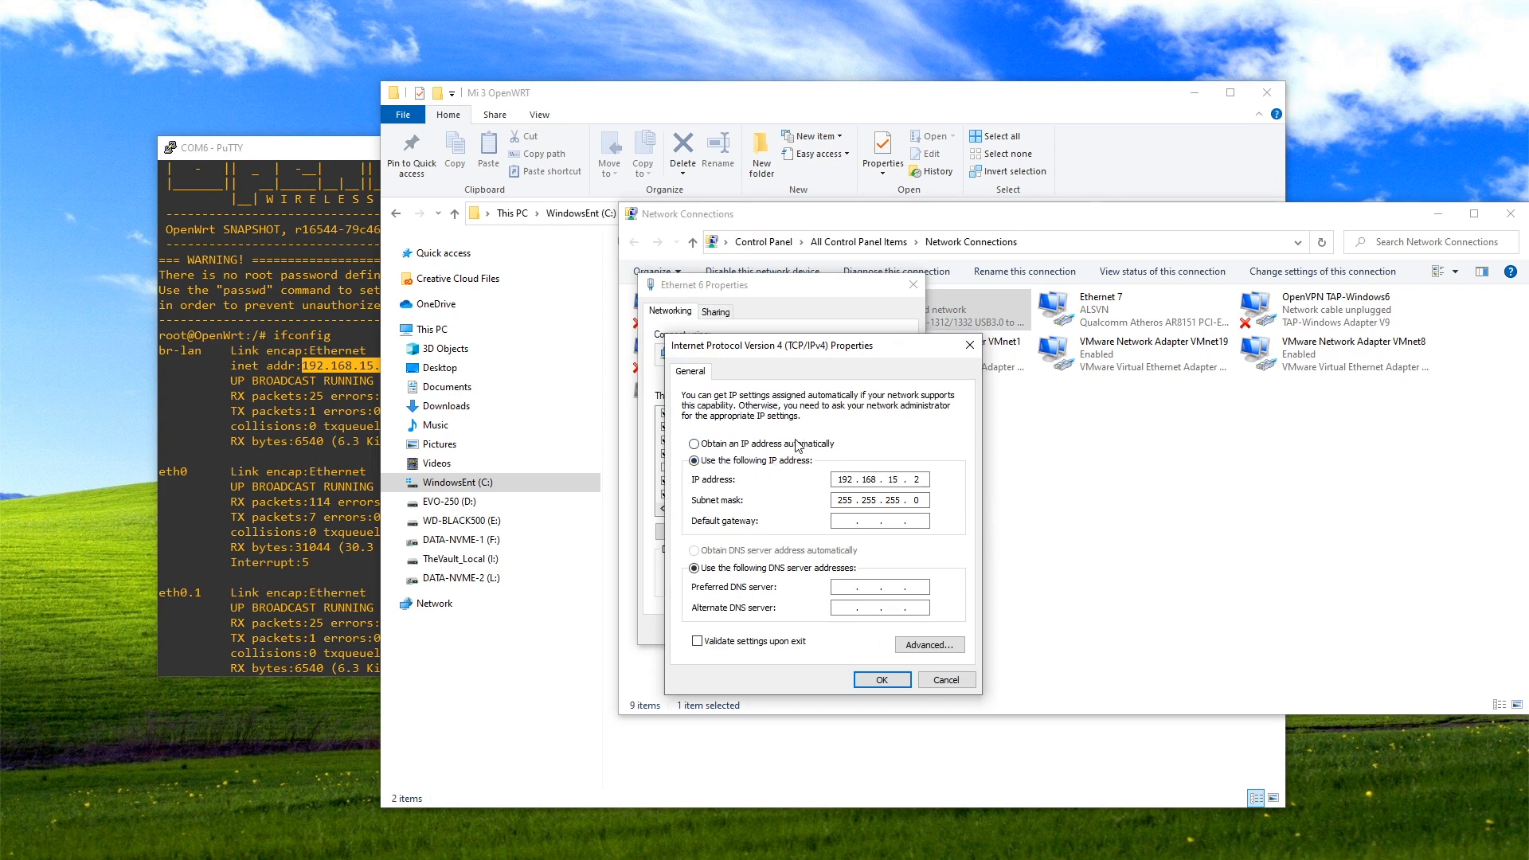
pyautogui.click(694, 442)
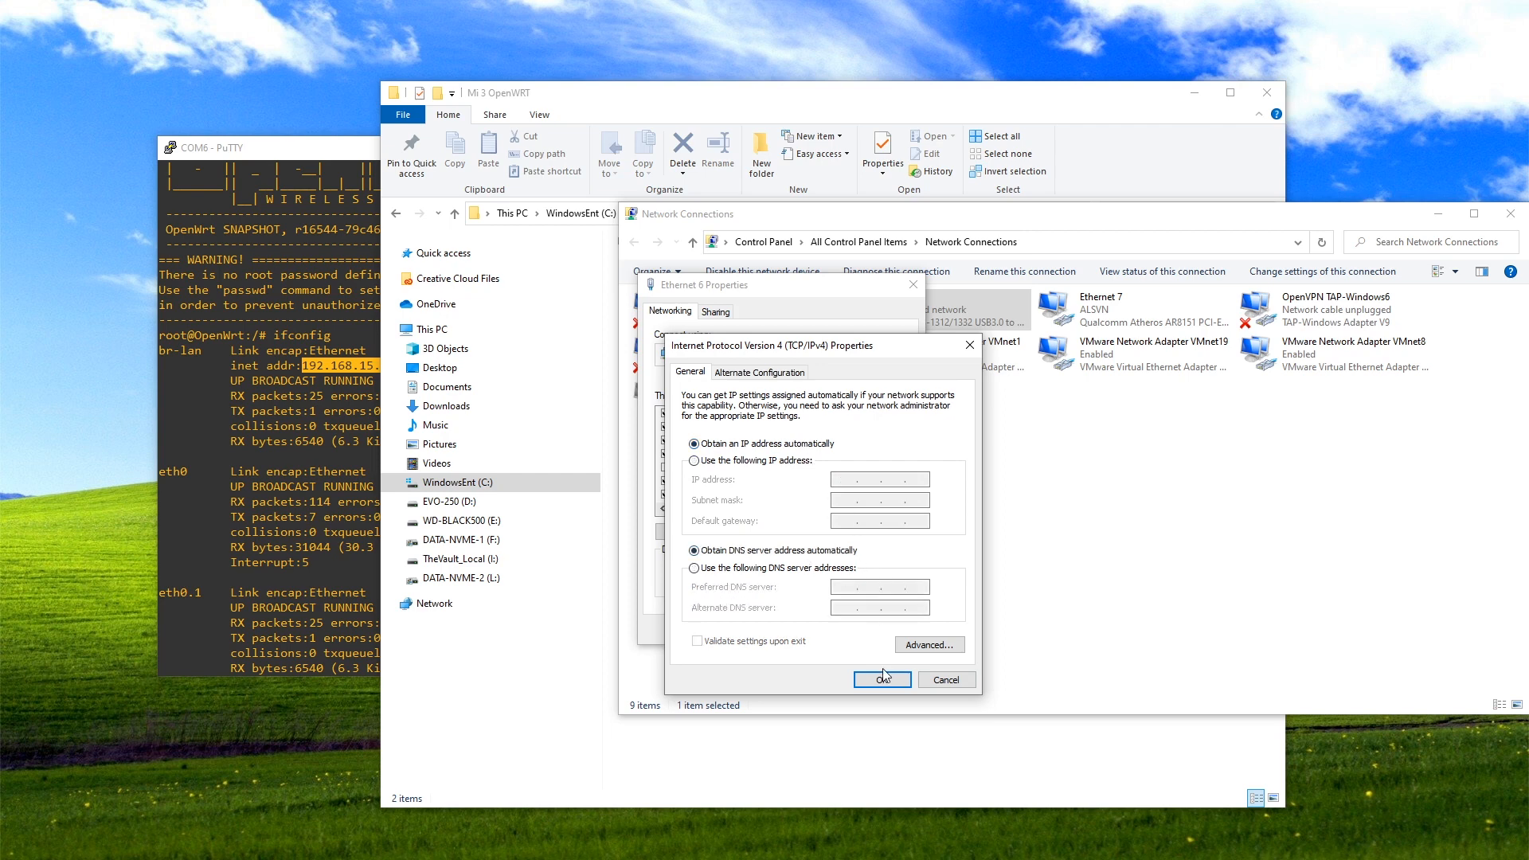
pyautogui.click(881, 680)
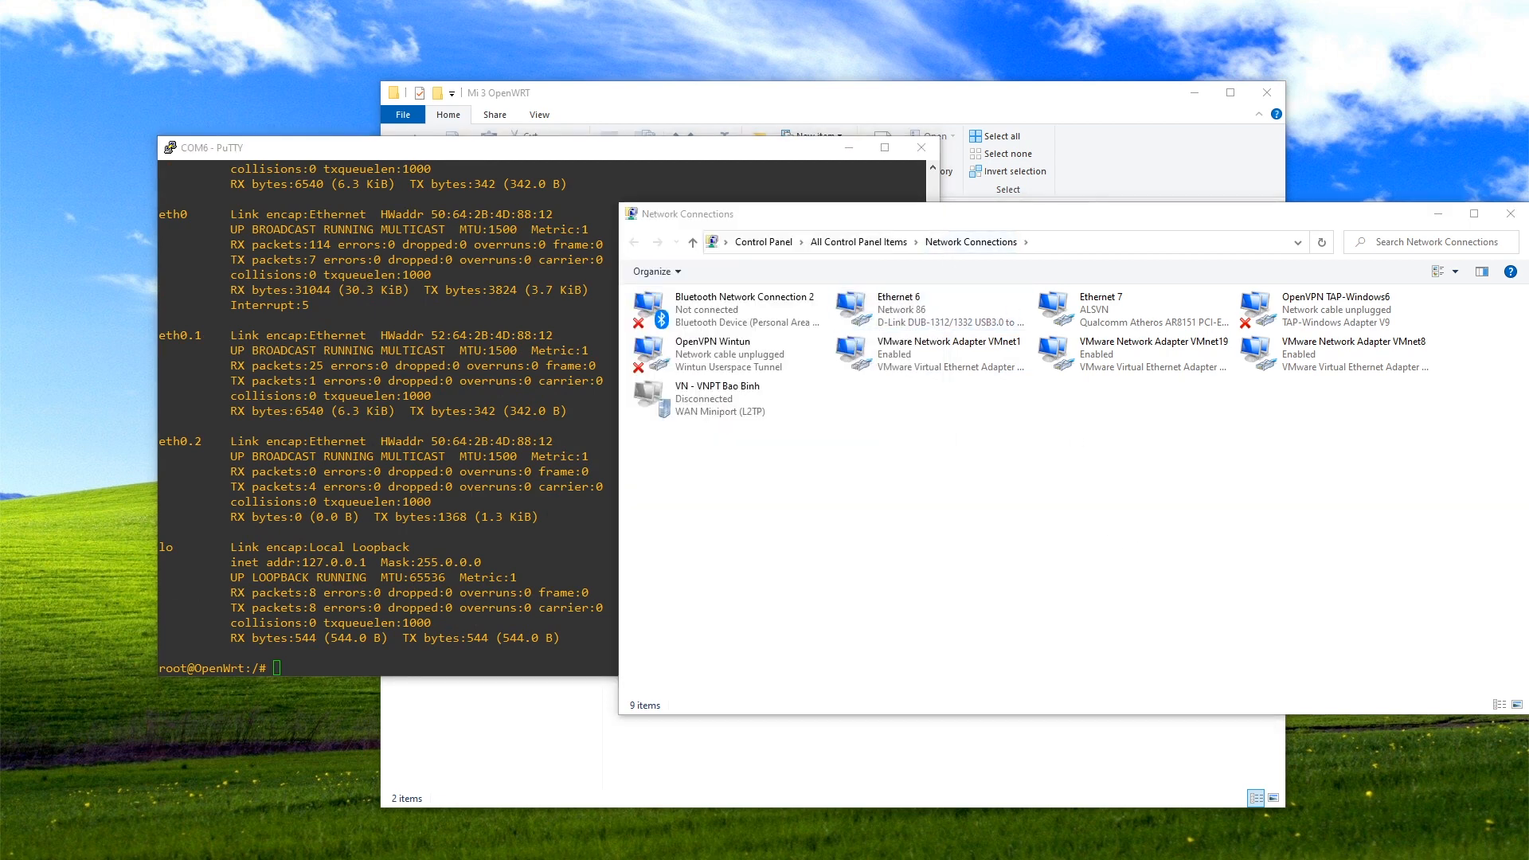
# Confirm in the connection details that Ethernet 6 received 192.168.15.247 from 192.168.15.1.
pyautogui.click(932, 309)
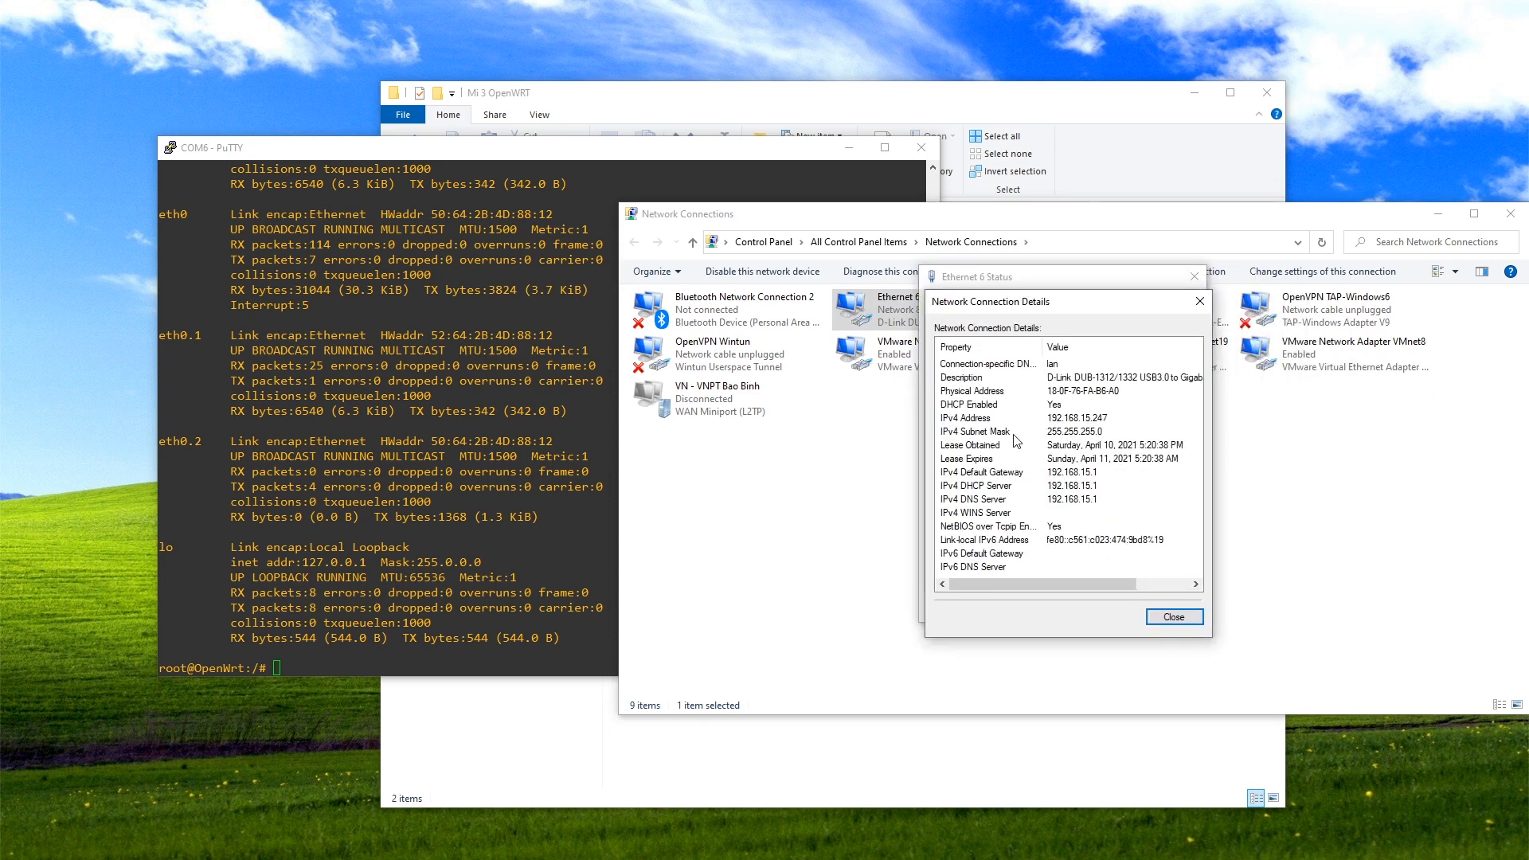
pyautogui.click(1172, 616)
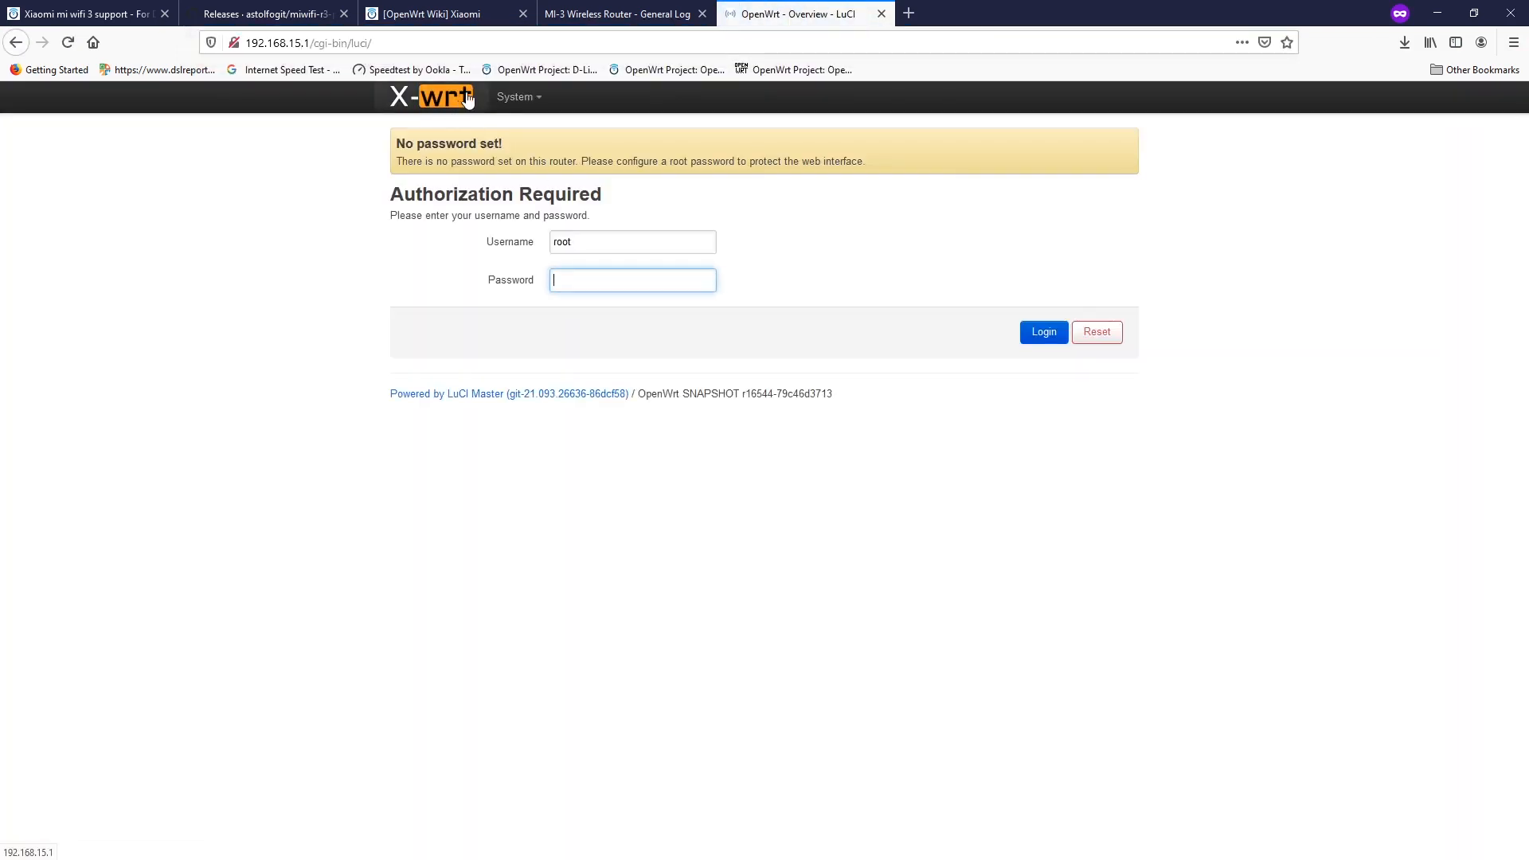
# Log in to X-Wrt LuCI at 192.168.15.1 as root and review the Mi Router R3 OpenWrt SNAPSHOT status.
pyautogui.click(1042, 332)
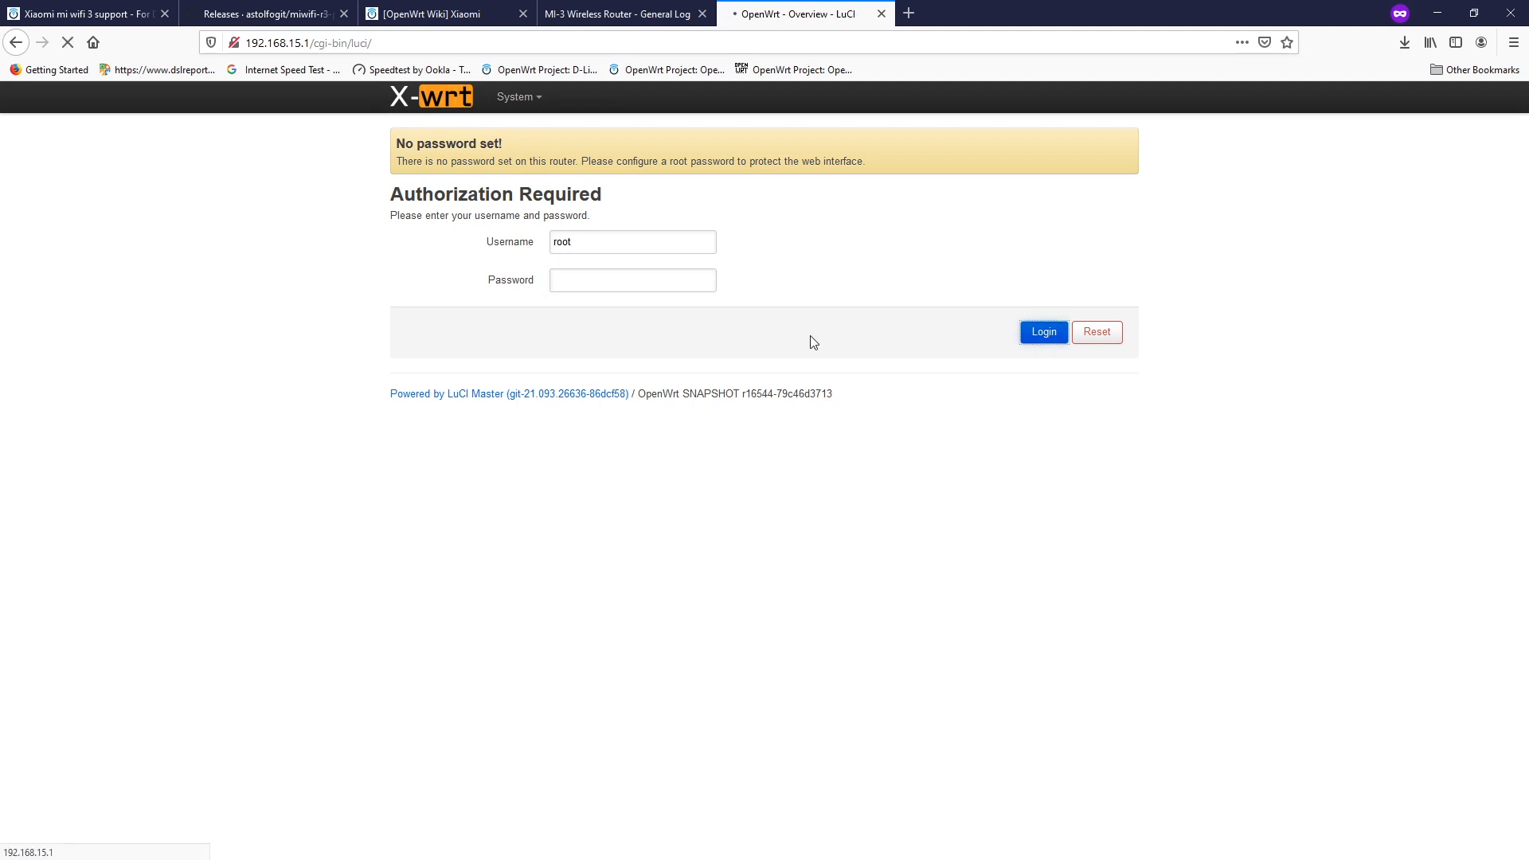
pyautogui.click(1042, 331)
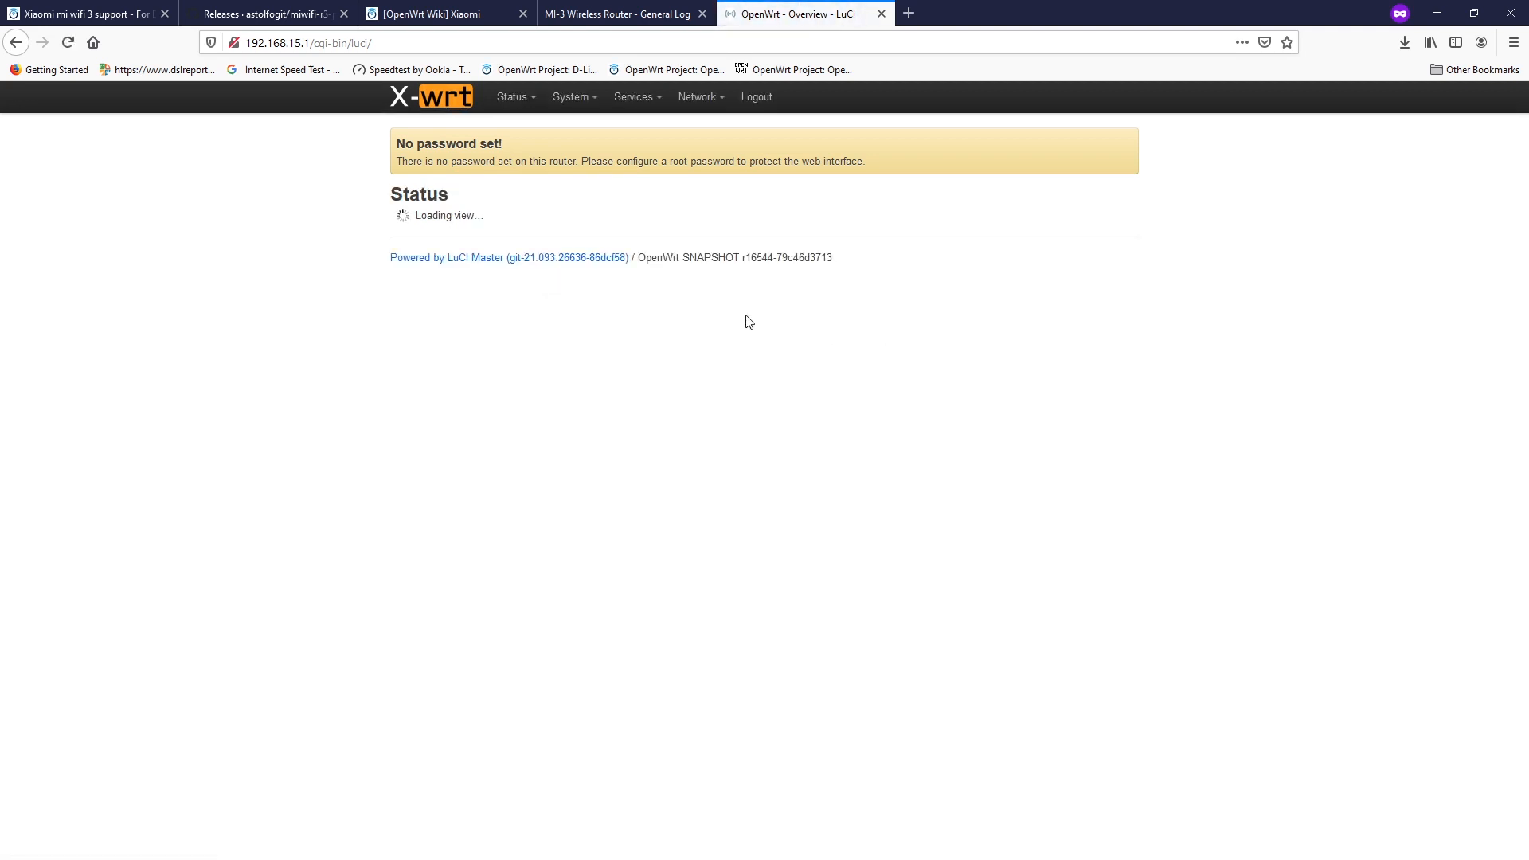
pyautogui.moveTo(710, 228)
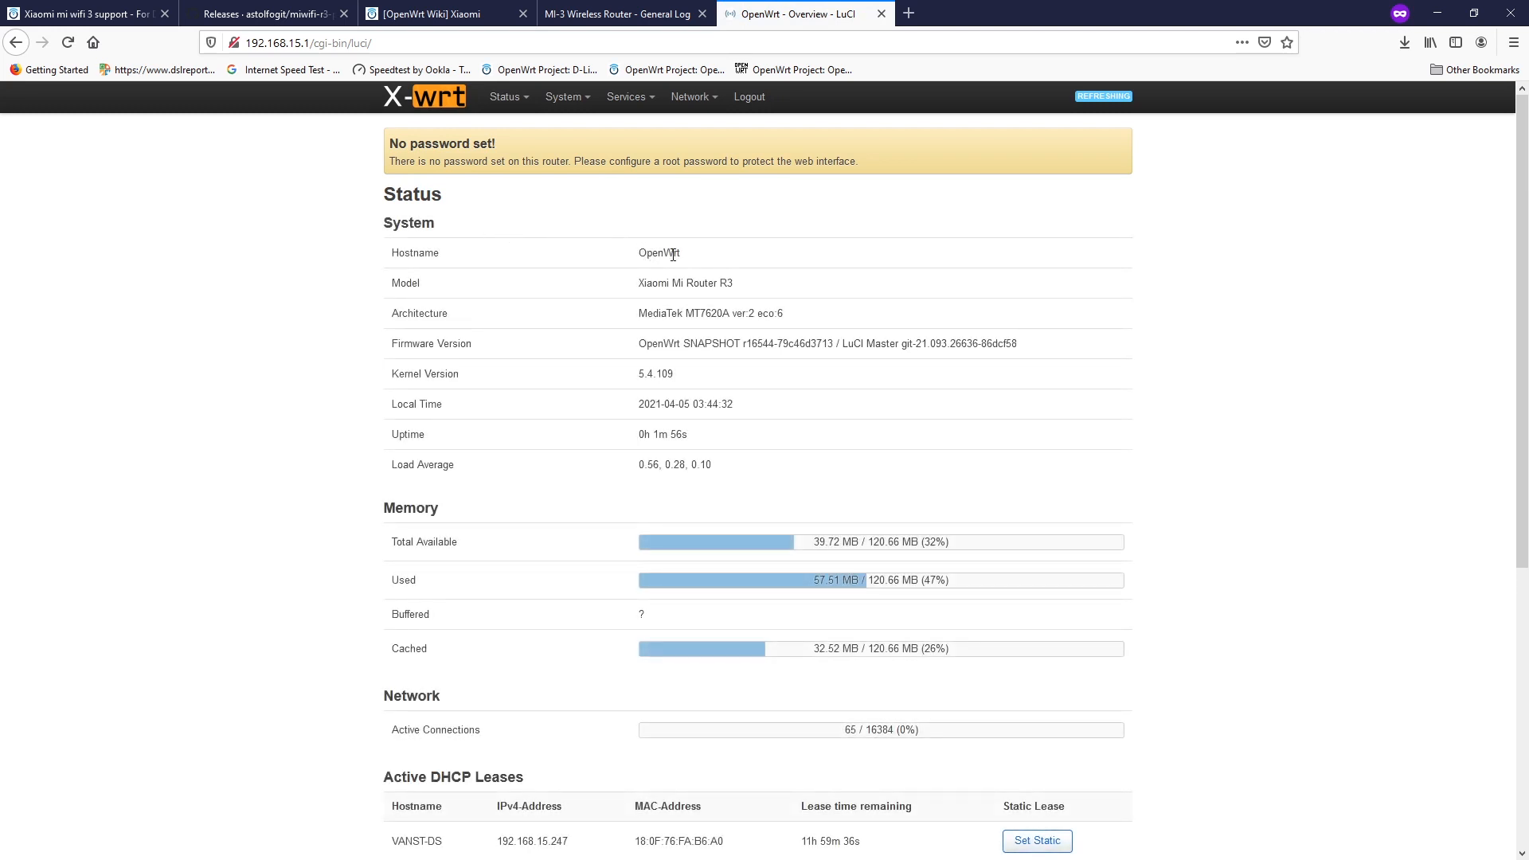
pyautogui.moveTo(739, 296)
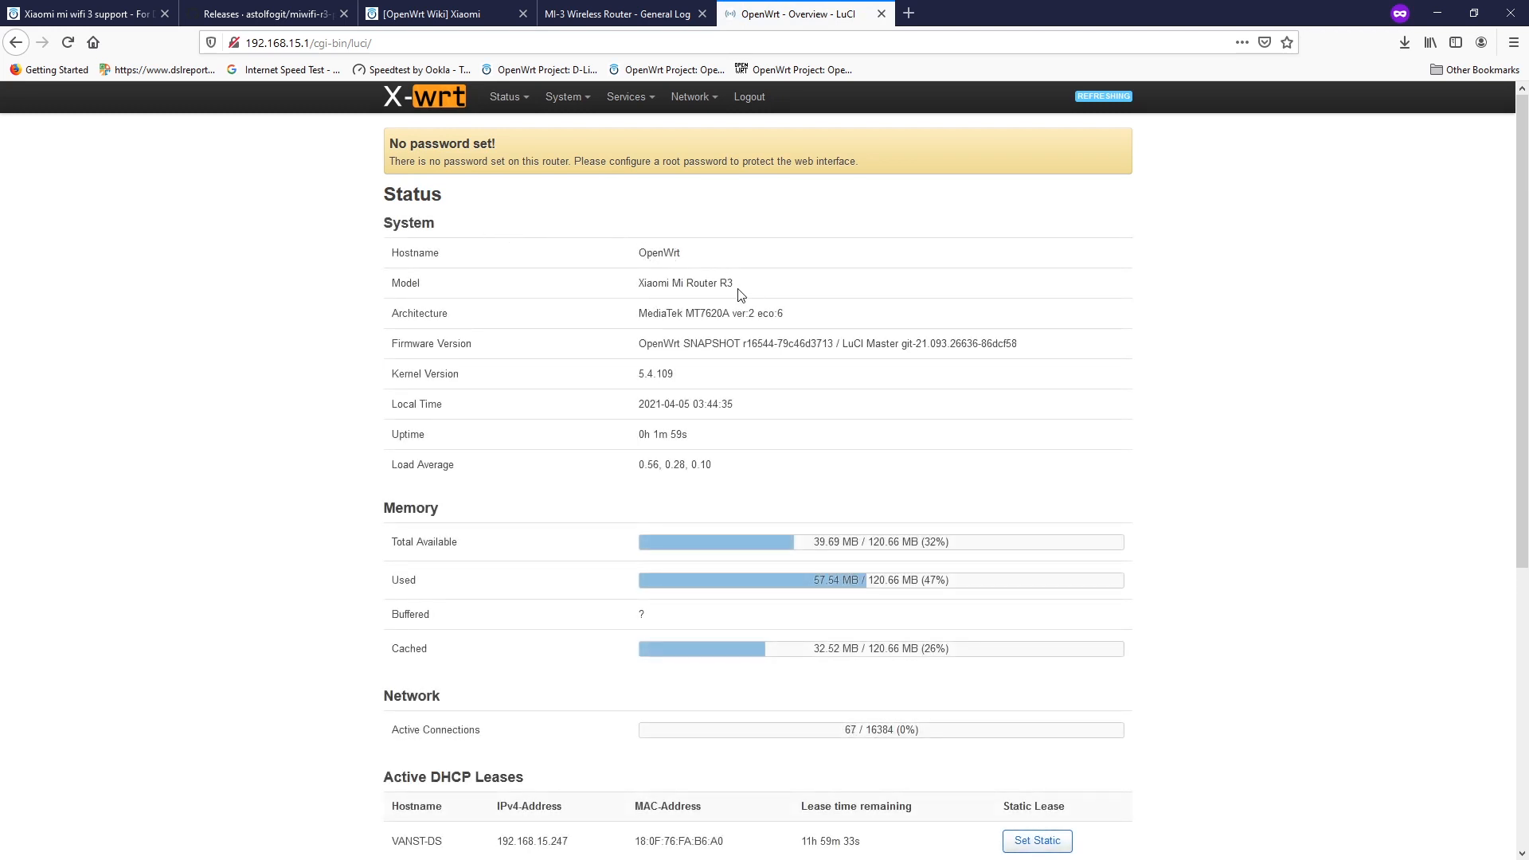
pyautogui.scroll(-3)
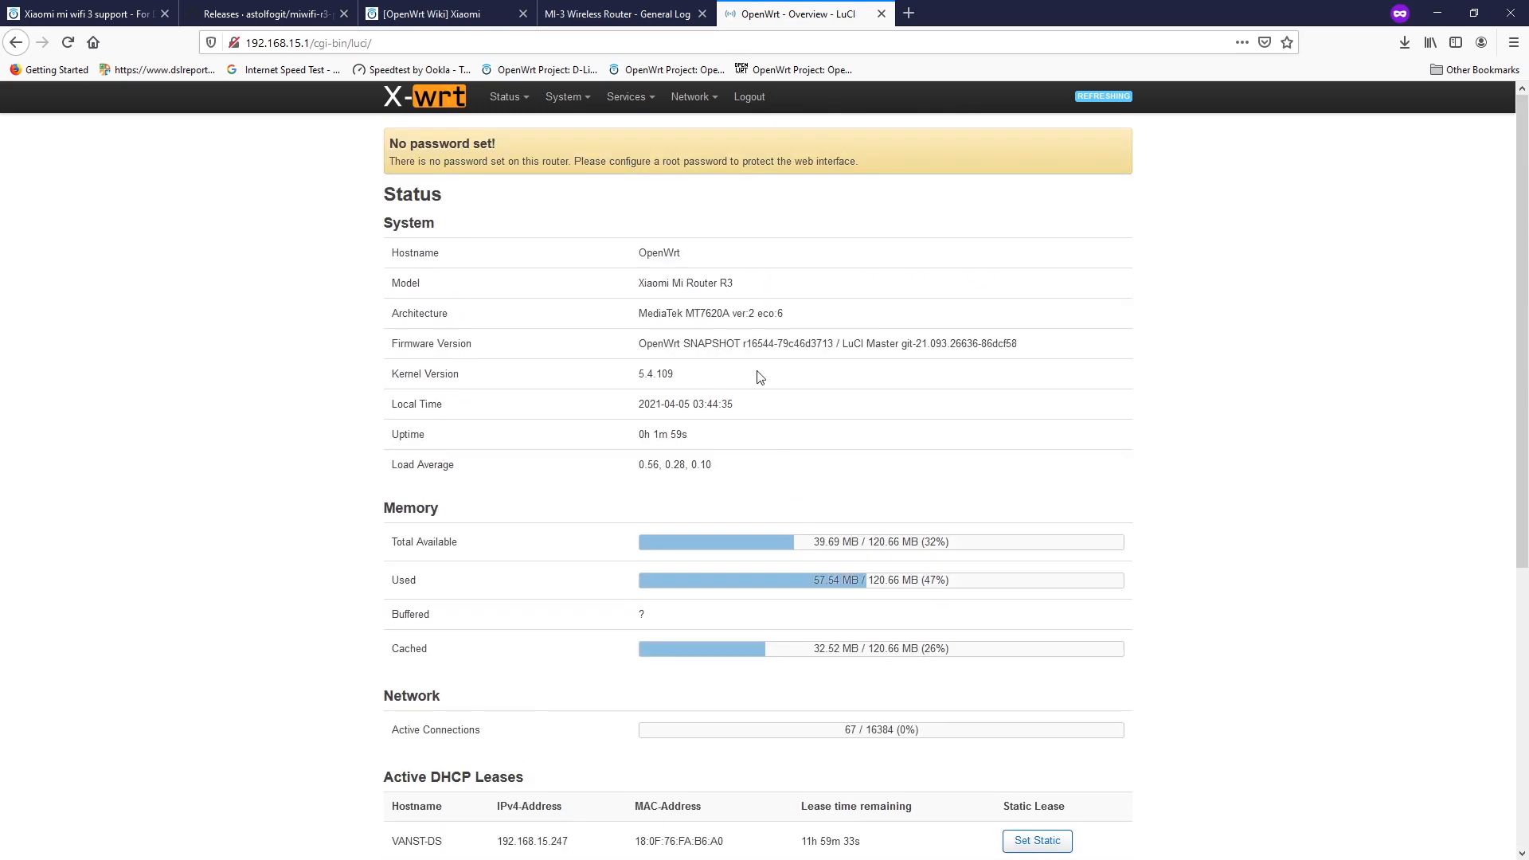
pyautogui.click(564, 97)
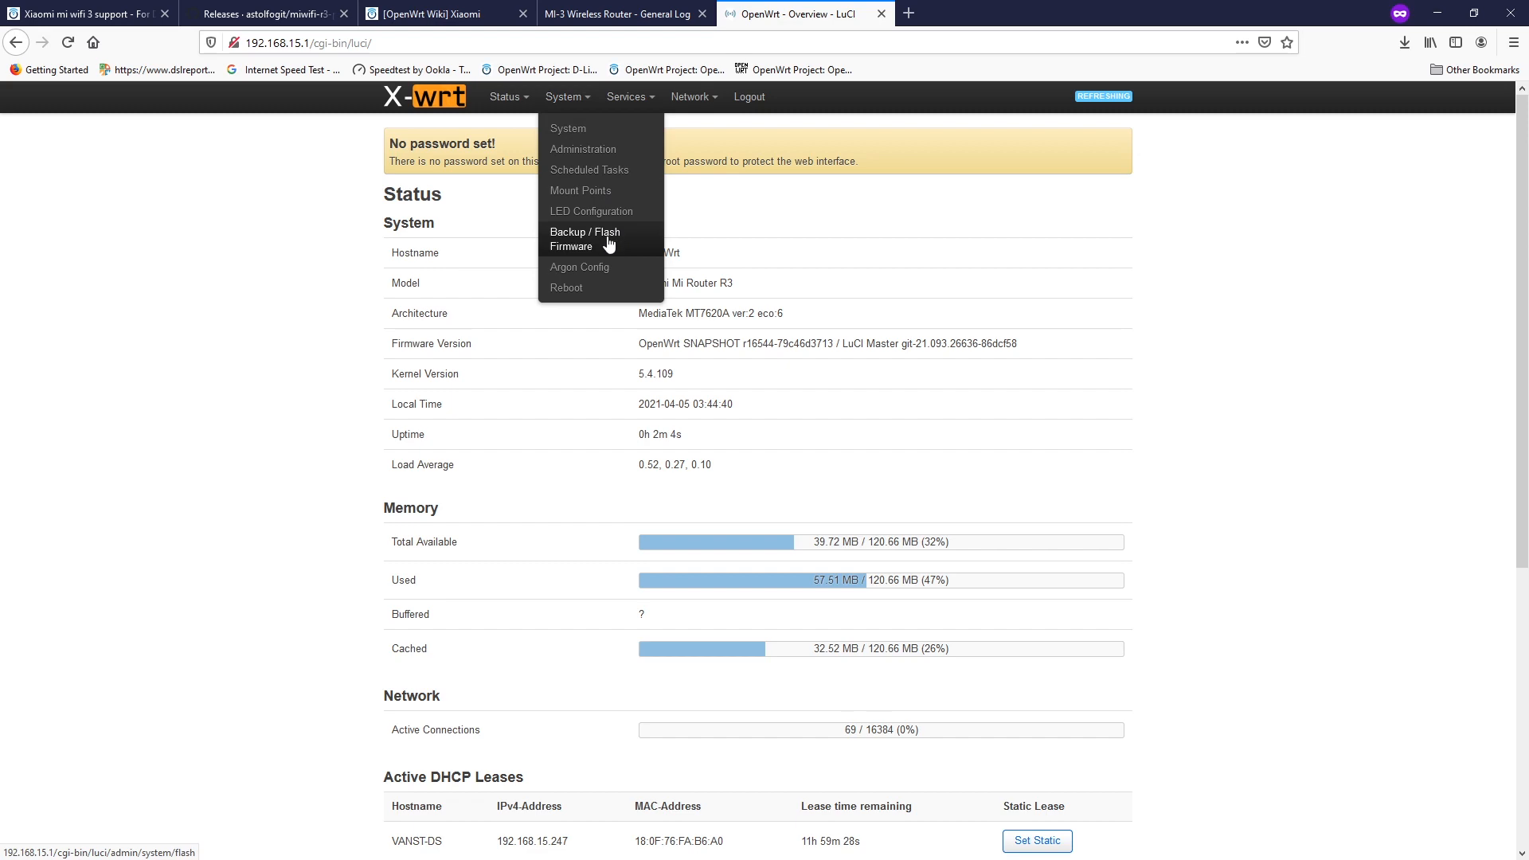
# On the flash firmware page, select the Xiaomi R3 squashfs-sysupgrade .bin as the image to flash.
pyautogui.click(585, 238)
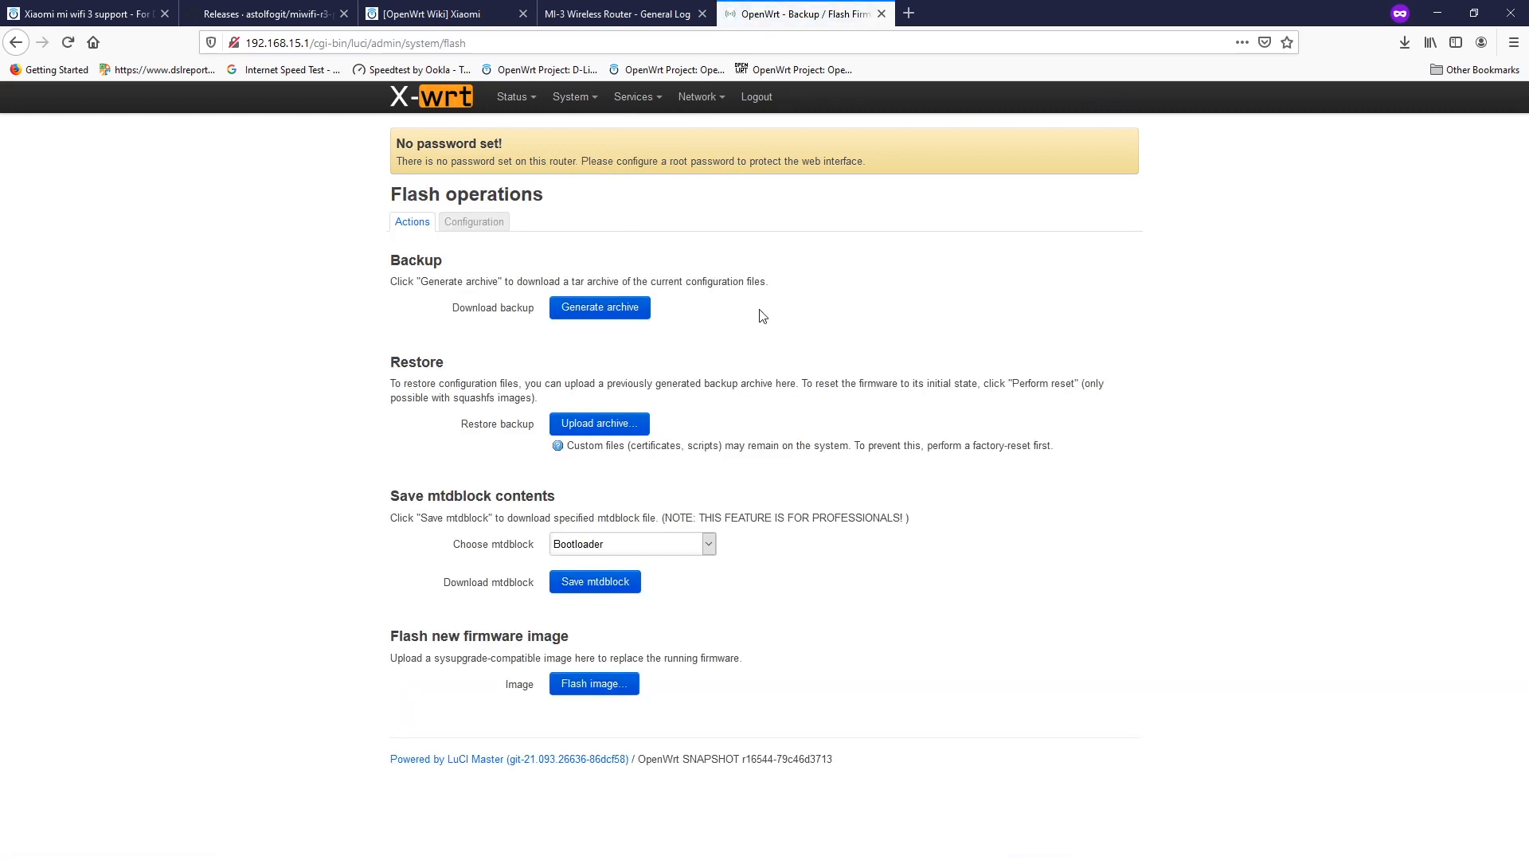
pyautogui.click(592, 683)
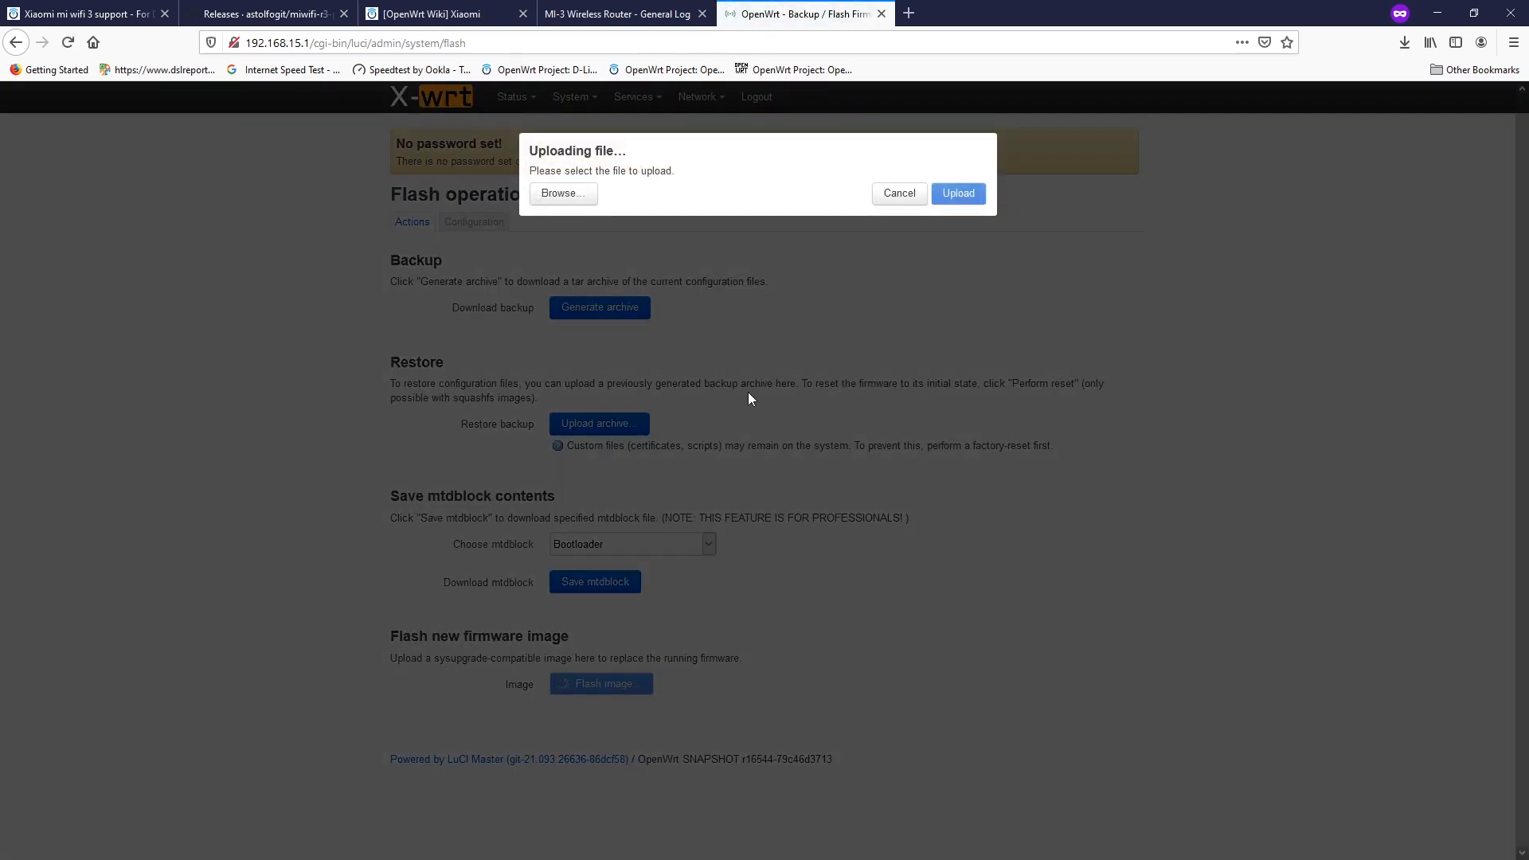
pyautogui.click(562, 193)
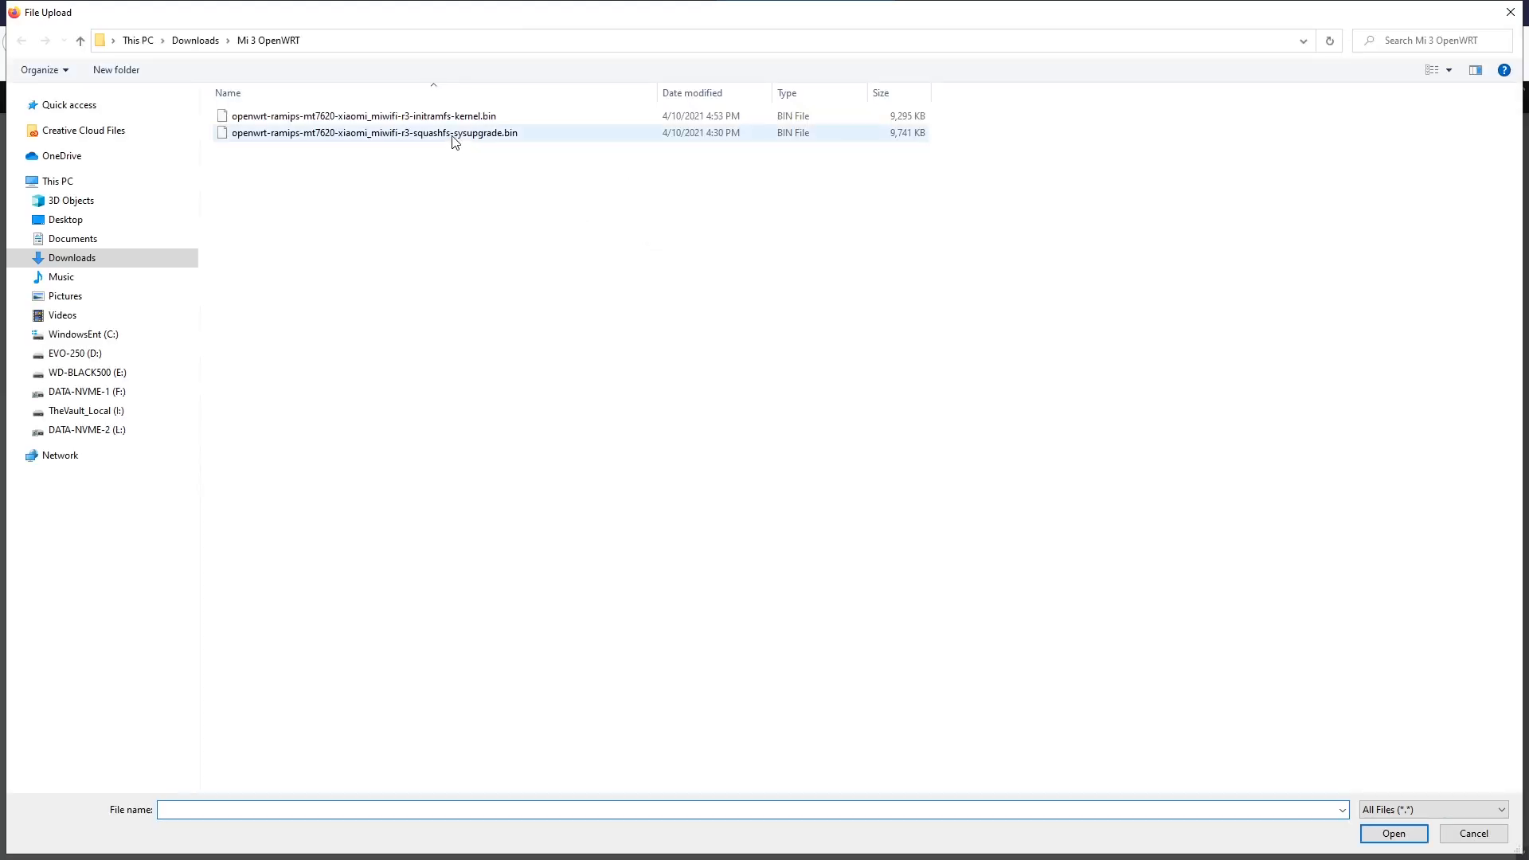
pyautogui.click(371, 132)
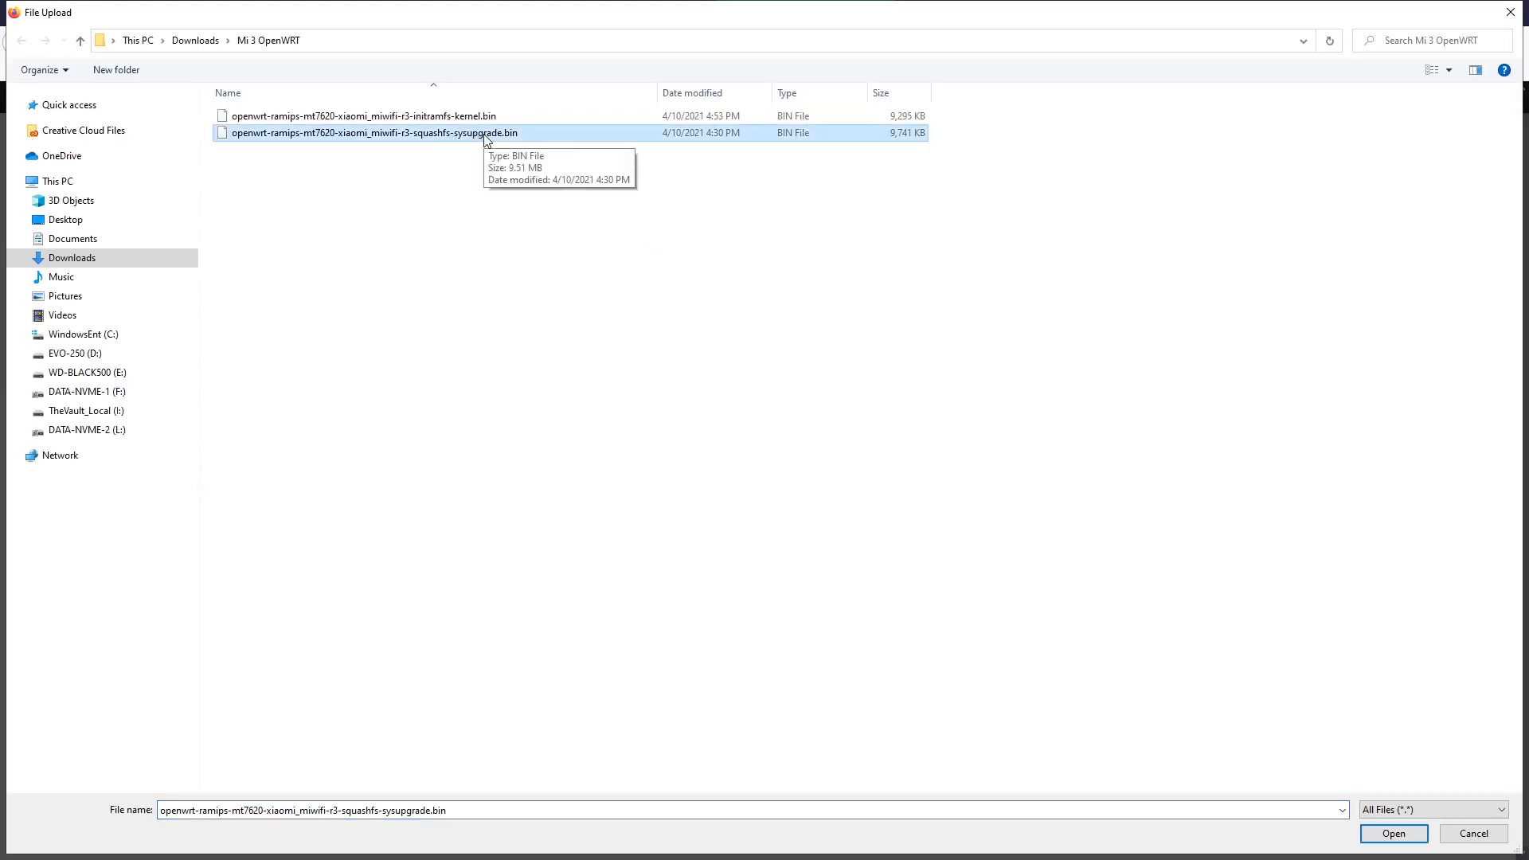
pyautogui.click(1392, 833)
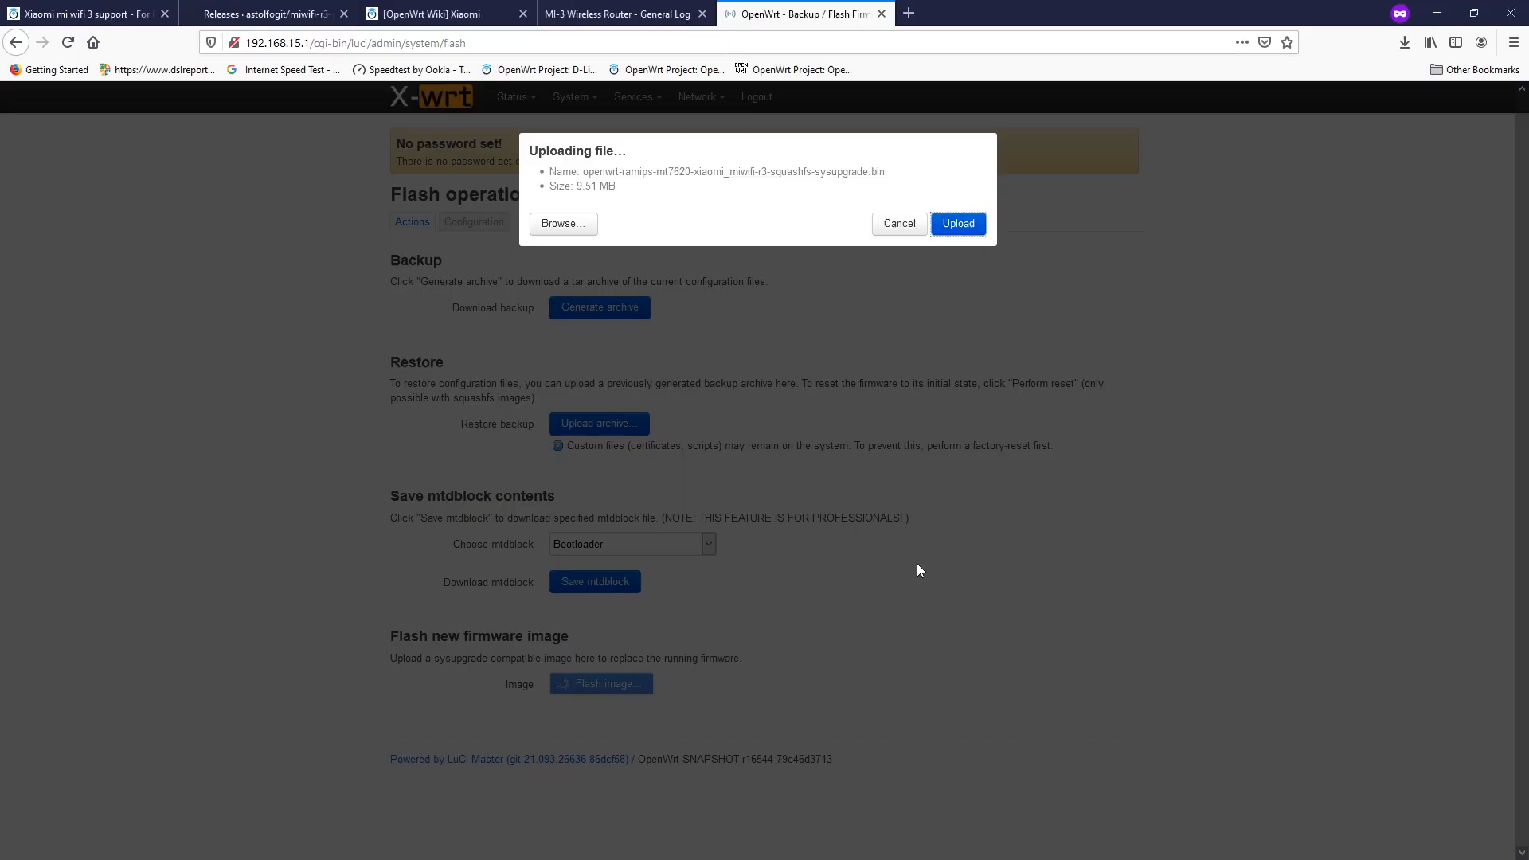
# Upload the sysupgrade image and start flashing with 'Keep settings' enabled.
pyautogui.click(957, 223)
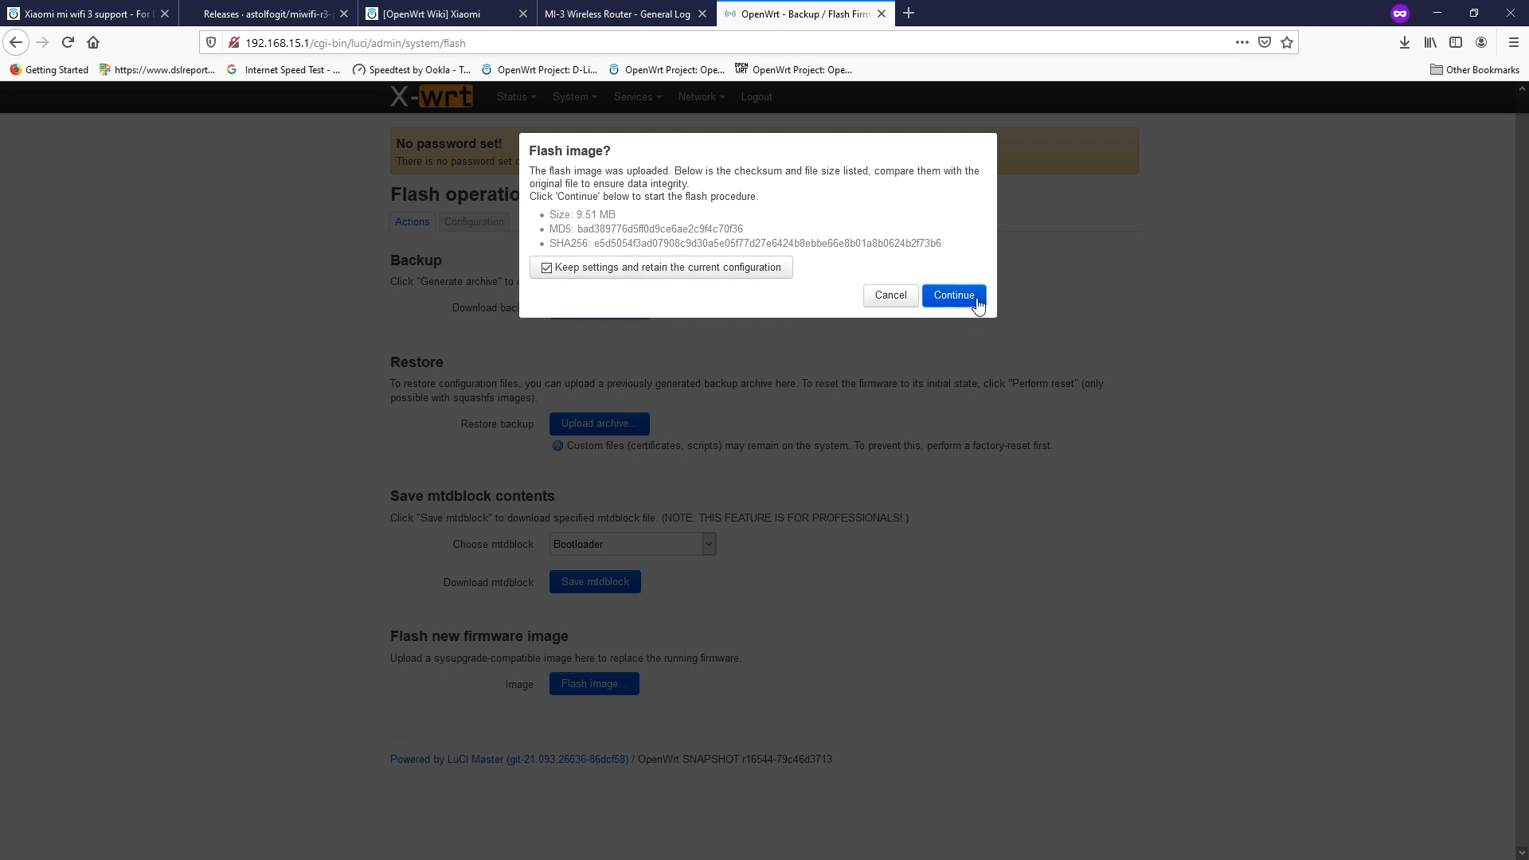
pyautogui.click(952, 296)
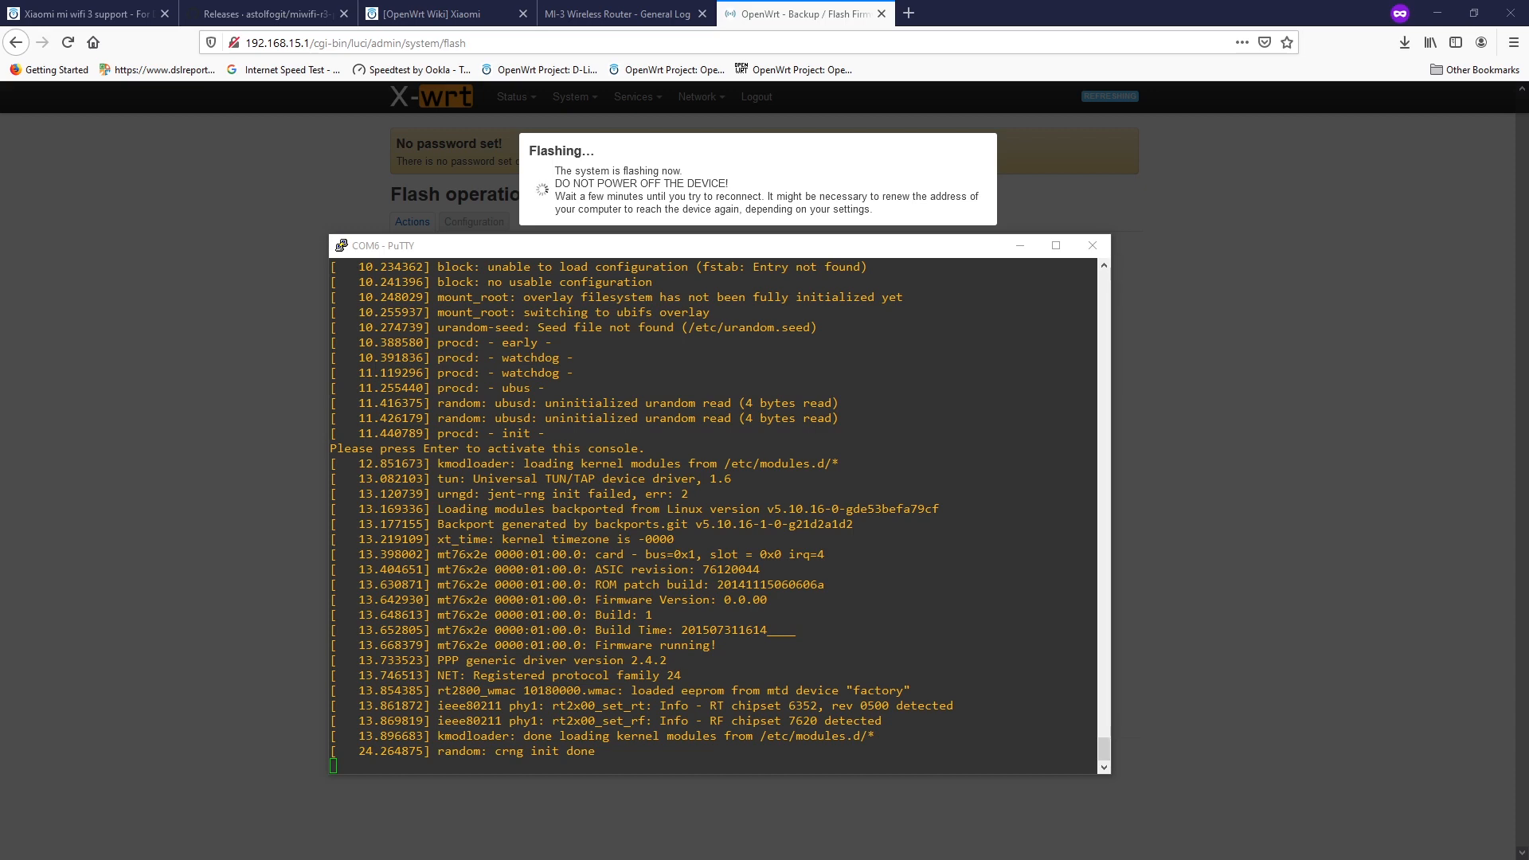
pyautogui.moveTo(935, 577)
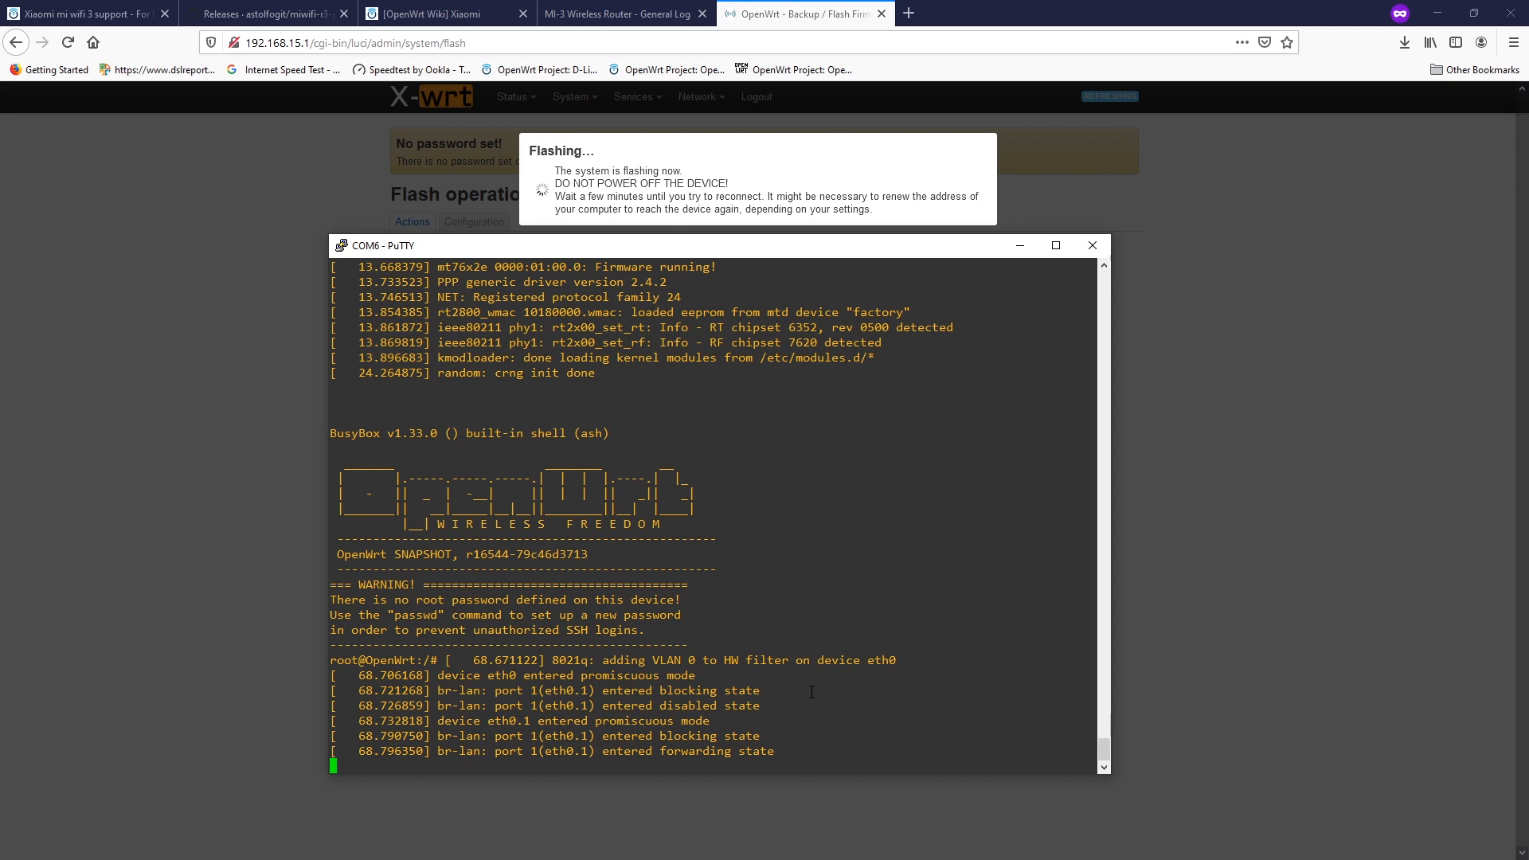
pyautogui.moveTo(1001, 575)
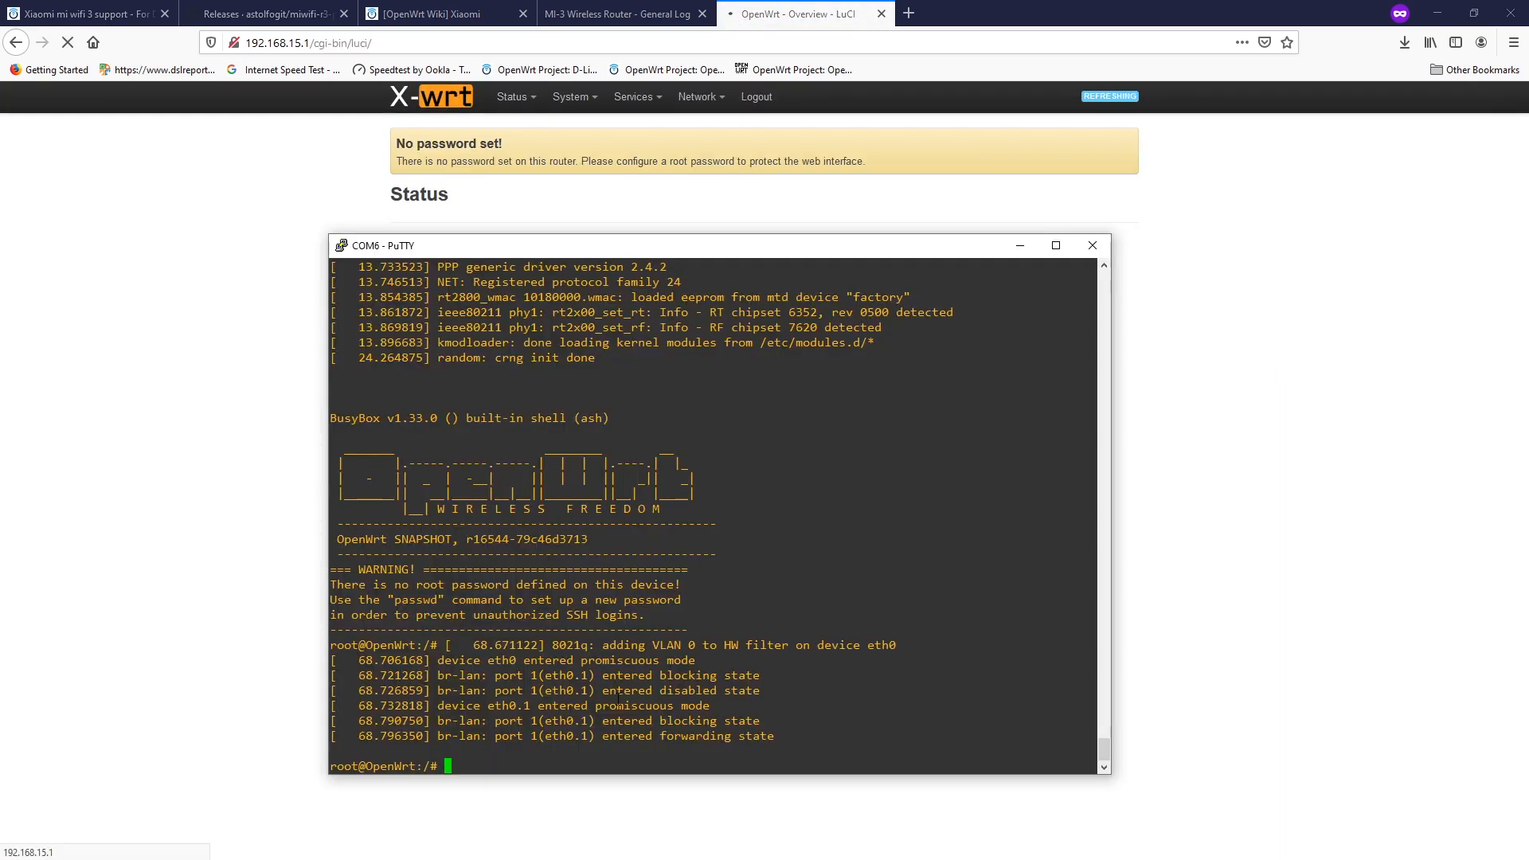
# Set the router's root password via passwd, then view the Status Overview's Network section.
pyautogui.write('passwd')
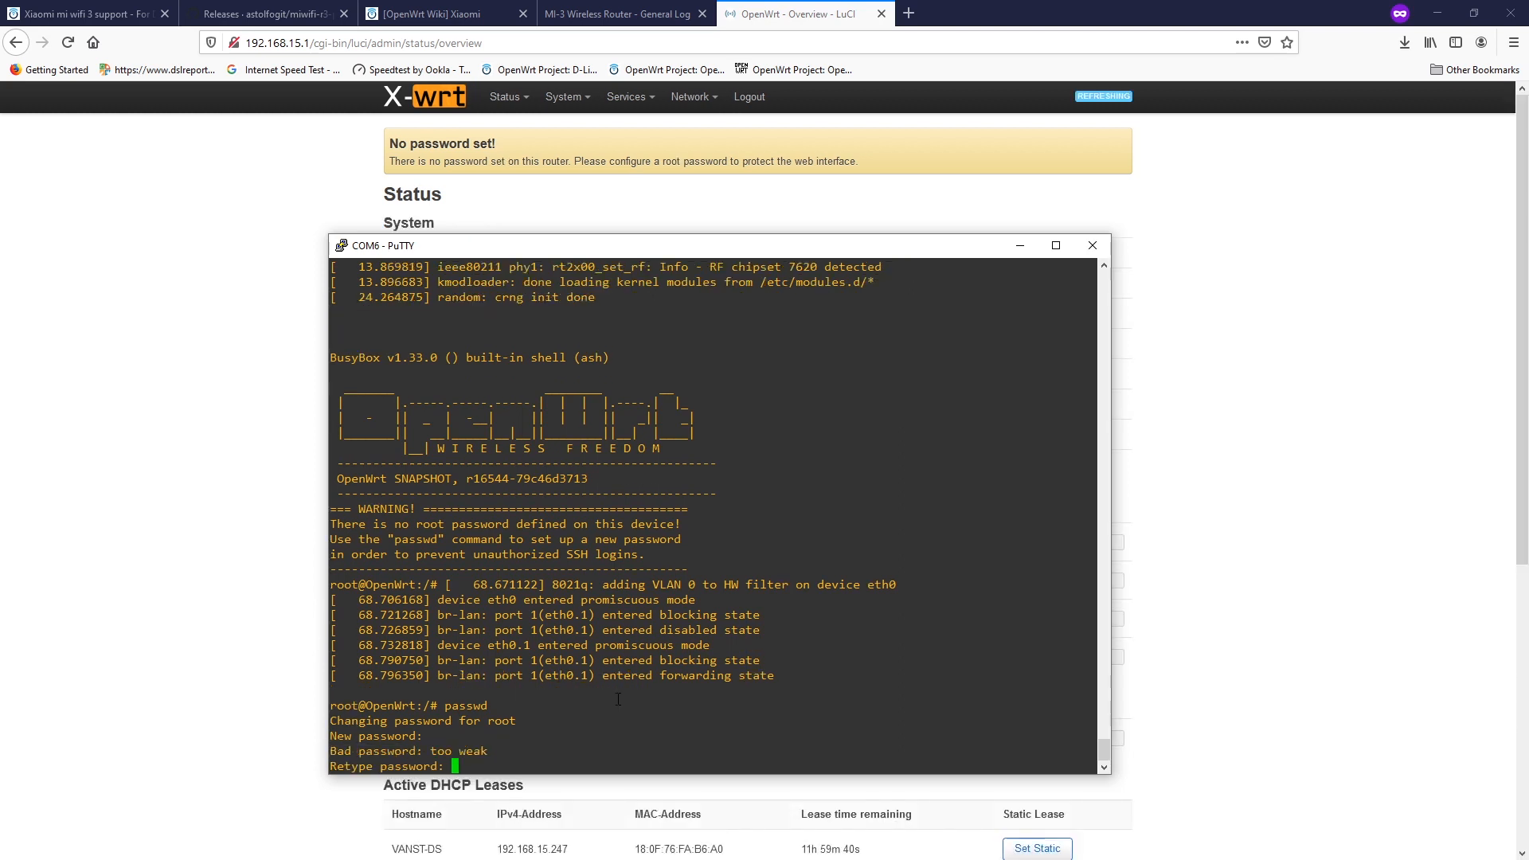
pyautogui.press('Return')
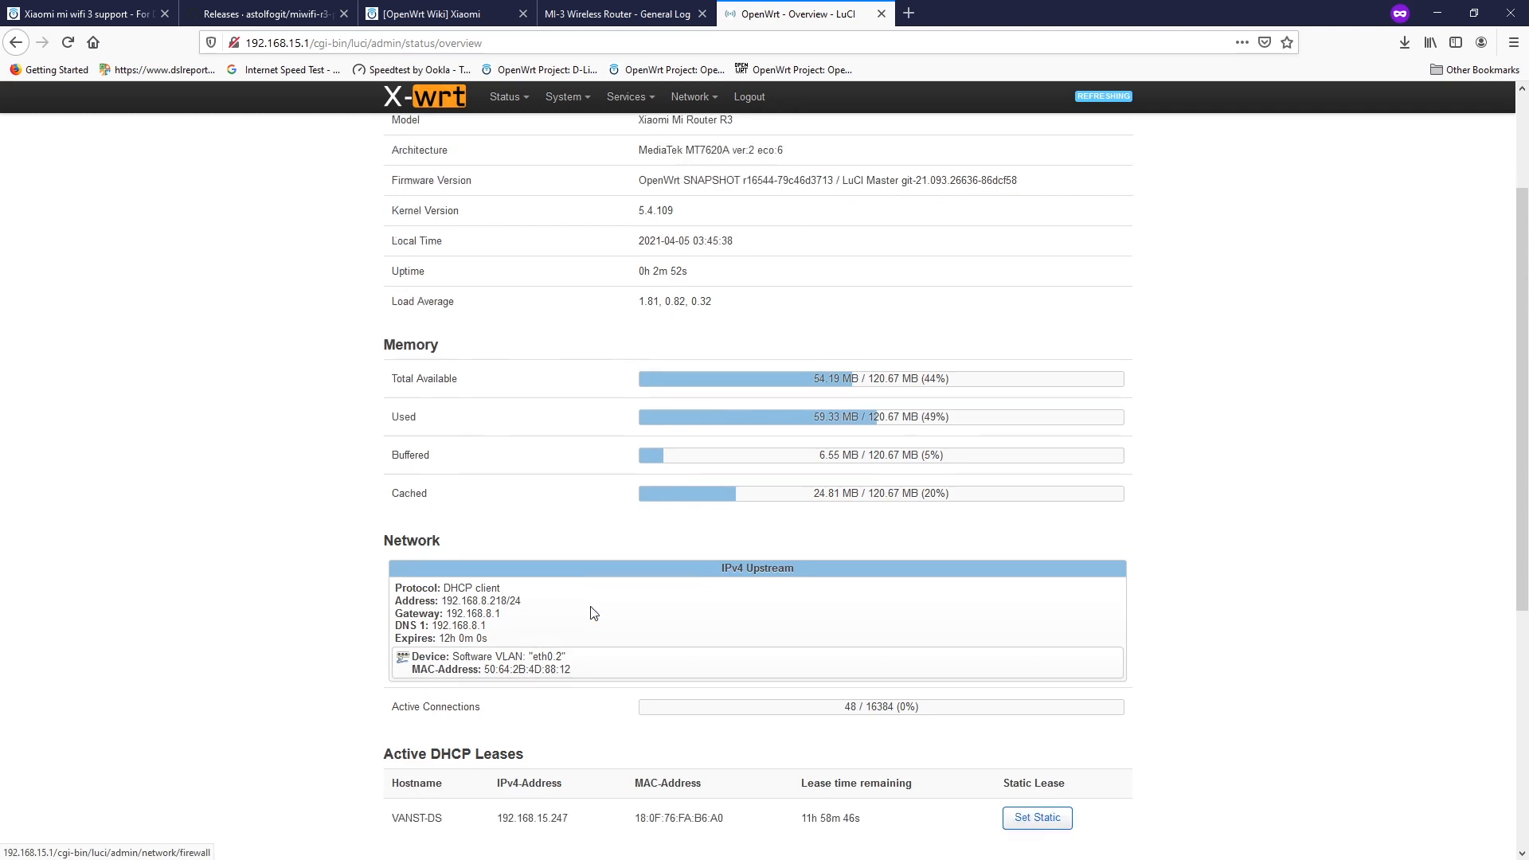
pyautogui.scroll(-3)
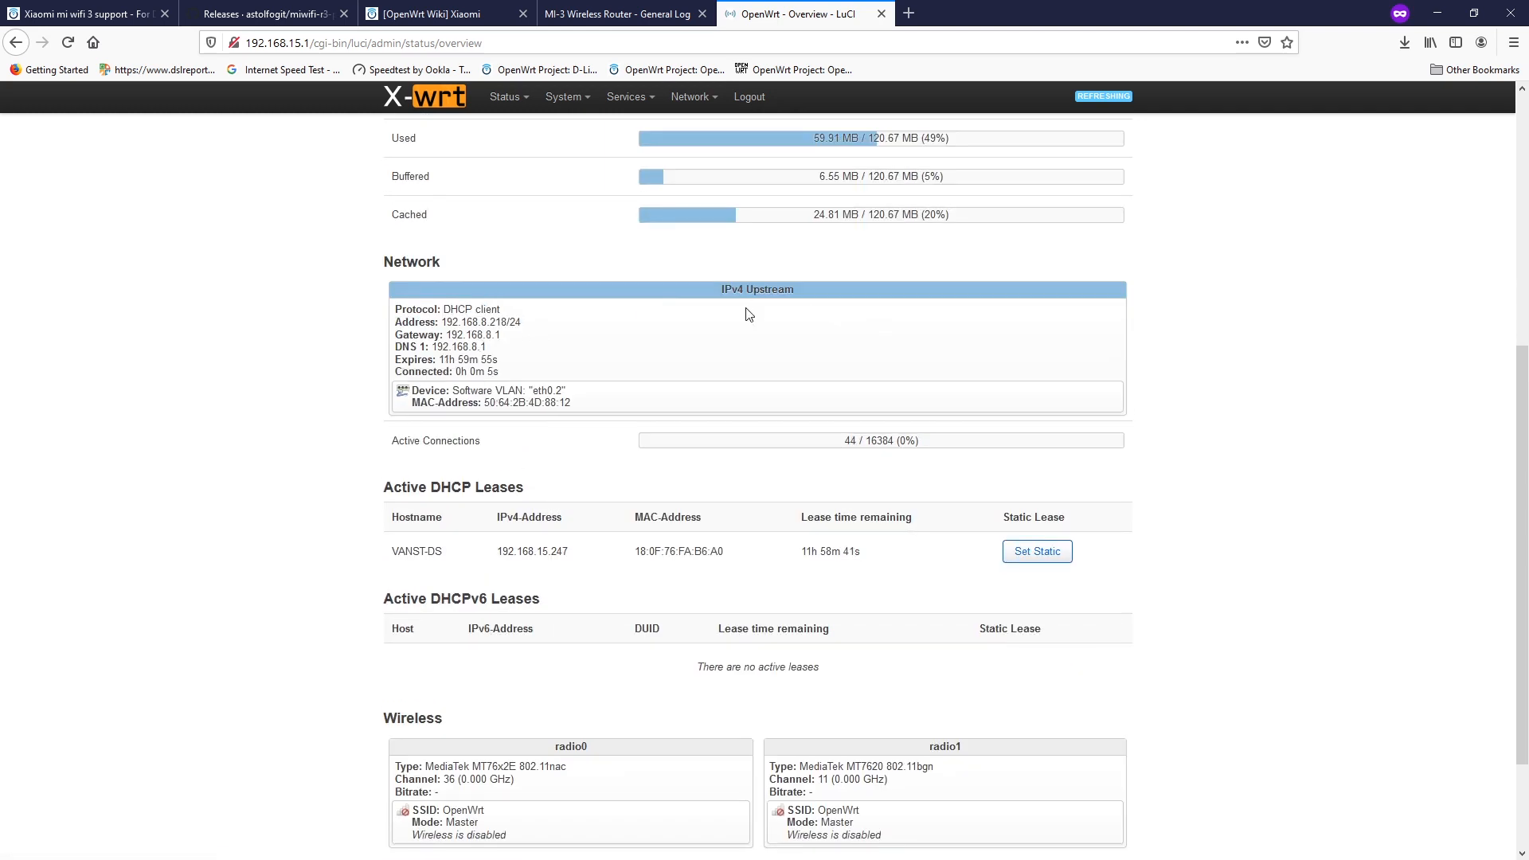
# Review the Network > Interfaces page, then the System backup and flash firmware page.
pyautogui.click(690, 96)
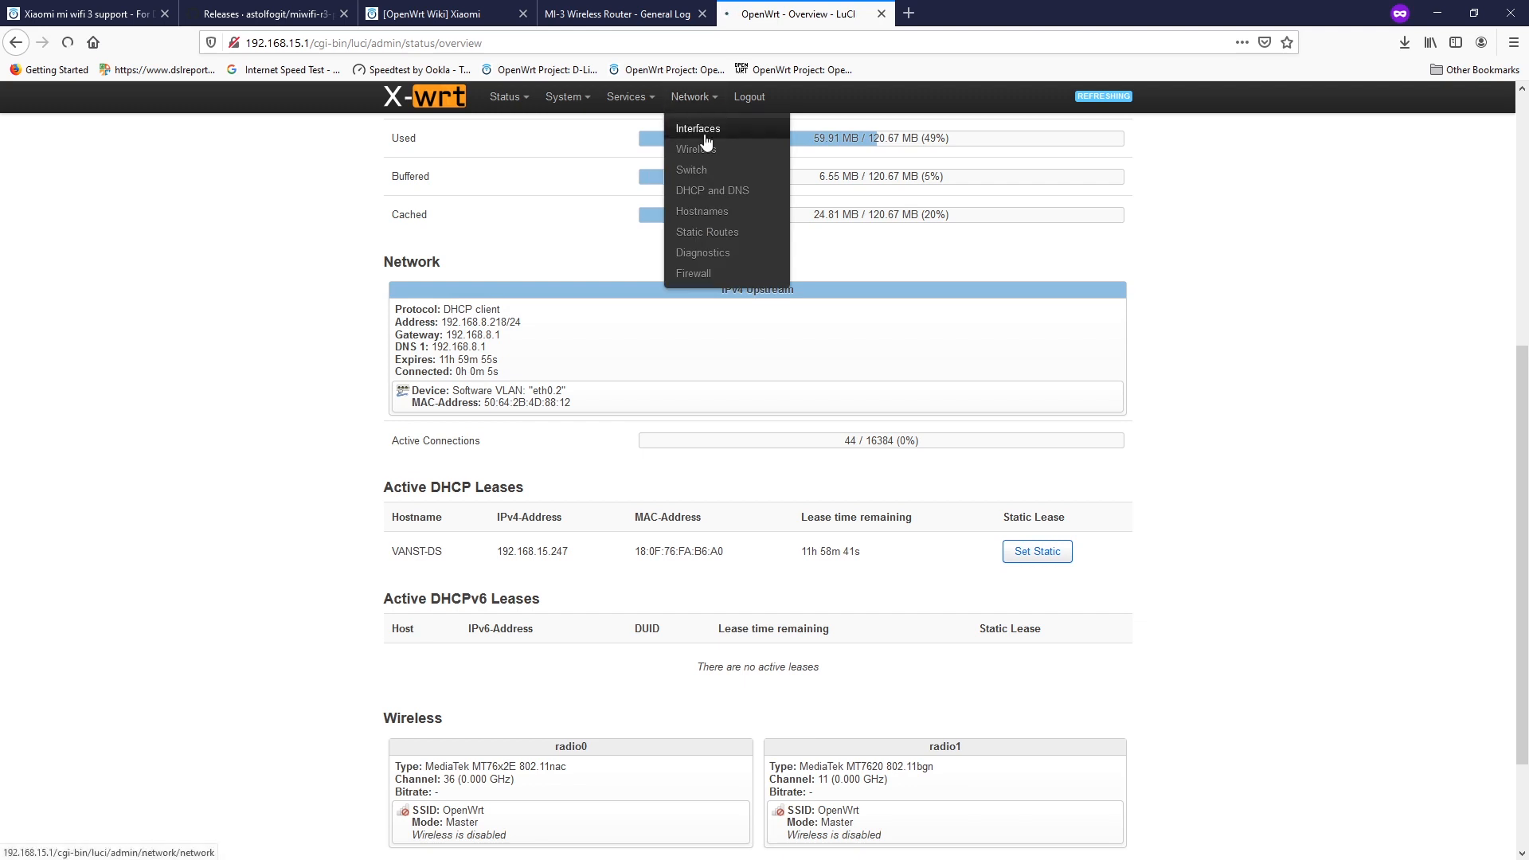
pyautogui.click(698, 128)
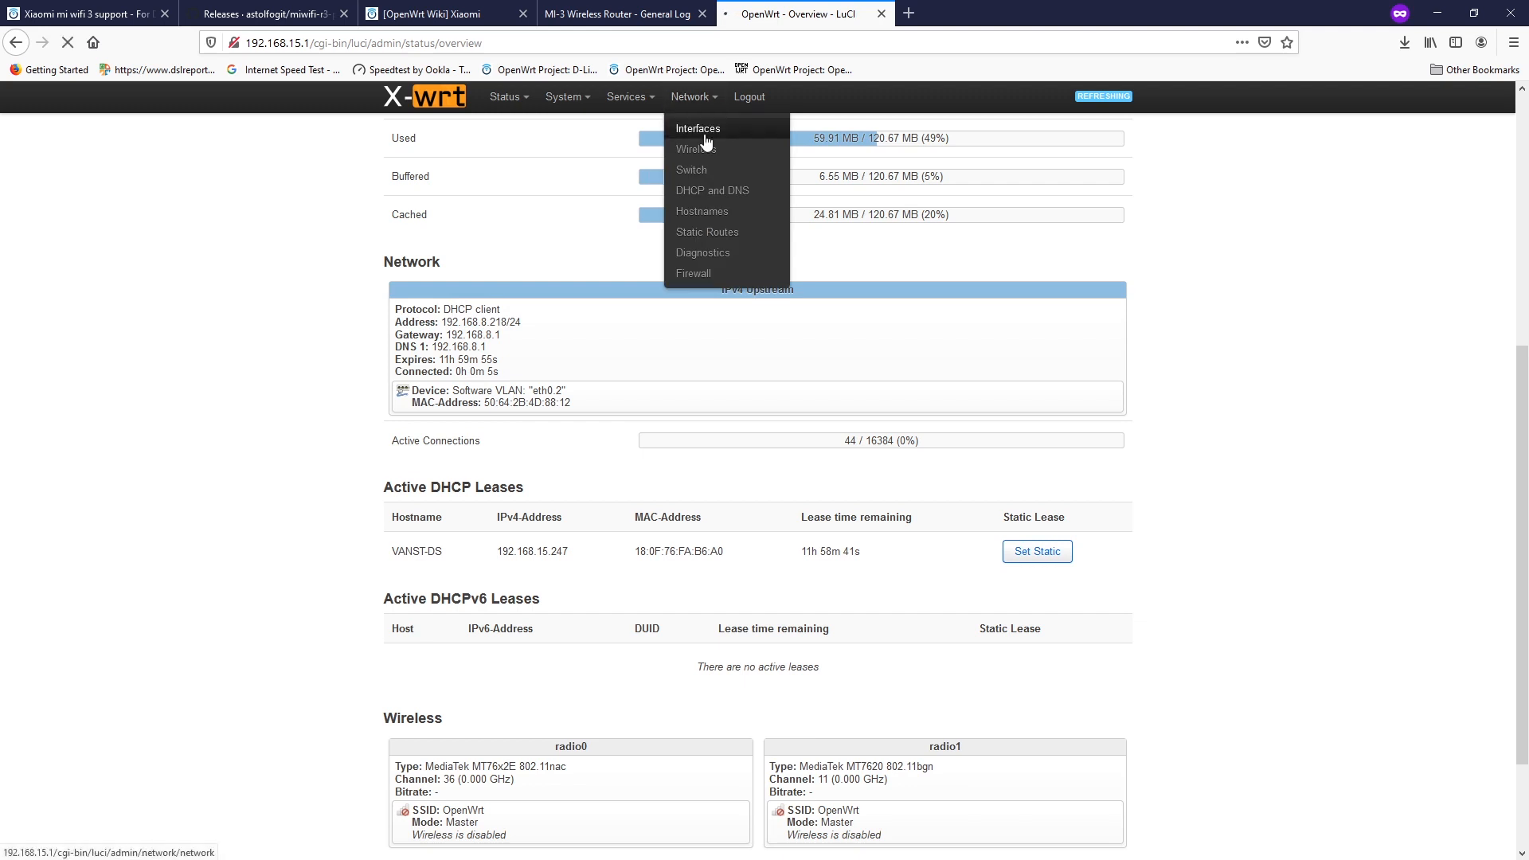
pyautogui.click(697, 127)
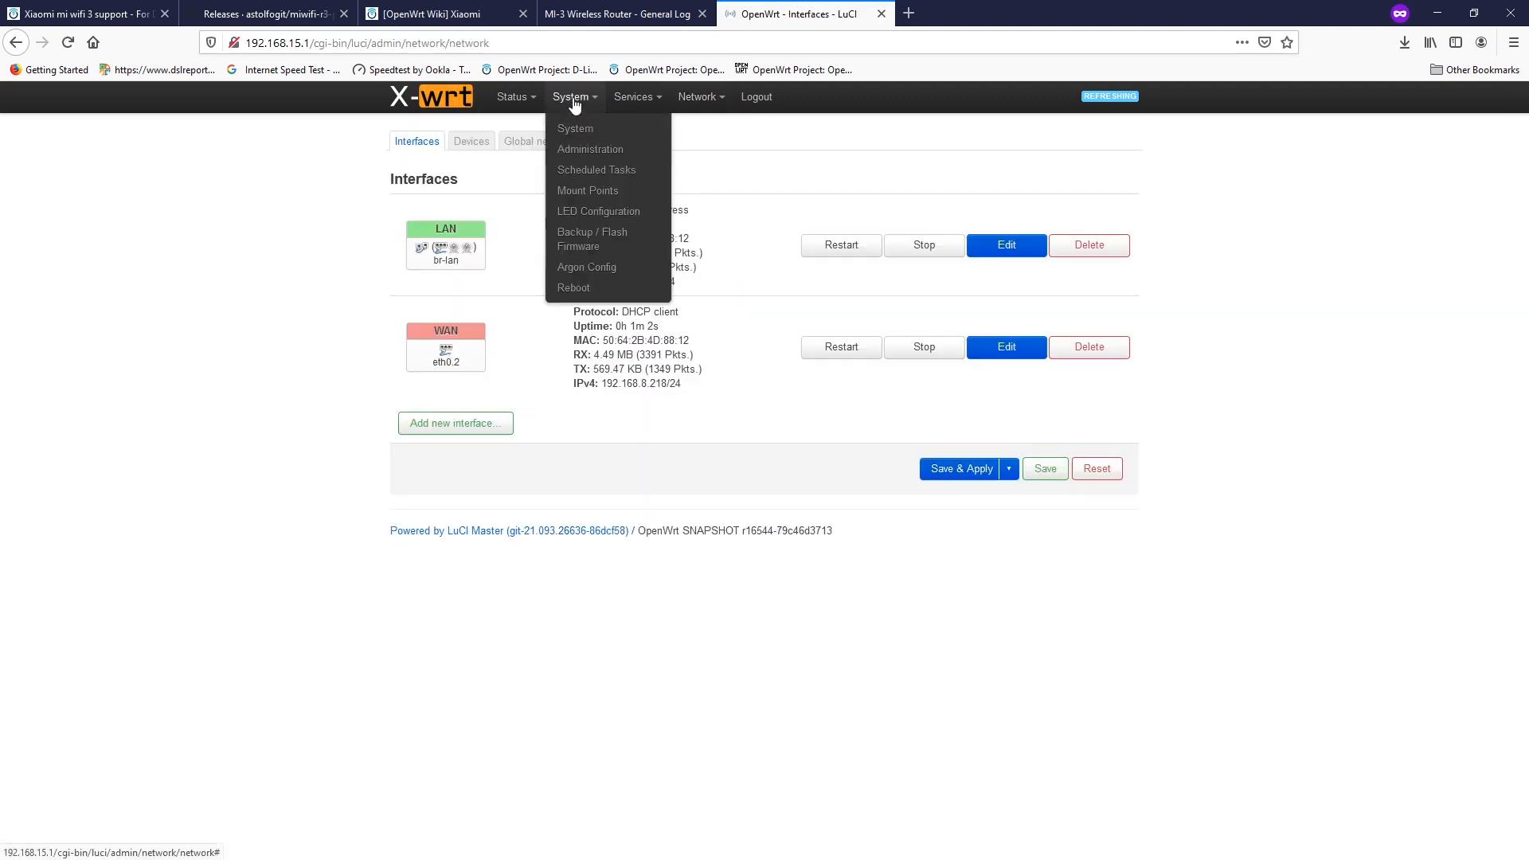
pyautogui.moveTo(591, 238)
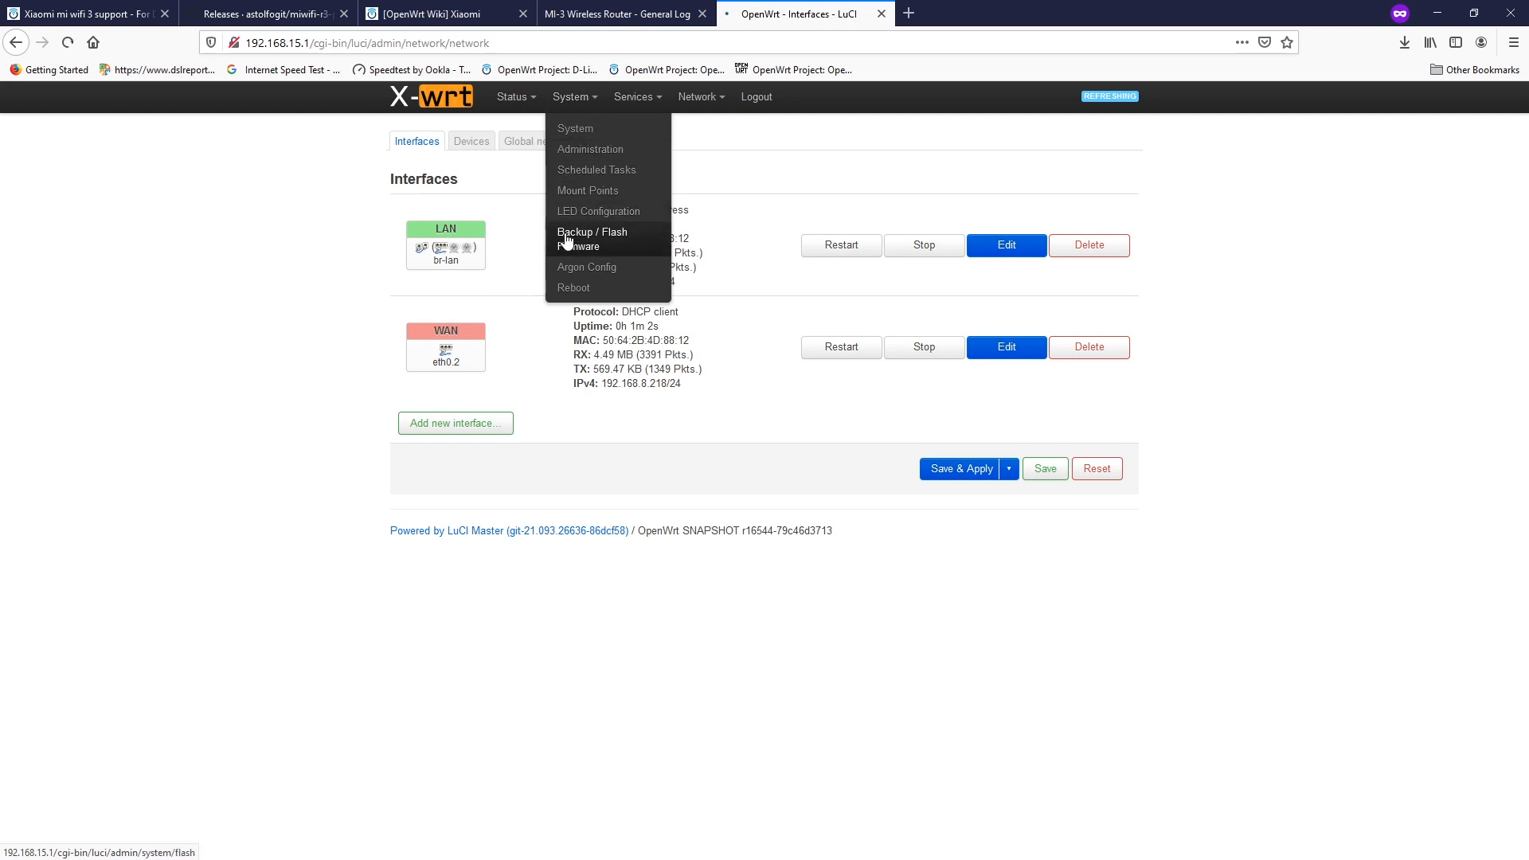
pyautogui.click(592, 234)
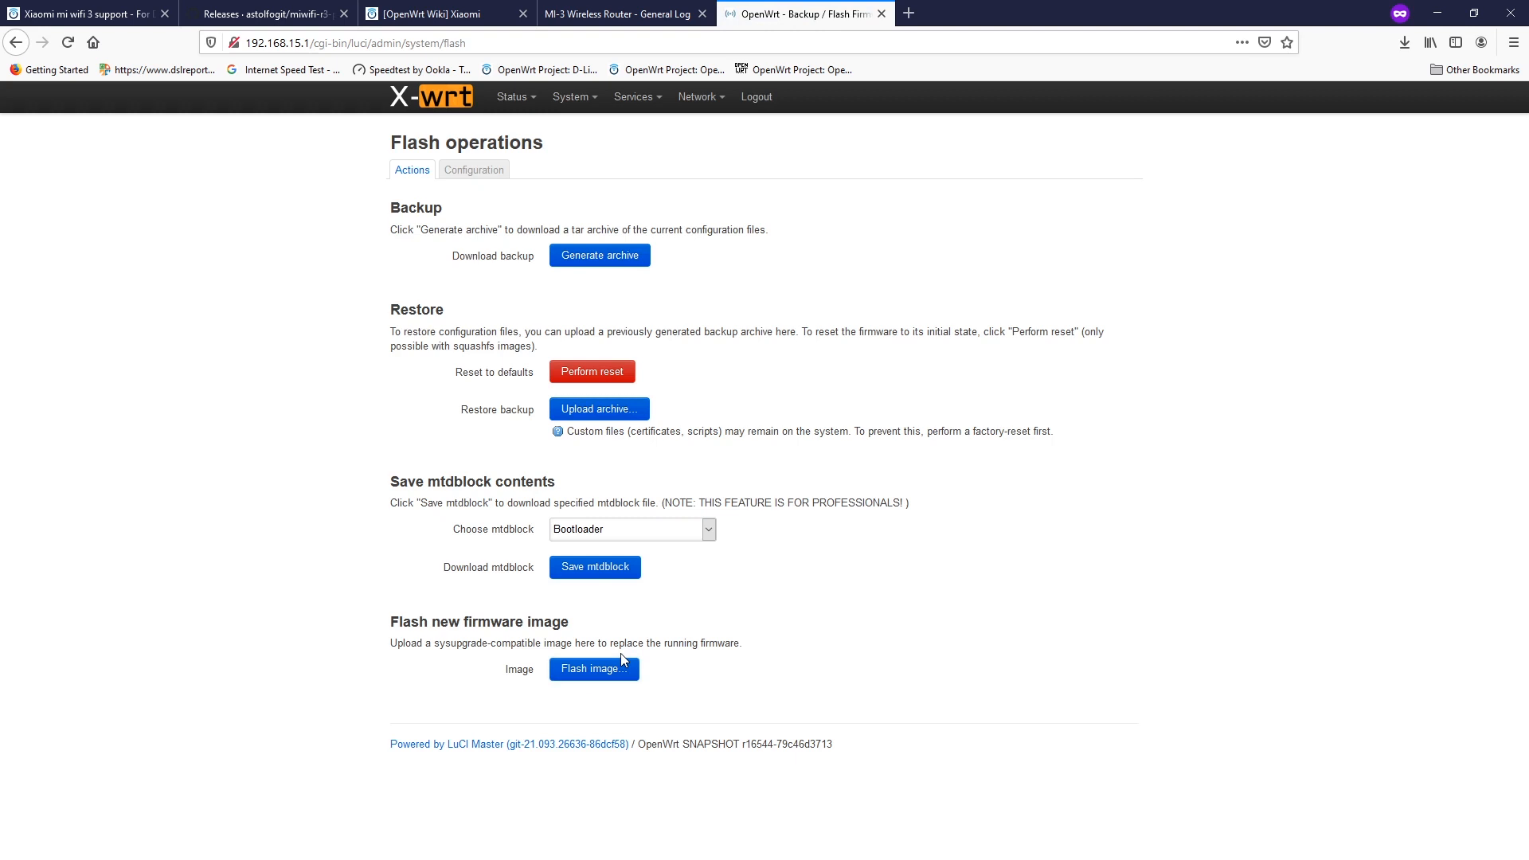
# Switch to the OpenWrt wiki Xiaomi page and open a Xiaomi router techdata listing.
pyautogui.click(439, 14)
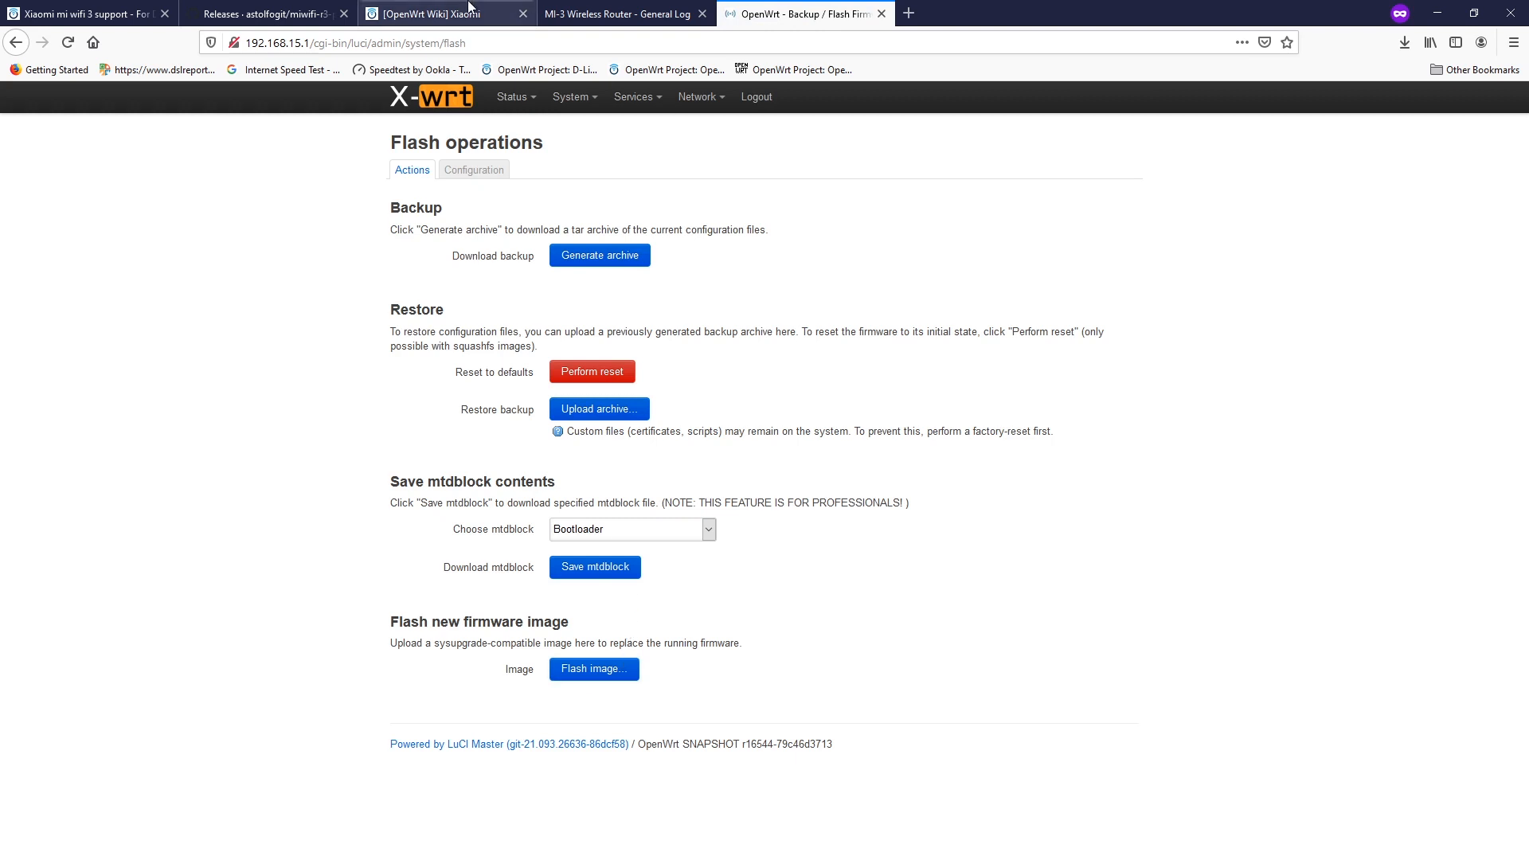
pyautogui.click(439, 14)
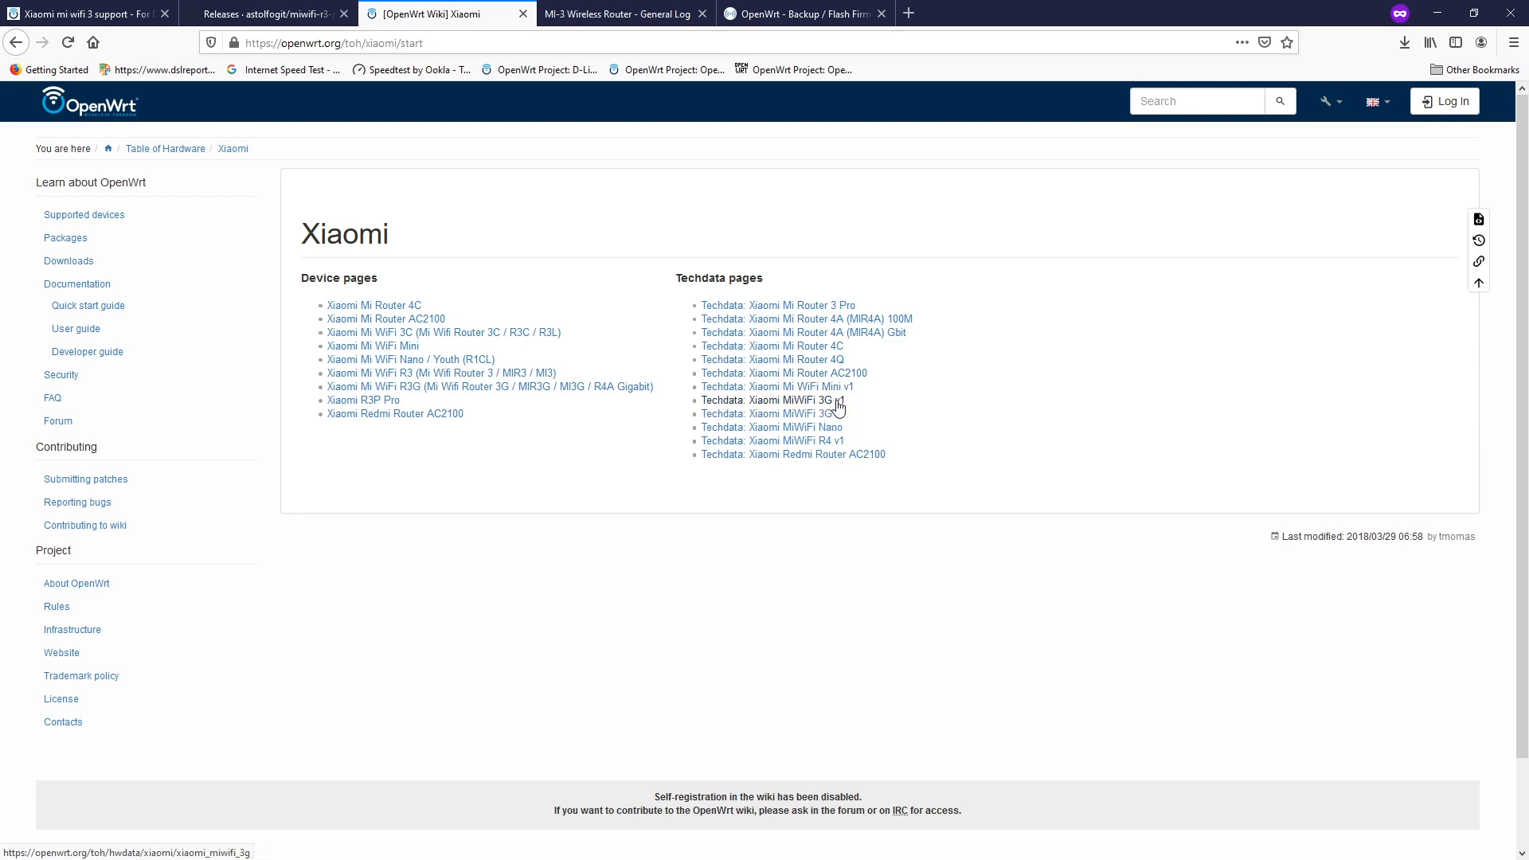
pyautogui.click(806, 400)
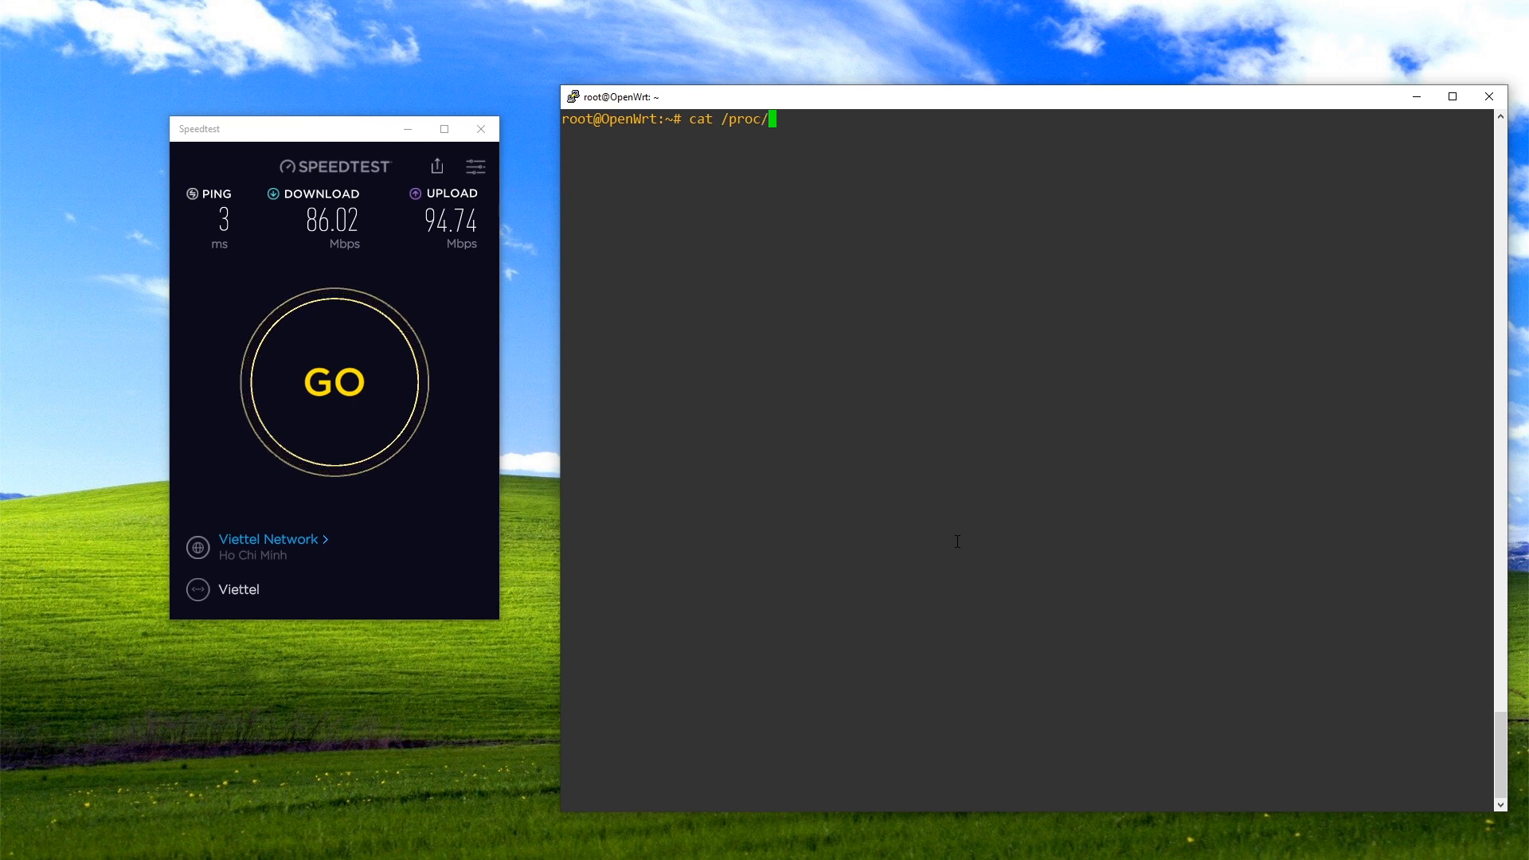
# Show /proc/cpuinfo confirming a Xiaomi Mi Router R3 on MediaTek MT7620A.
pyautogui.write('cpuinfo')
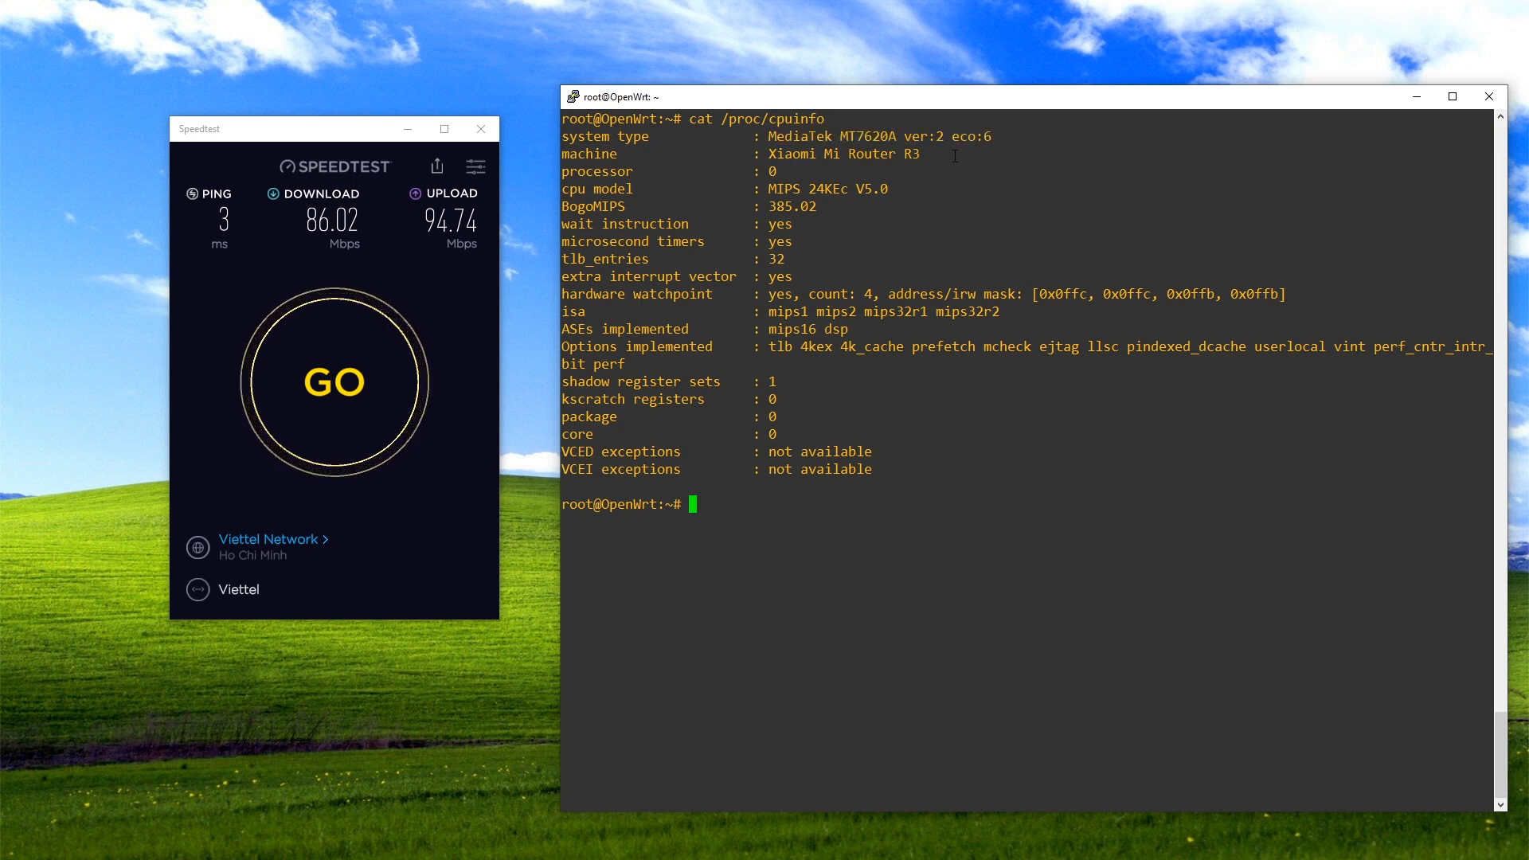
pyautogui.moveTo(882, 548)
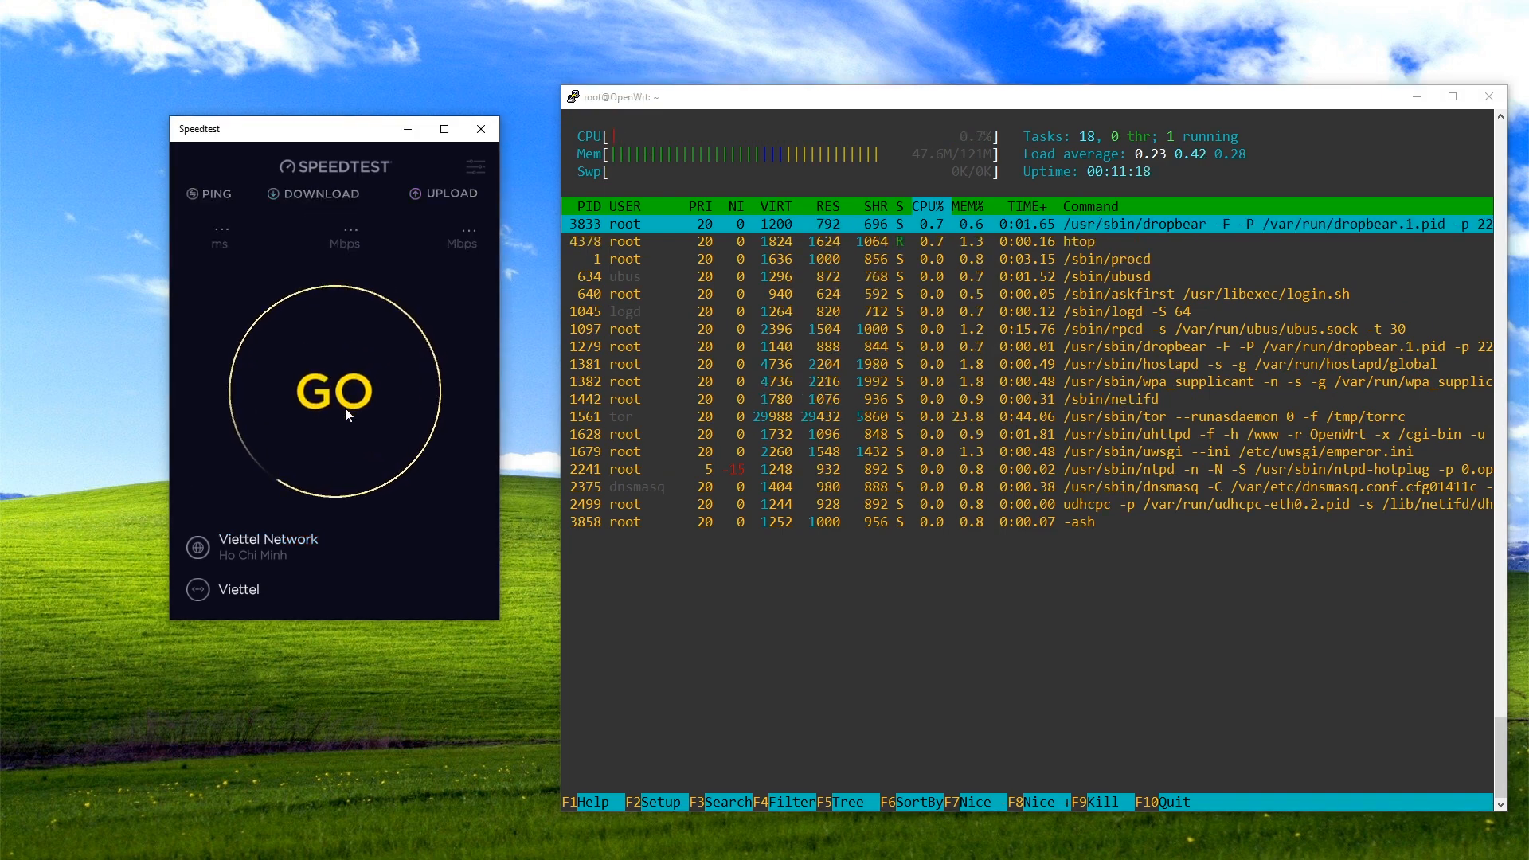
# Run a speed test under htop (~88/95 Mbps), then retest against the CityLink Phnom Penh server.
pyautogui.click(336, 391)
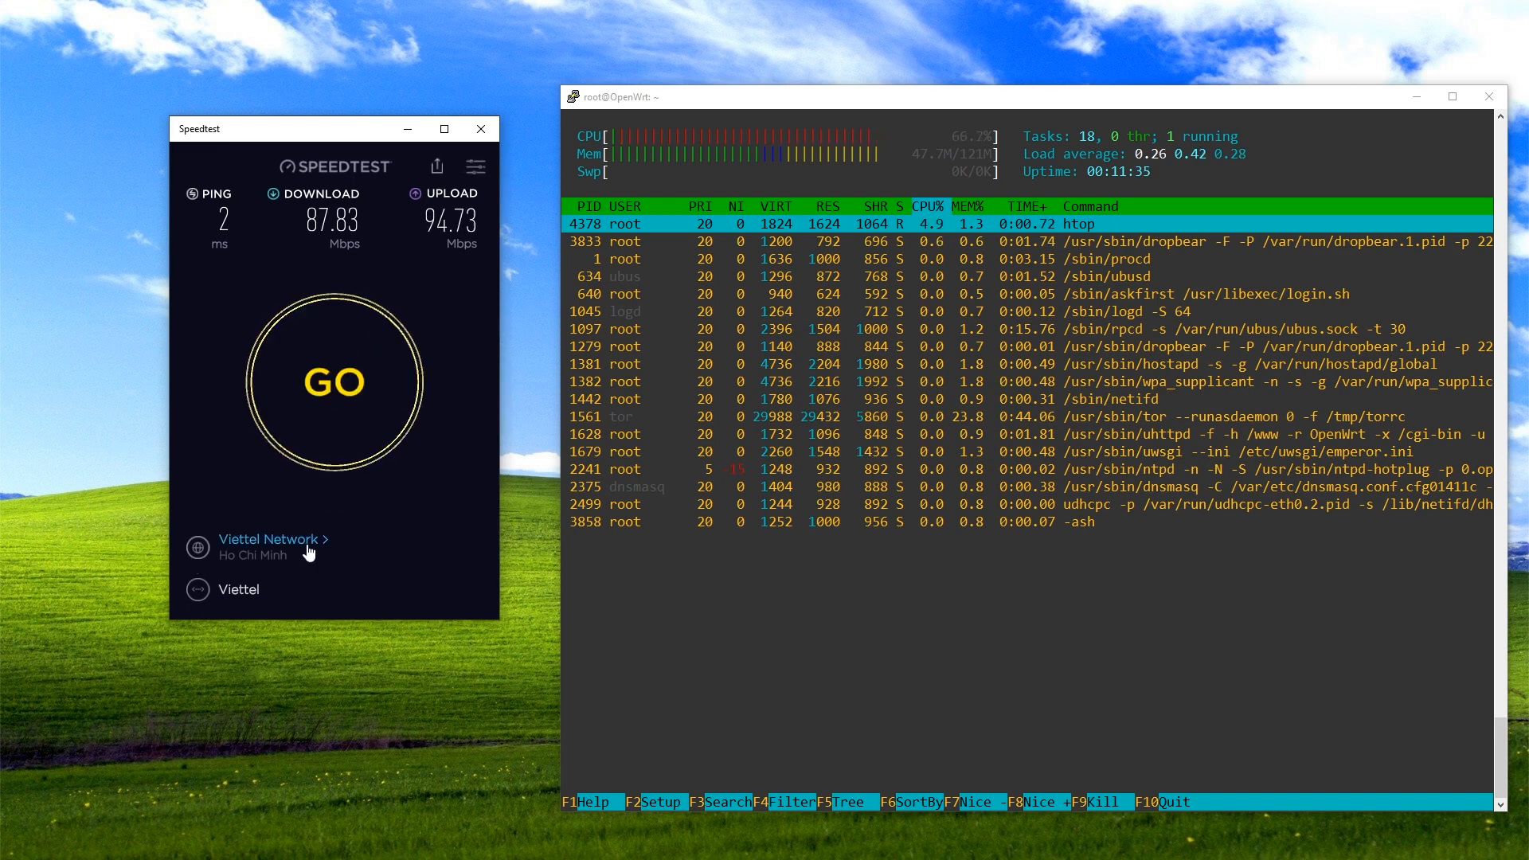
pyautogui.click(273, 540)
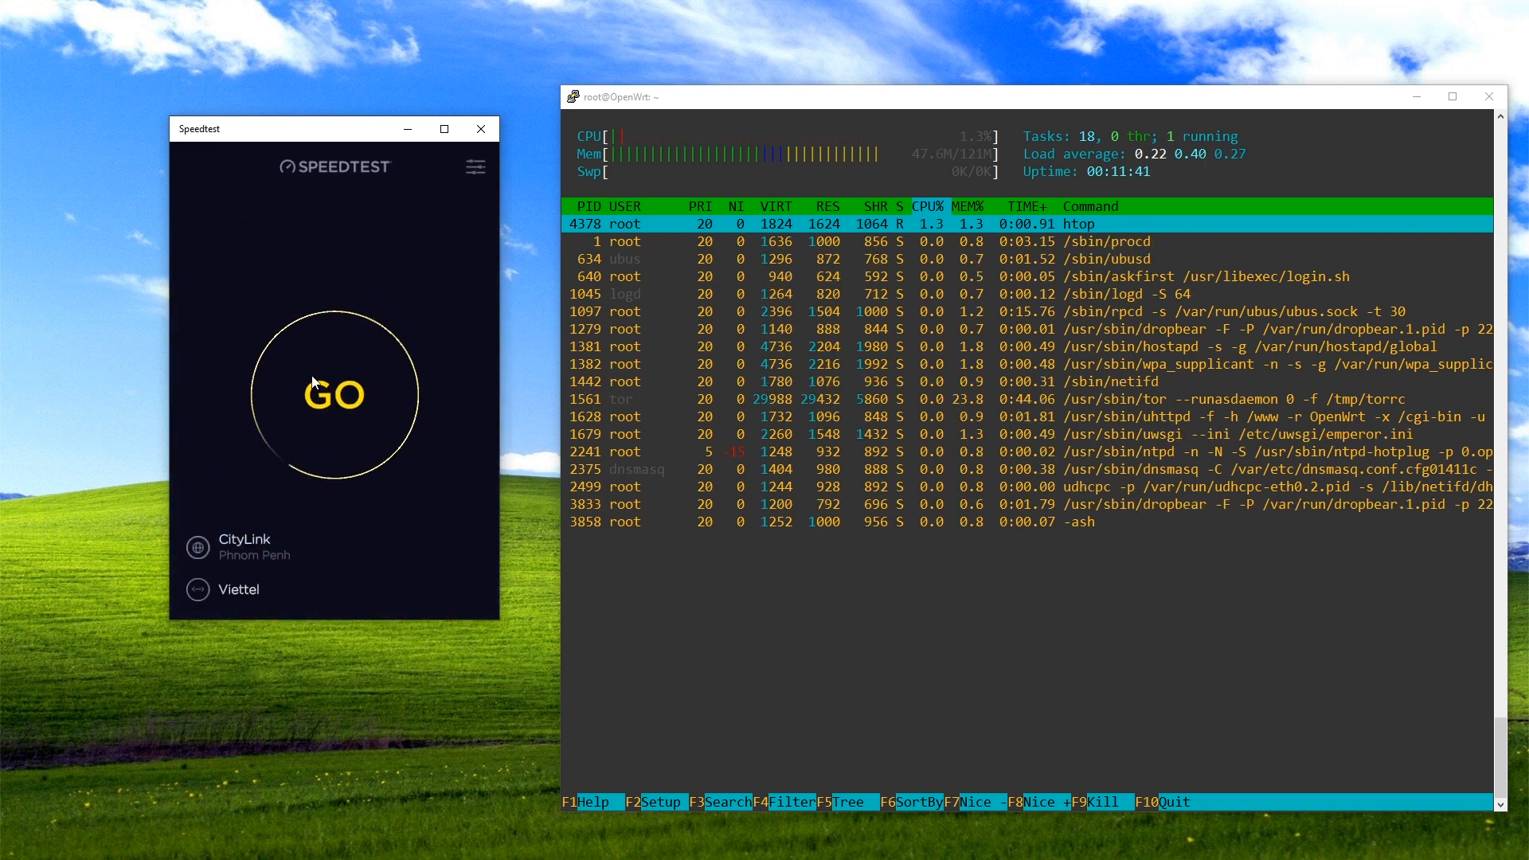
pyautogui.click(335, 393)
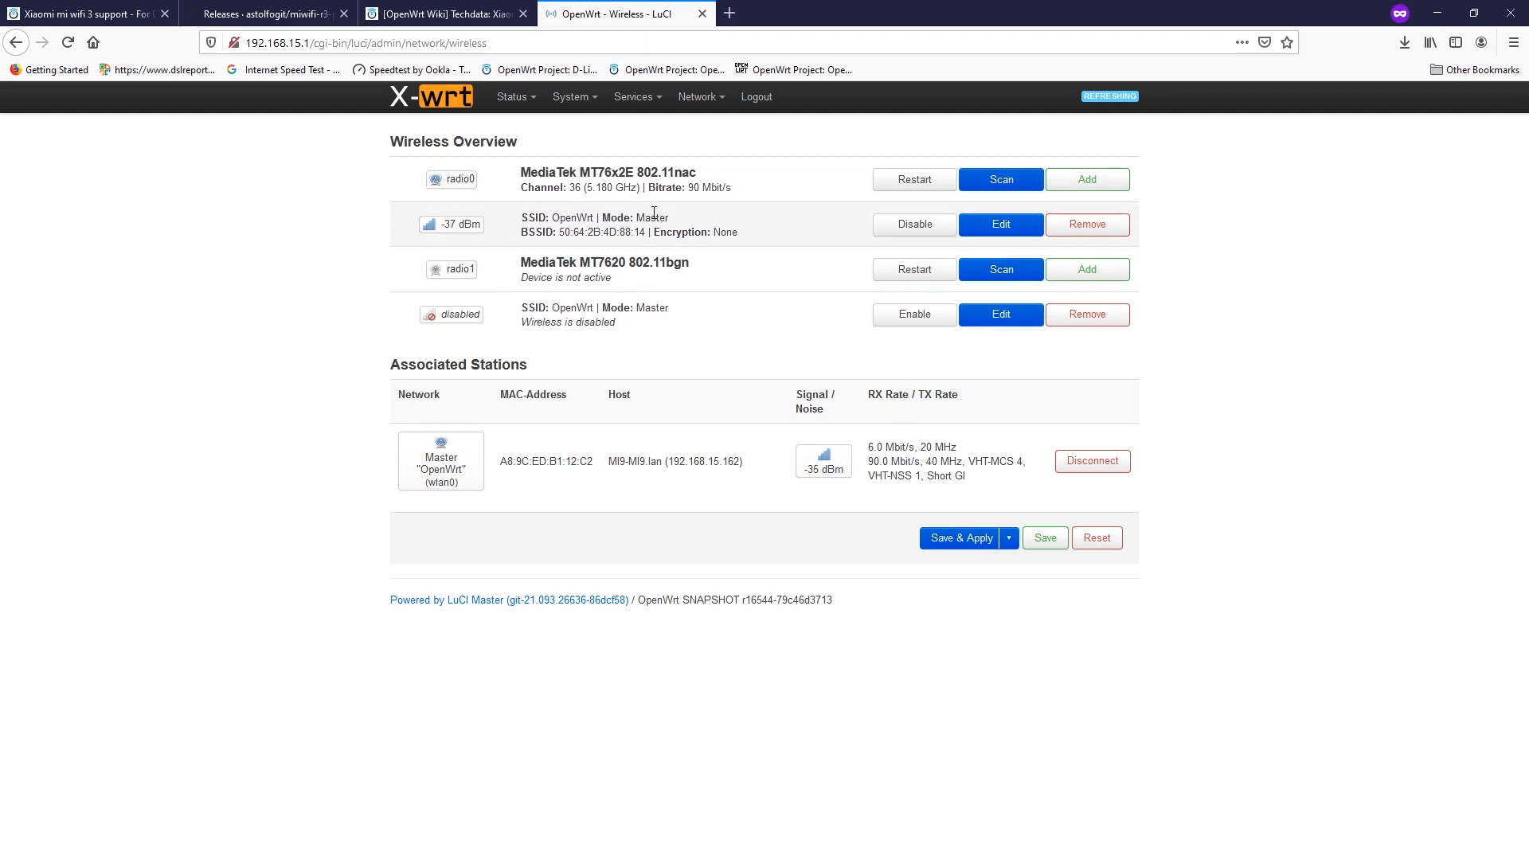
# Inspect the 5 GHz OpenWrt network's settings on radio0 and dismiss without changes.
pyautogui.doubleClick(682, 172)
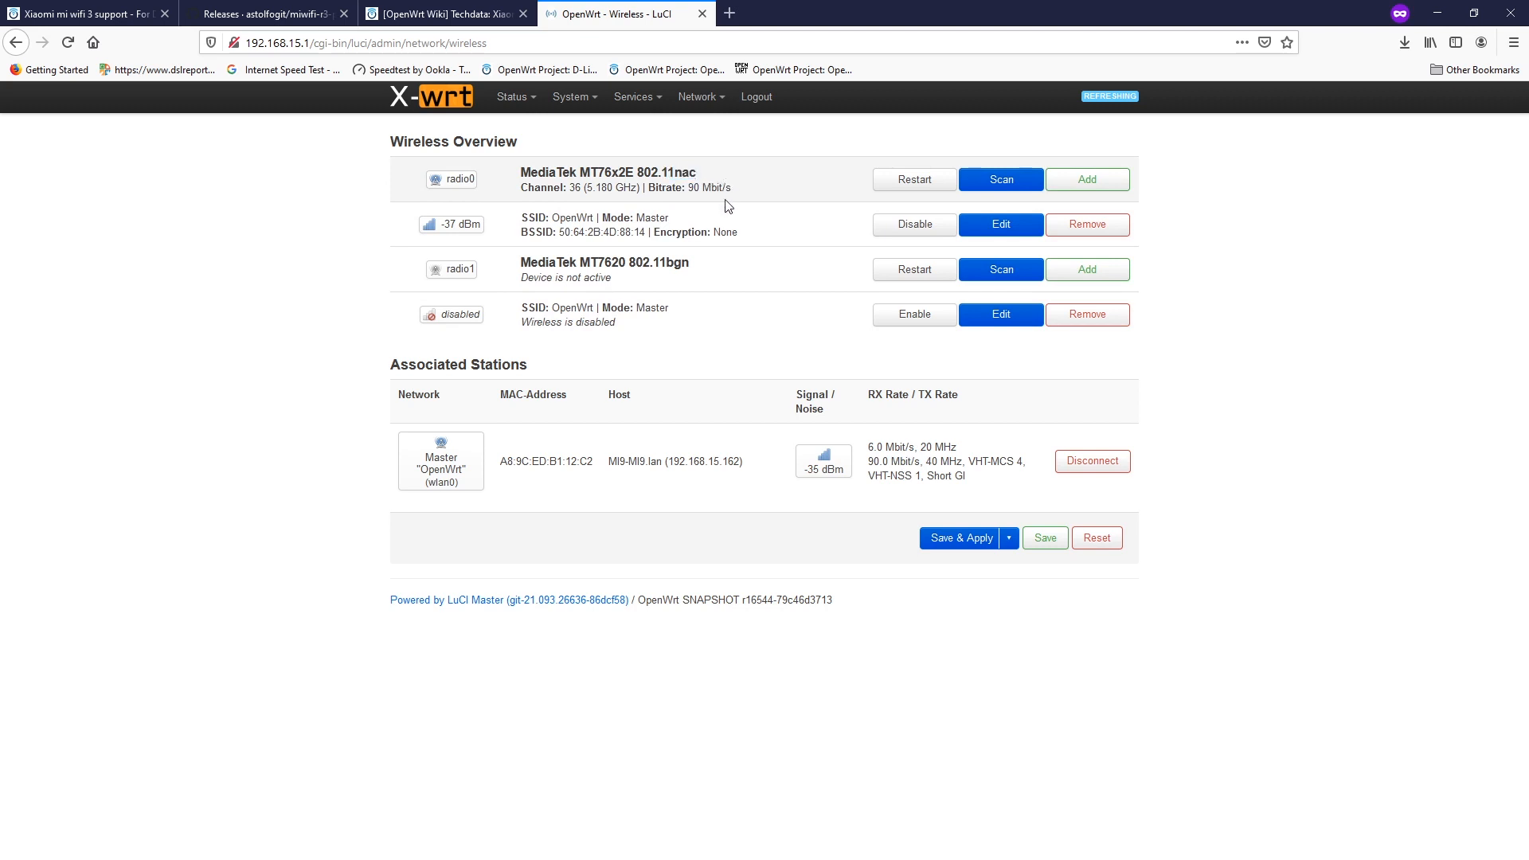
pyautogui.click(994, 224)
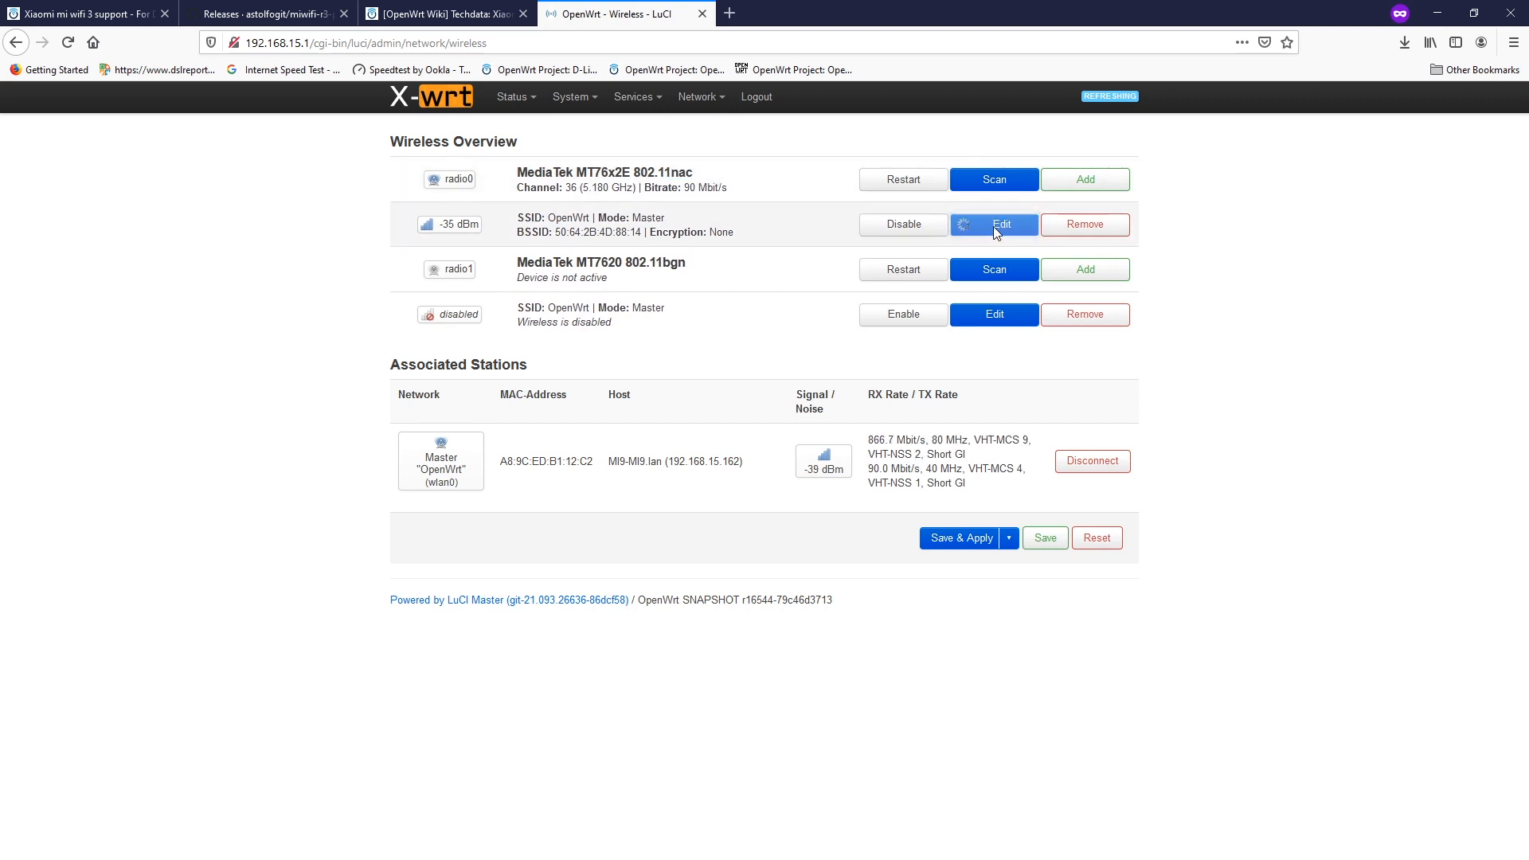
pyautogui.click(992, 224)
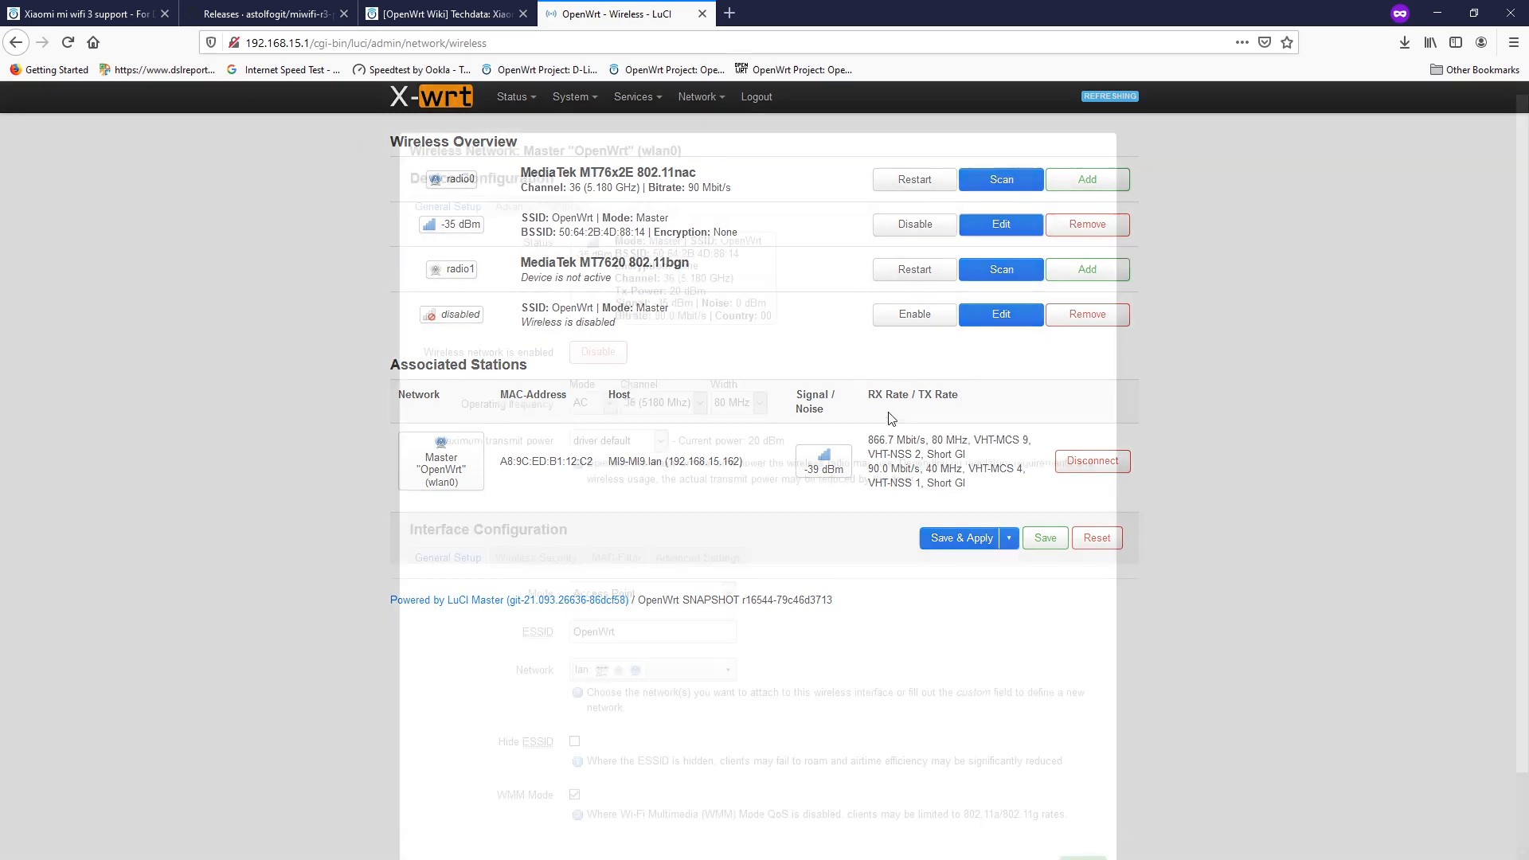
pyautogui.click(1000, 225)
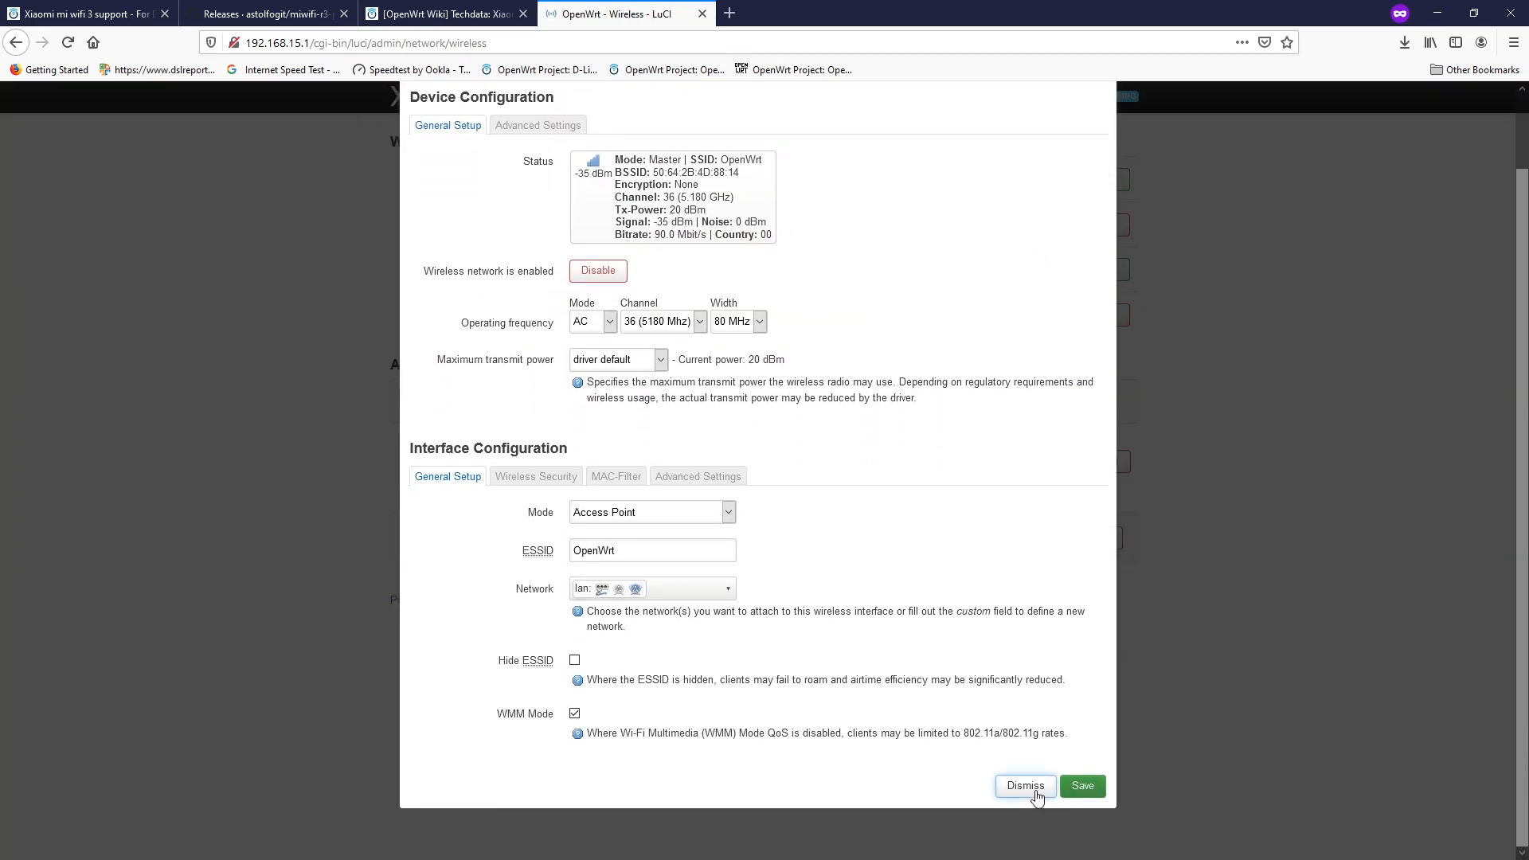
pyautogui.click(1024, 786)
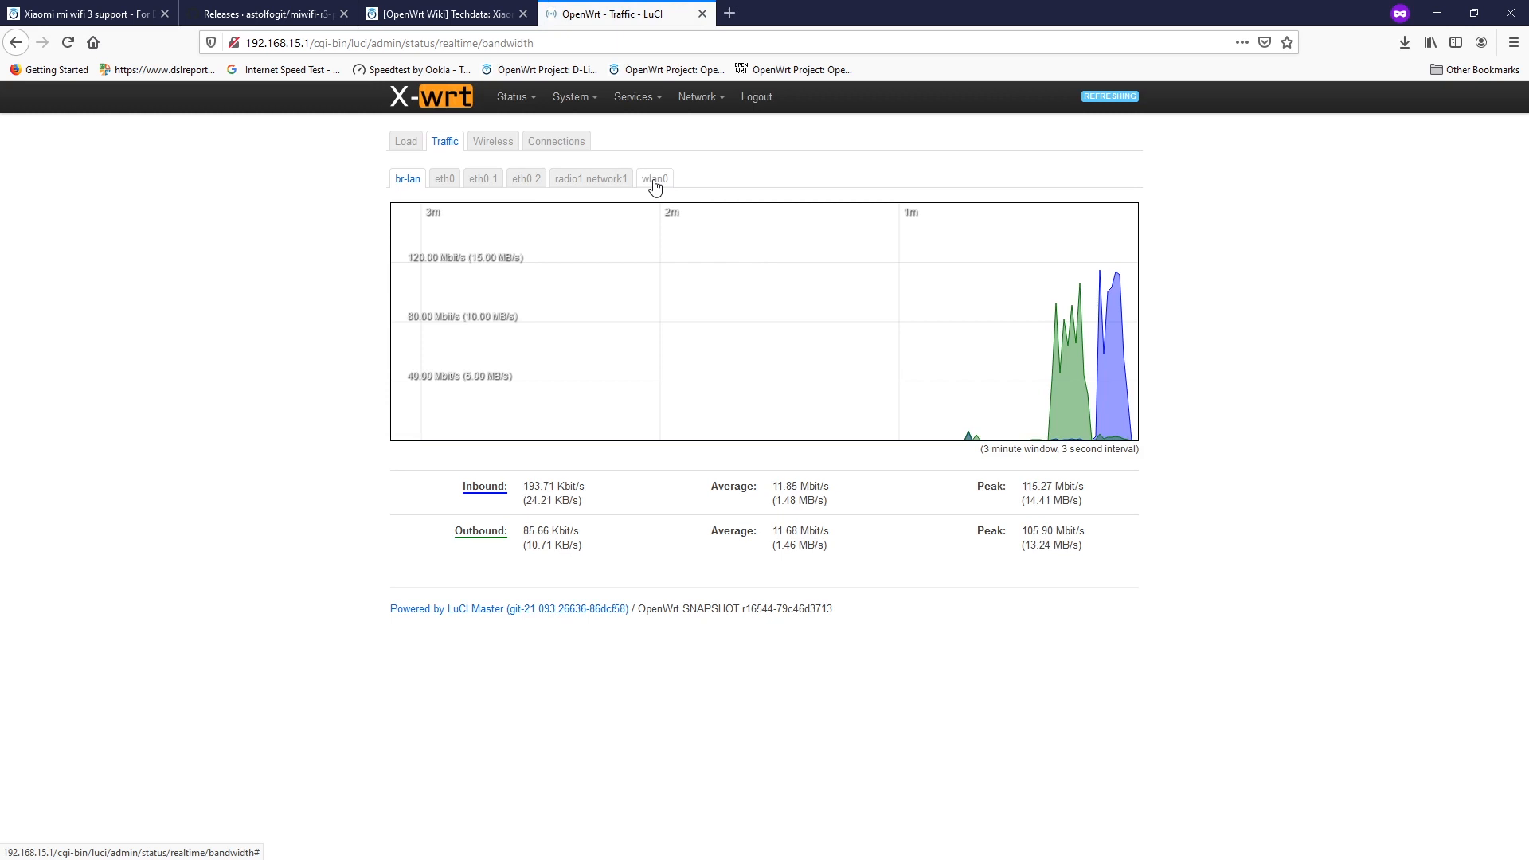
# Show the wlan0 realtime traffic graph with the ~120/112 Mbit/s speed-test peaks.
pyautogui.click(654, 179)
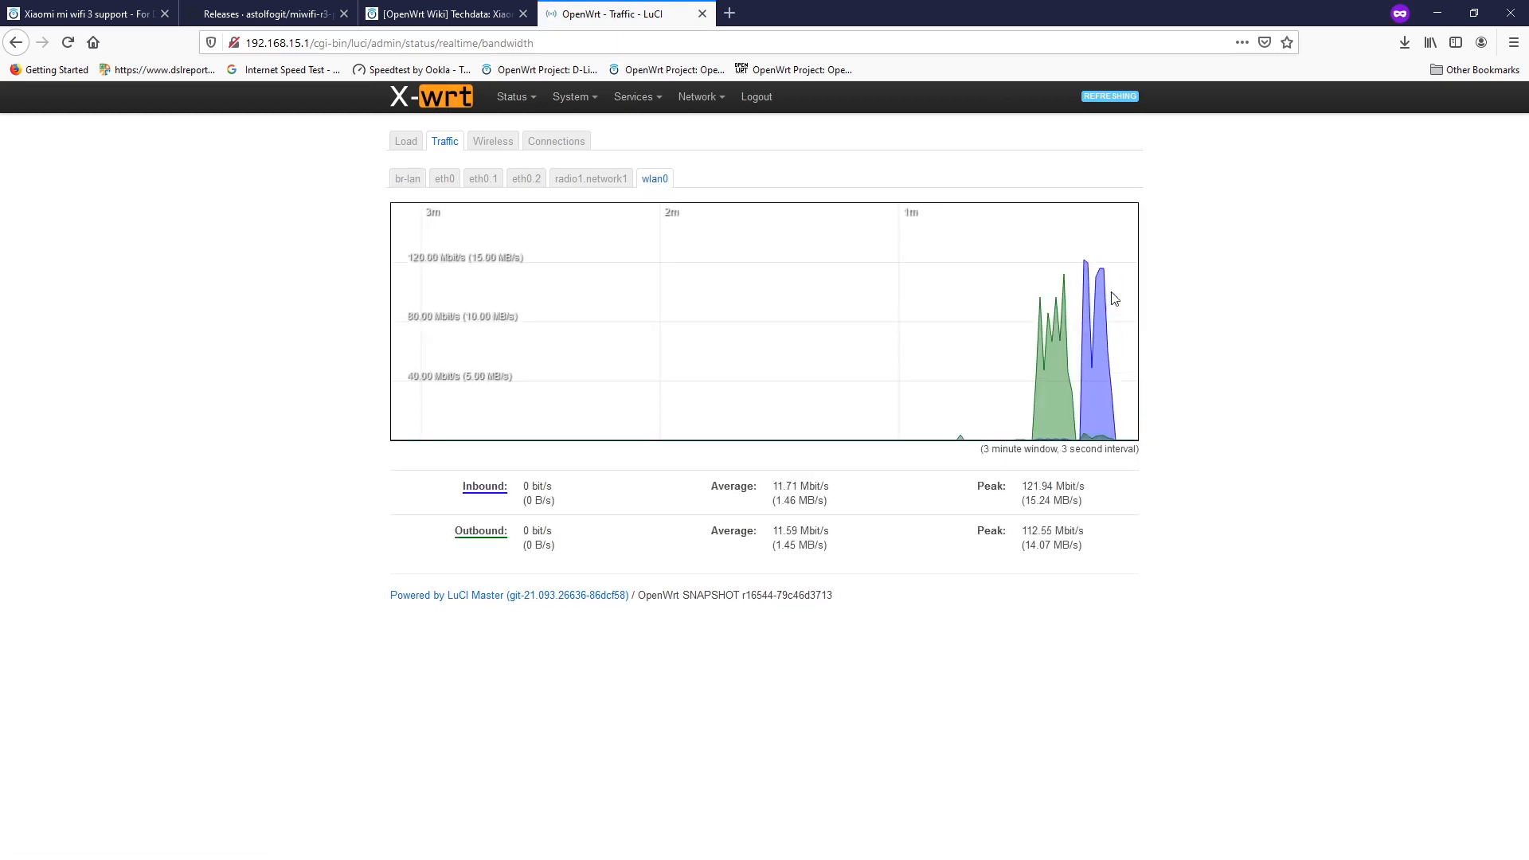